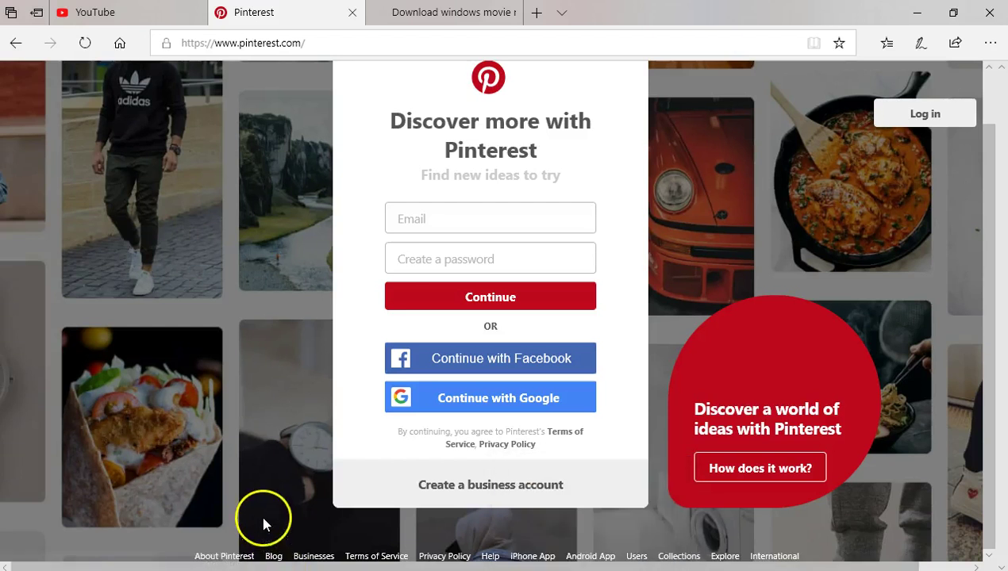
pyautogui.moveTo(840, 542)
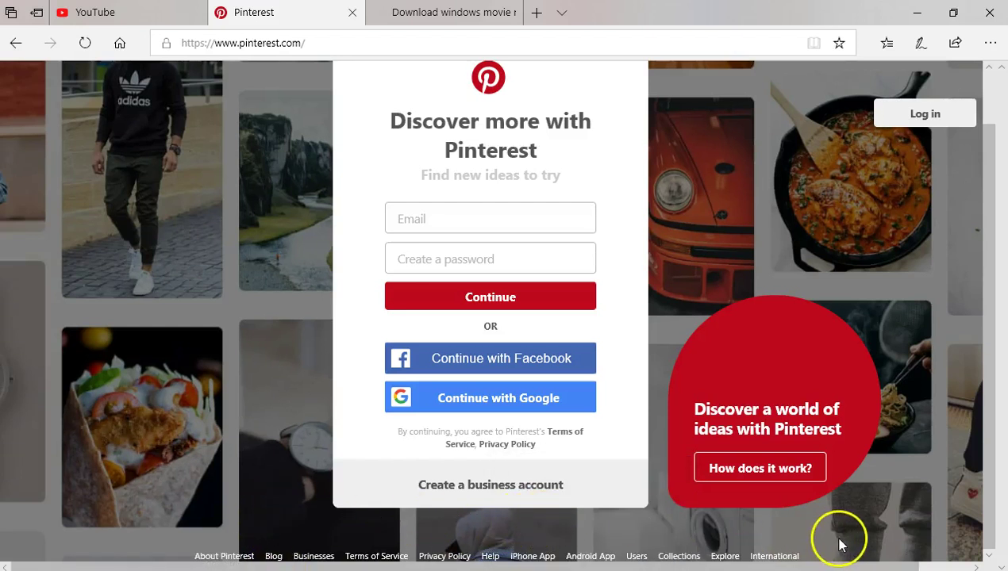
pyautogui.moveTo(984, 548)
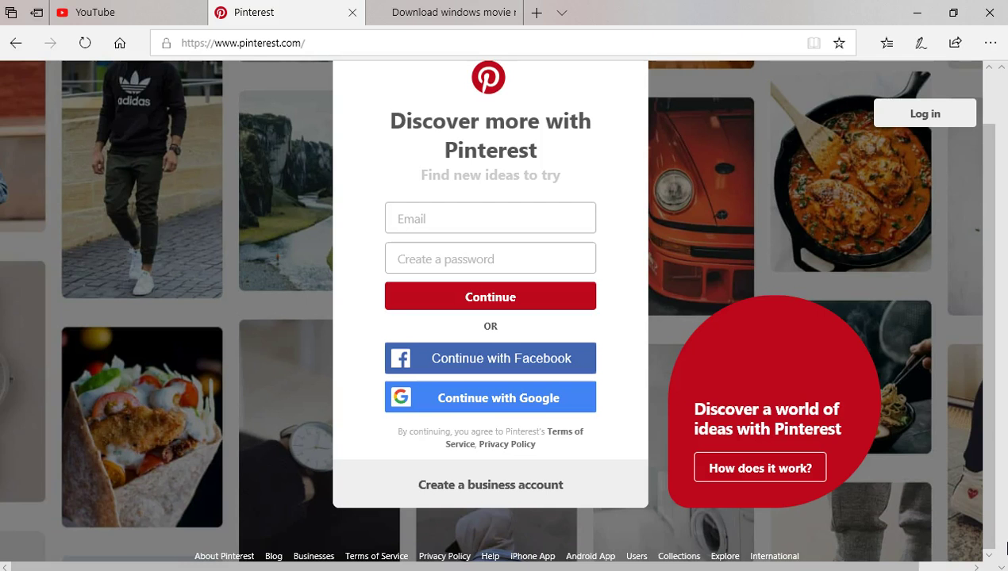
pyautogui.moveTo(653, 348)
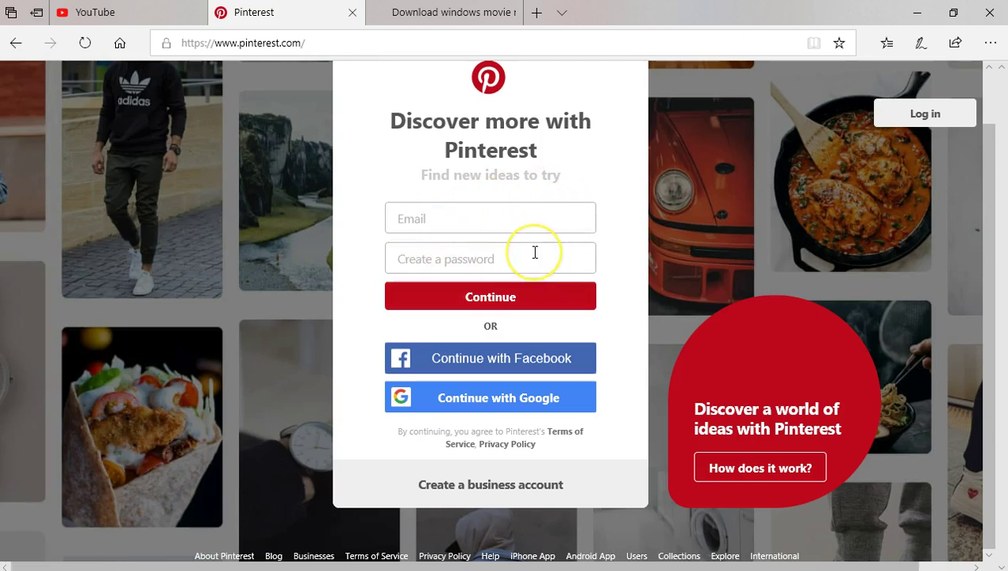
pyautogui.moveTo(522, 316)
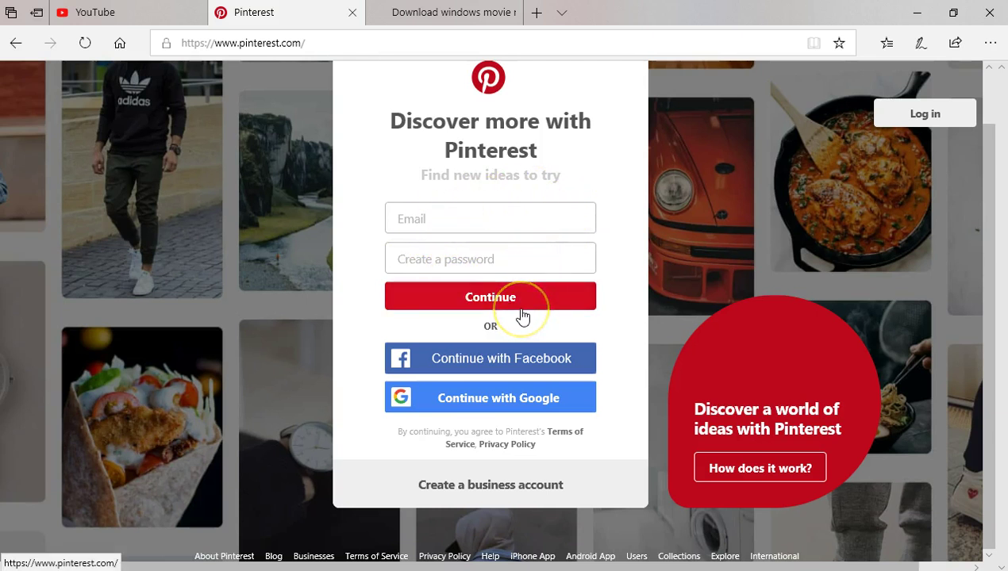
pyautogui.moveTo(464, 492)
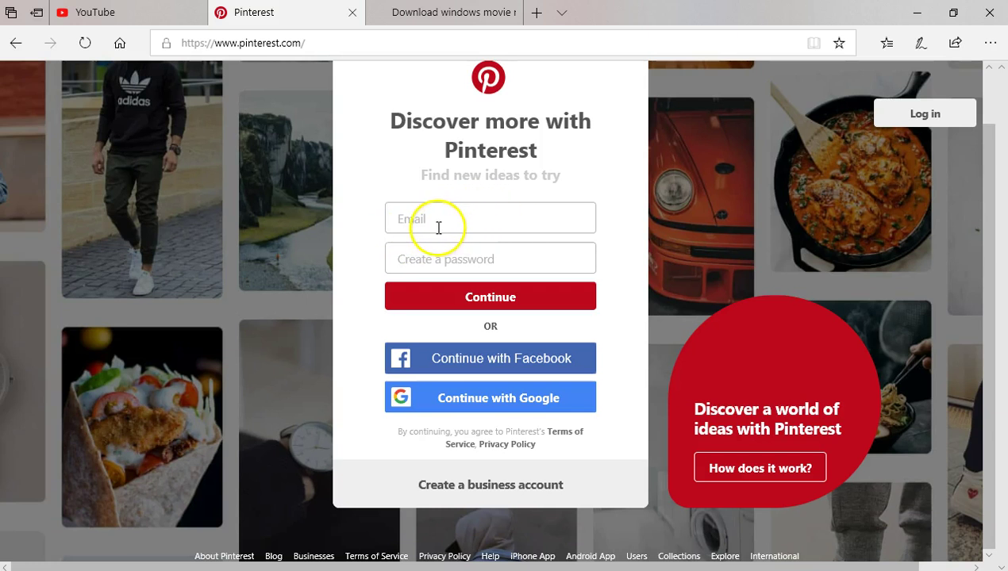
pyautogui.moveTo(516, 314)
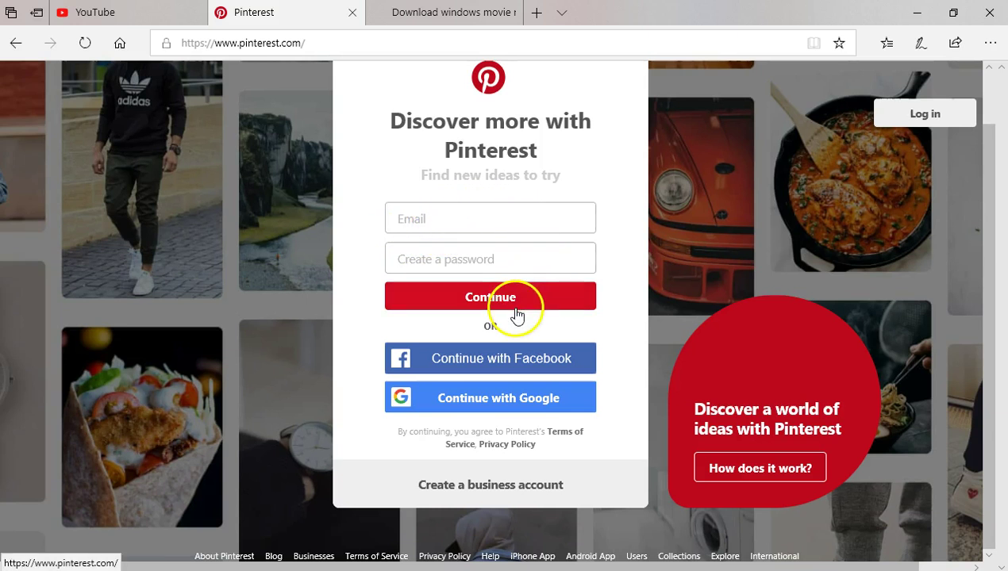
pyautogui.moveTo(498, 368)
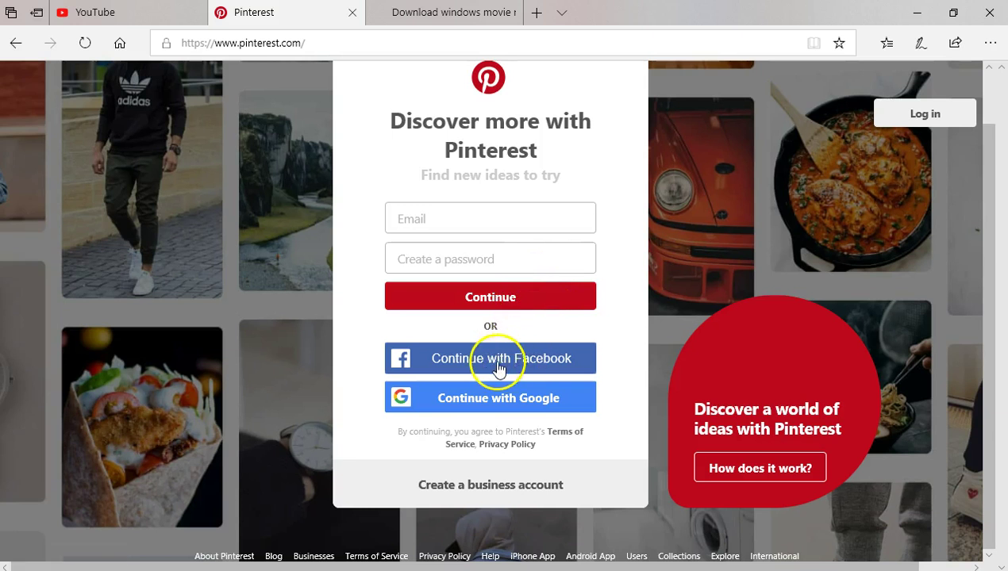
pyautogui.moveTo(524, 367)
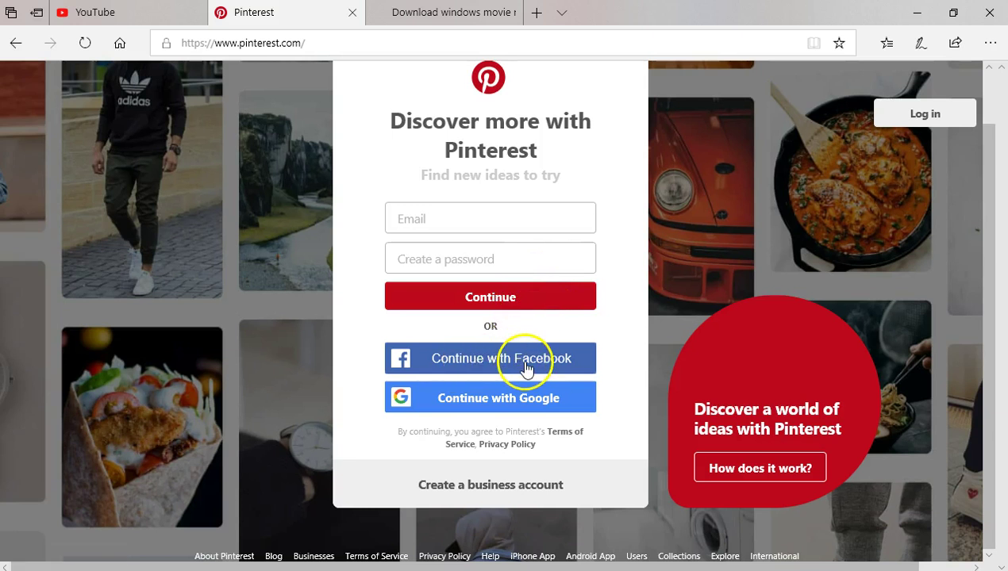
pyautogui.moveTo(485, 406)
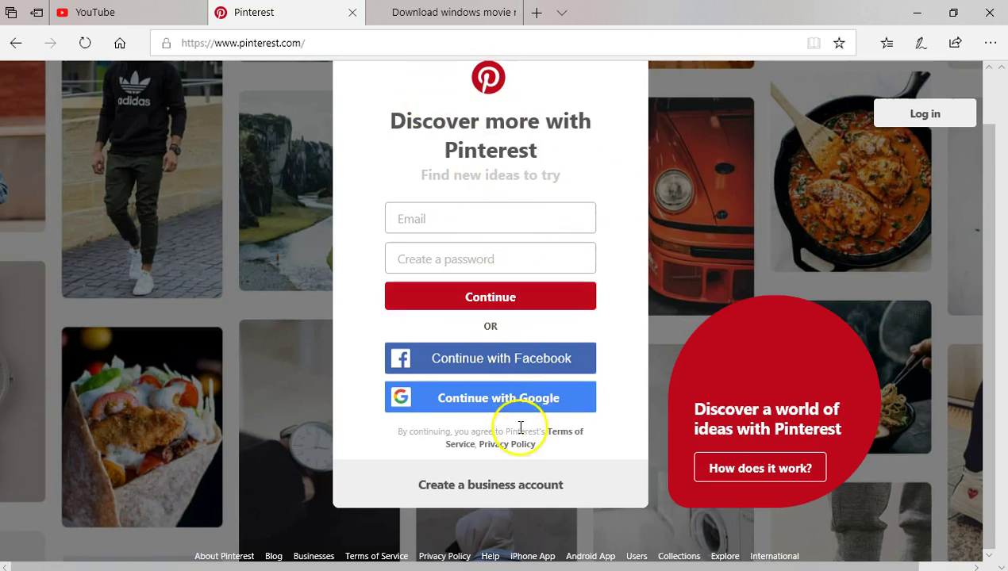
pyautogui.moveTo(441, 495)
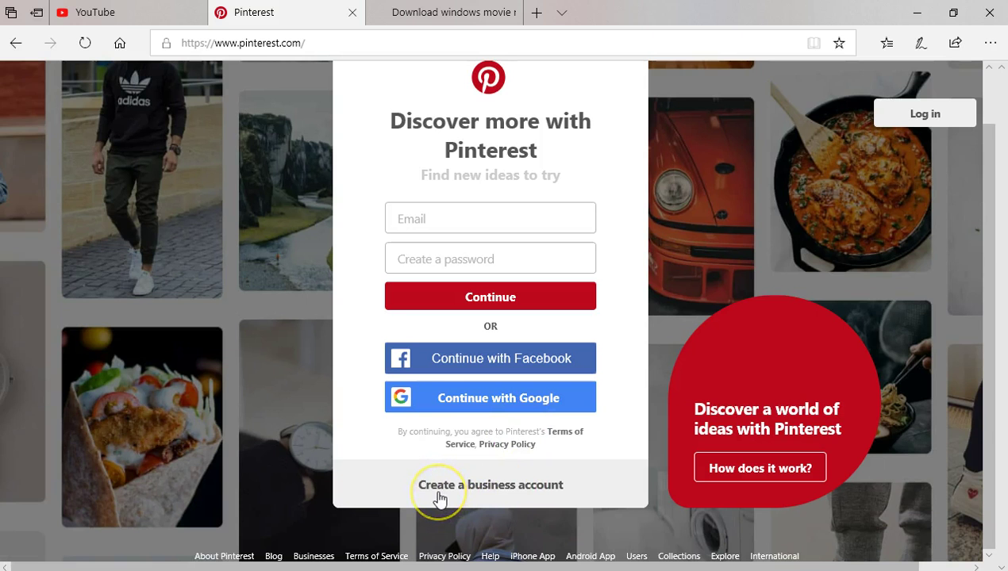
pyautogui.moveTo(607, 491)
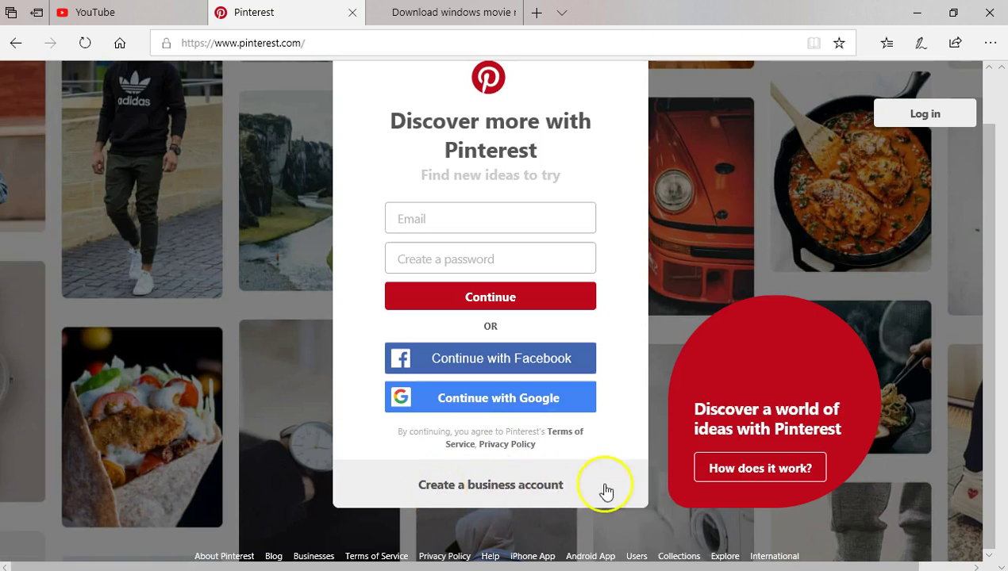
pyautogui.moveTo(595, 495)
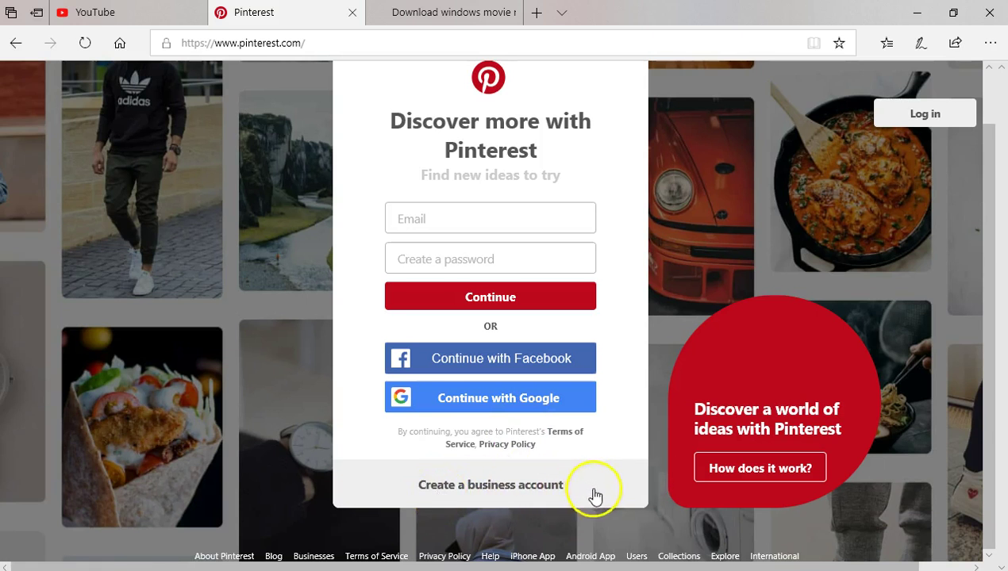
pyautogui.moveTo(44, 534)
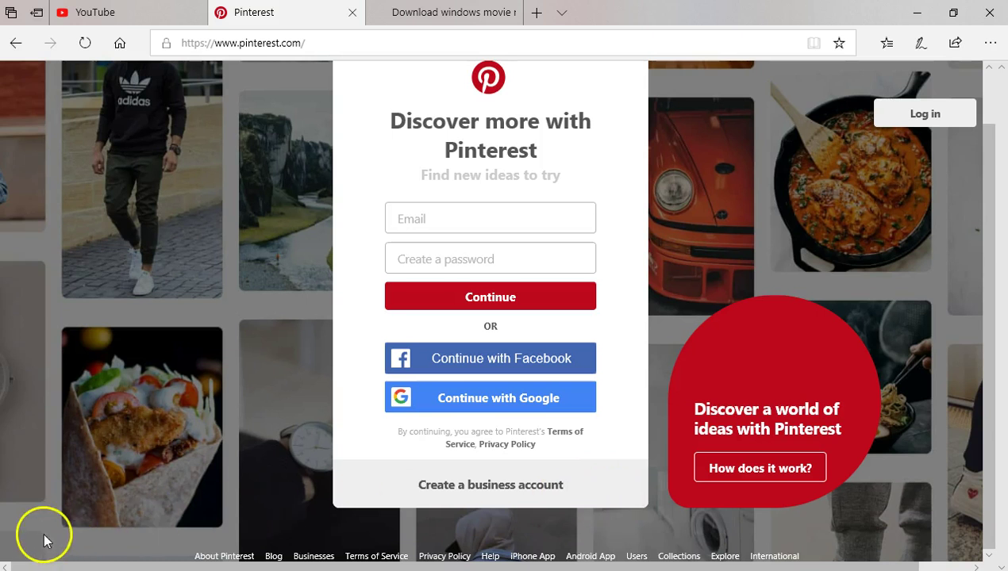
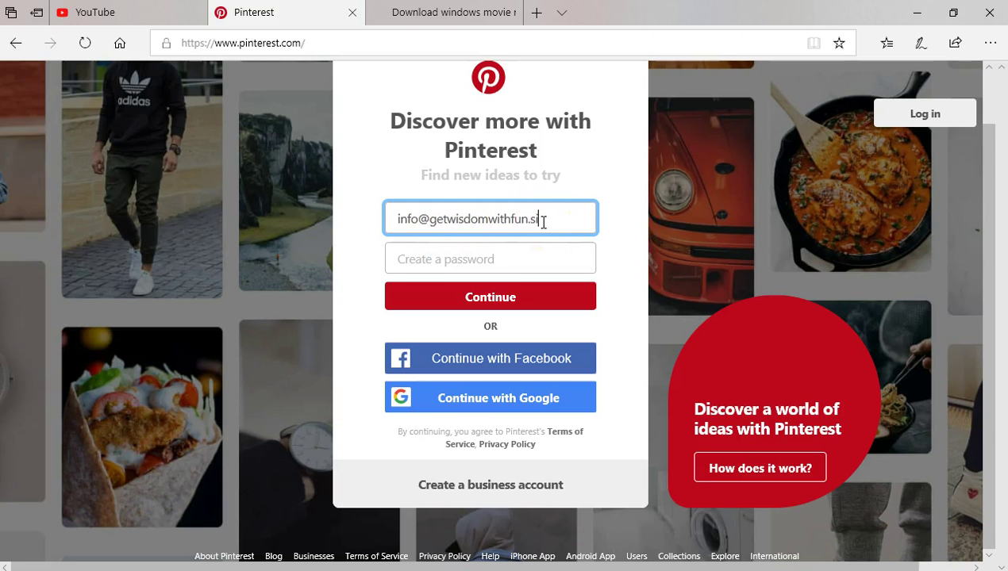
pyautogui.click(488, 258)
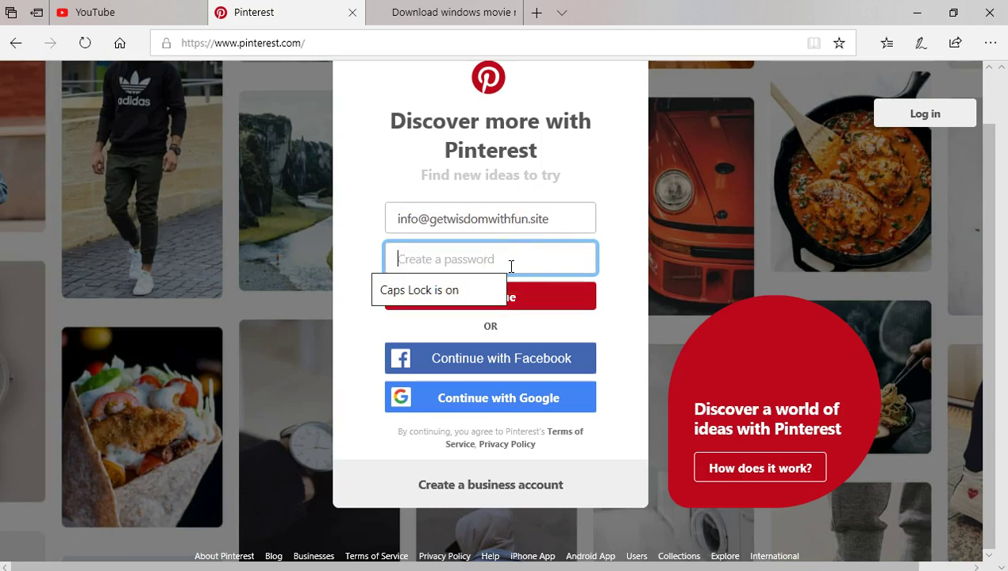
pyautogui.write('••••')
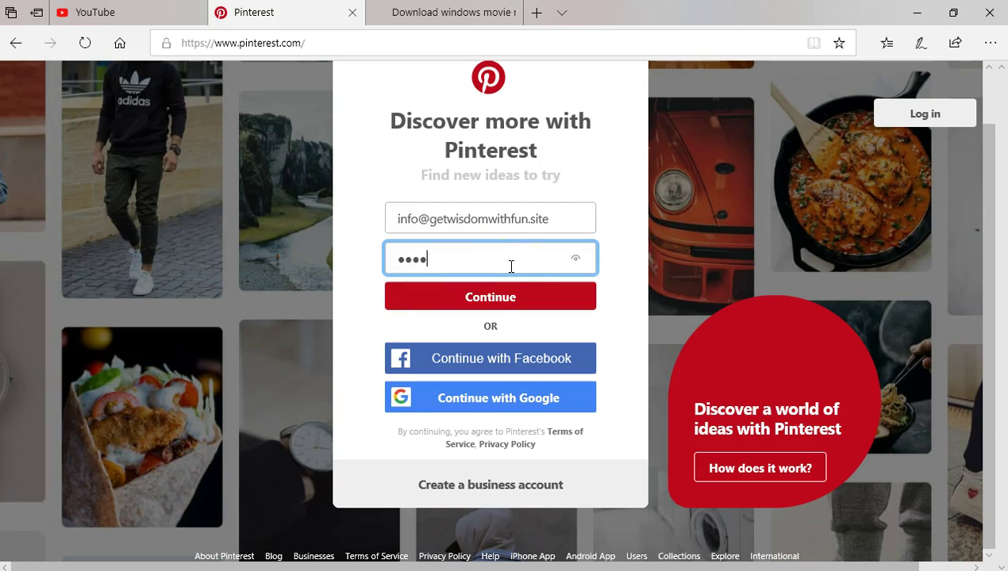
pyautogui.write('••')
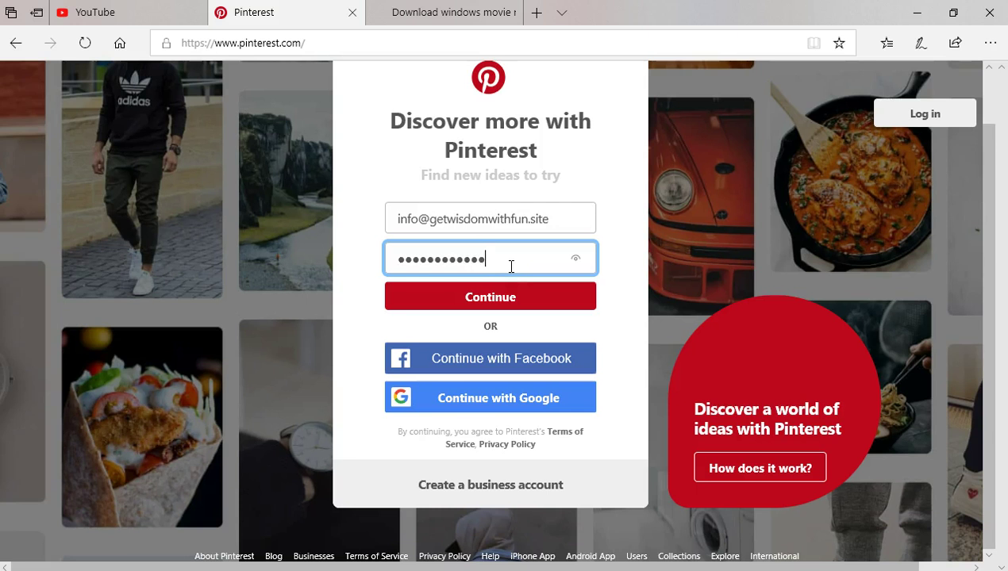
pyautogui.write('•')
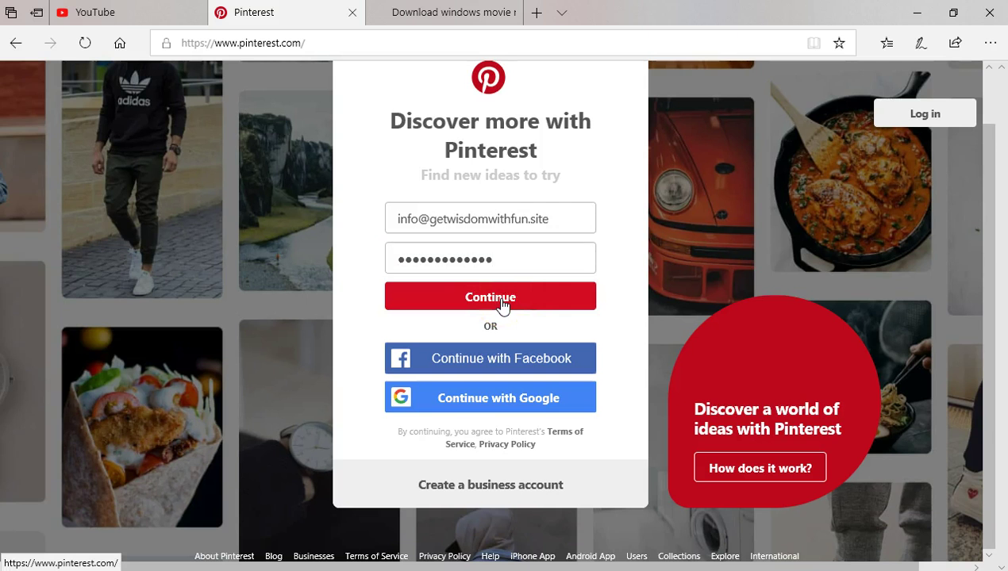
pyautogui.click(489, 297)
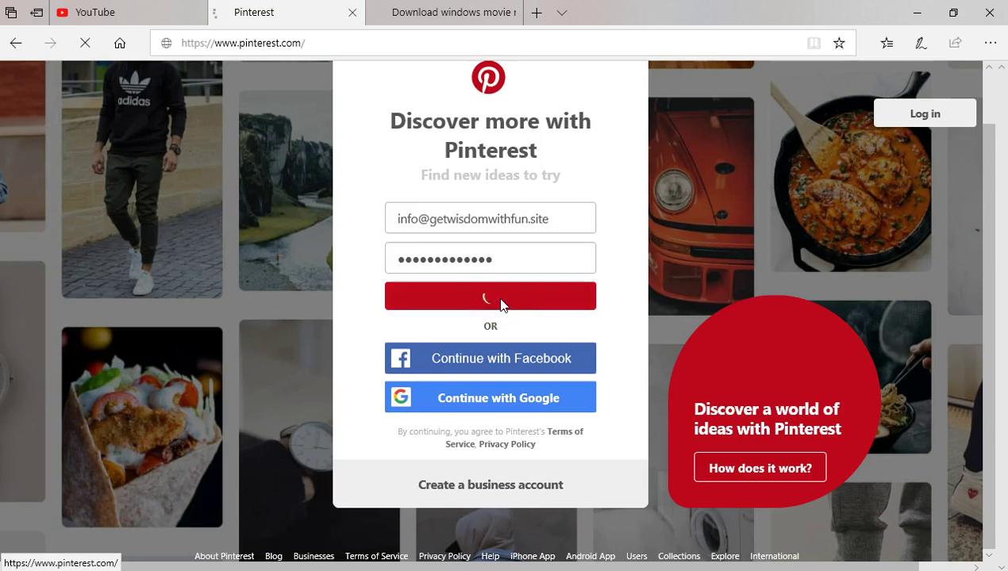
# Keep English (US) as language, choose United States as country and continue setup.
pyautogui.click(489, 295)
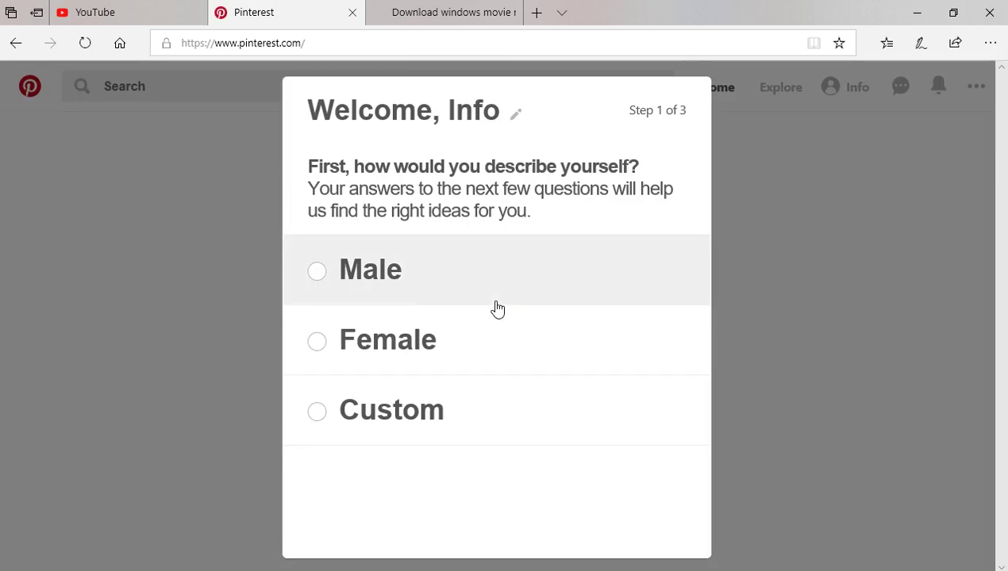
pyautogui.moveTo(523, 431)
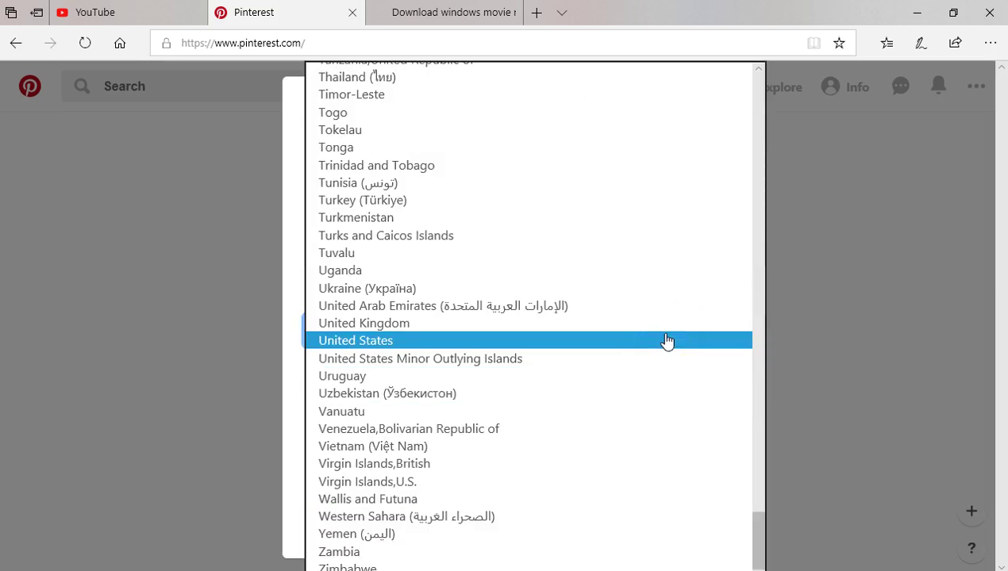
pyautogui.click(355, 340)
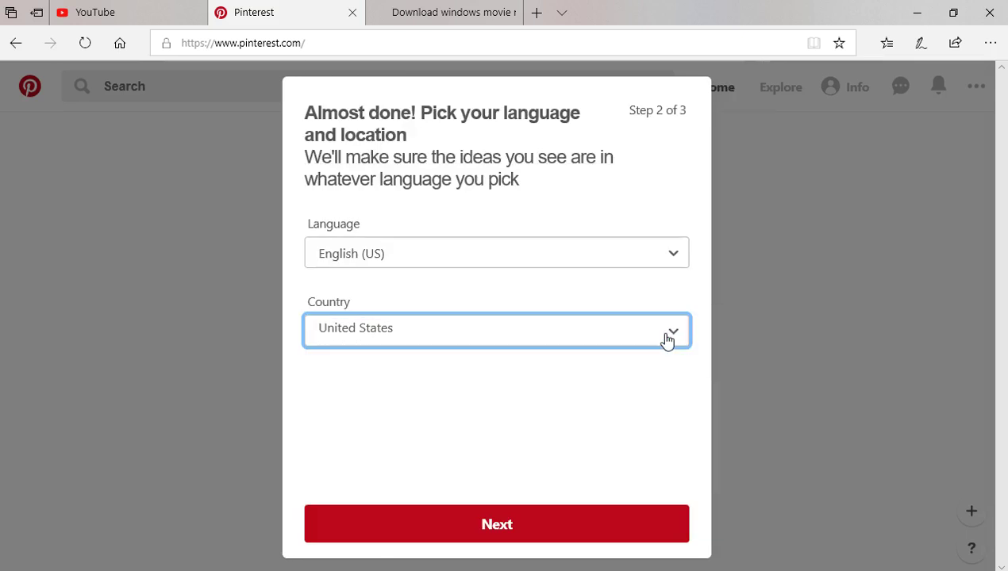
pyautogui.click(496, 524)
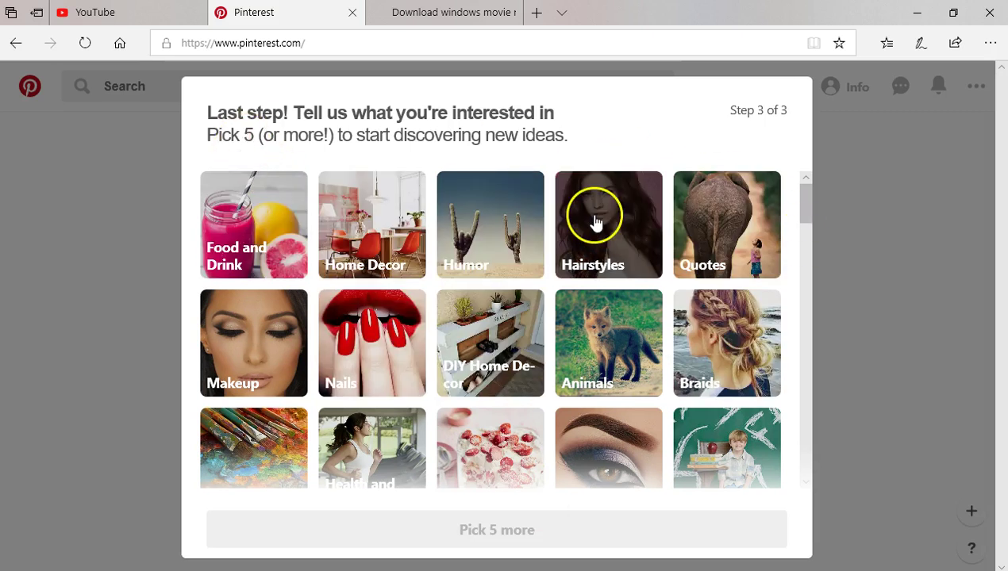
pyautogui.moveTo(603, 230)
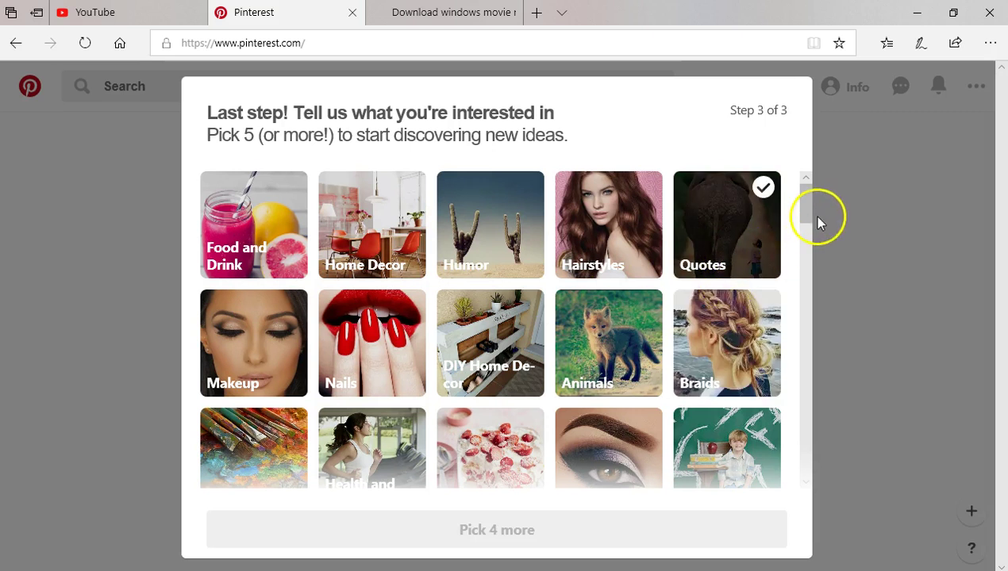
# Pick Love Quotes and Life Quotes as interests from the topic grid.
pyautogui.scroll(-3)
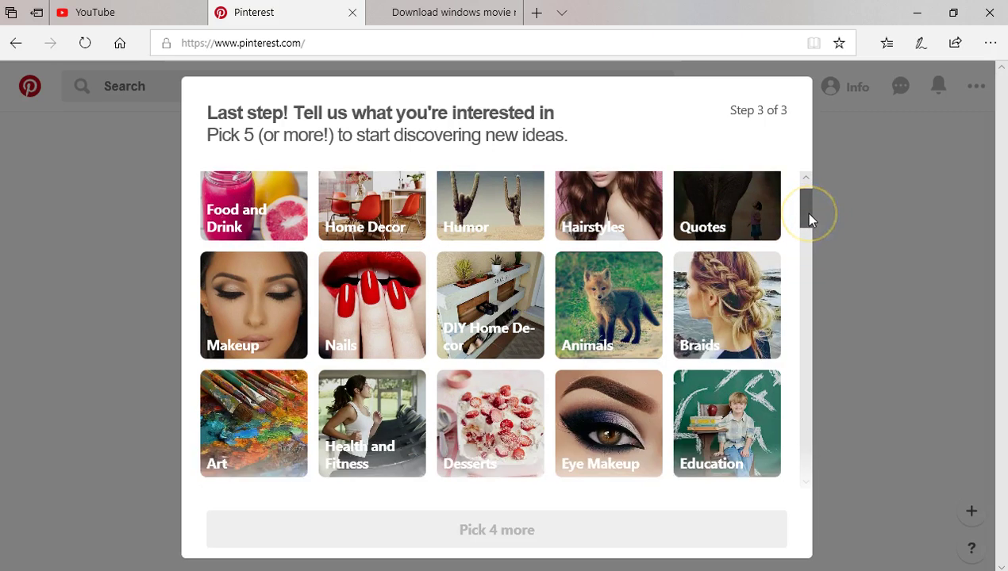
pyautogui.scroll(-3)
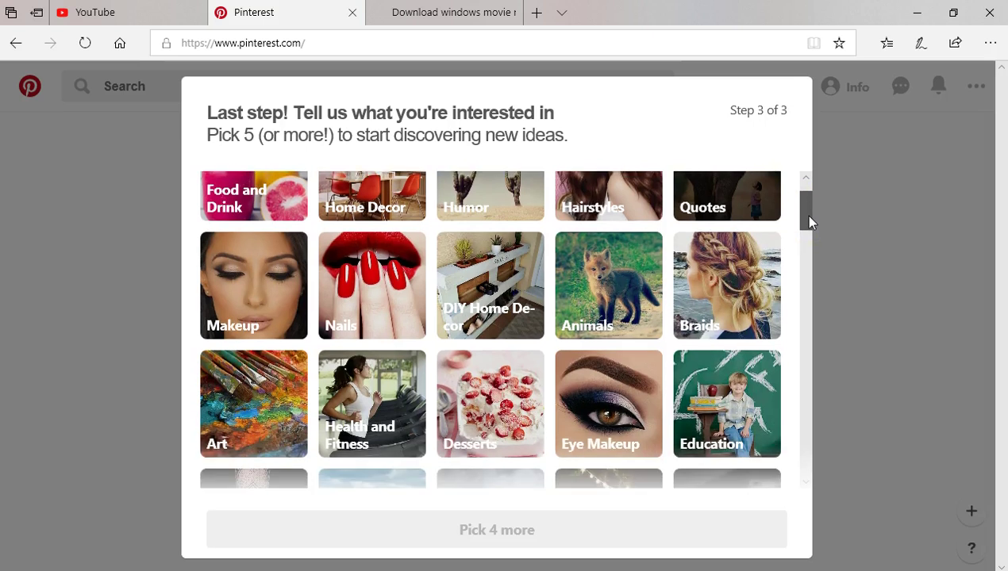
pyautogui.scroll(-3)
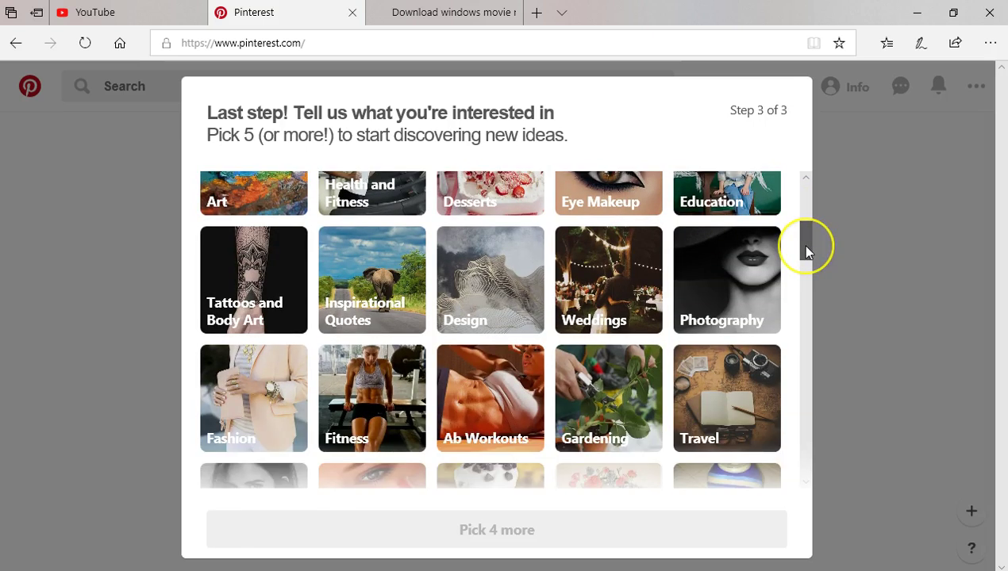
pyautogui.scroll(-3)
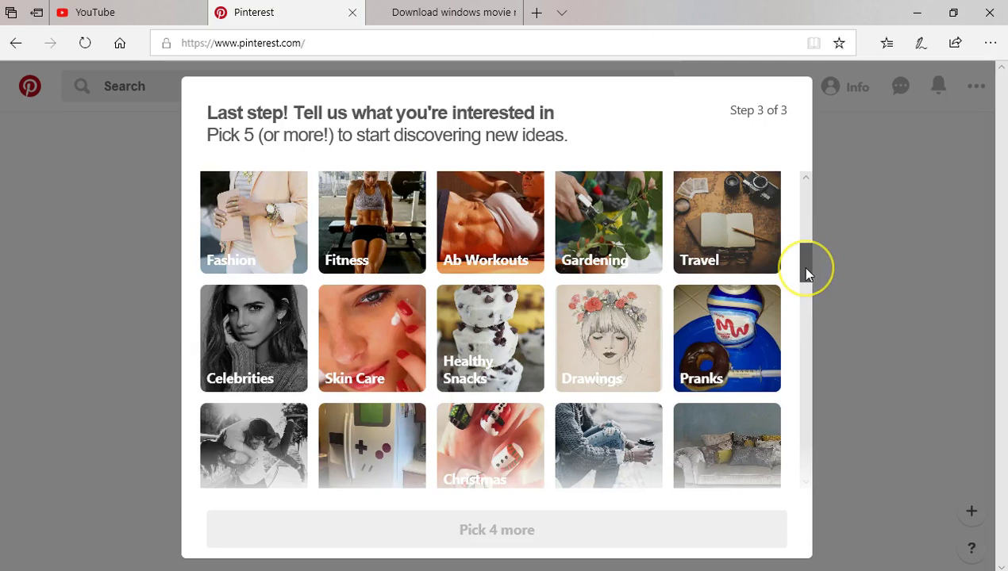
pyautogui.scroll(-3)
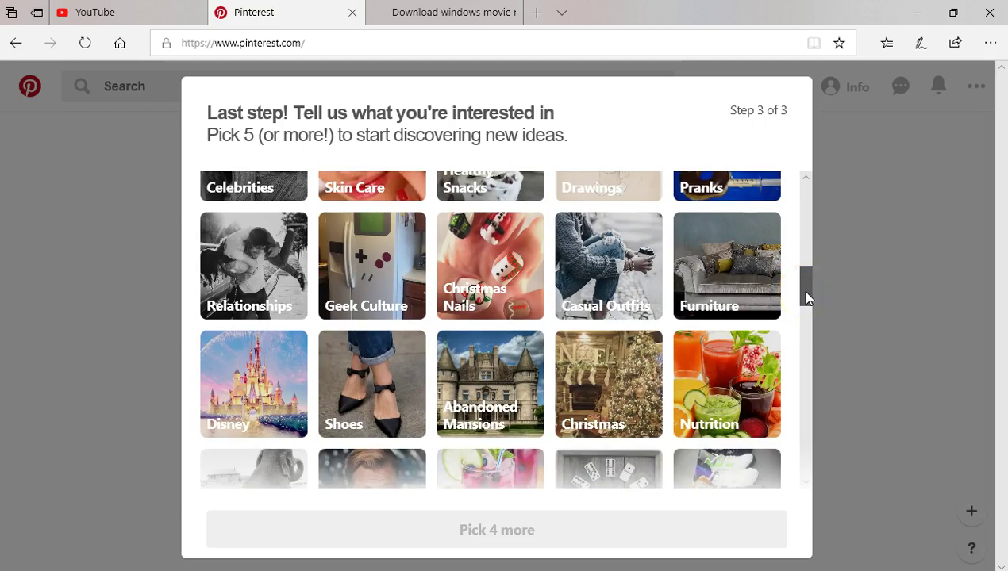
pyautogui.scroll(-3)
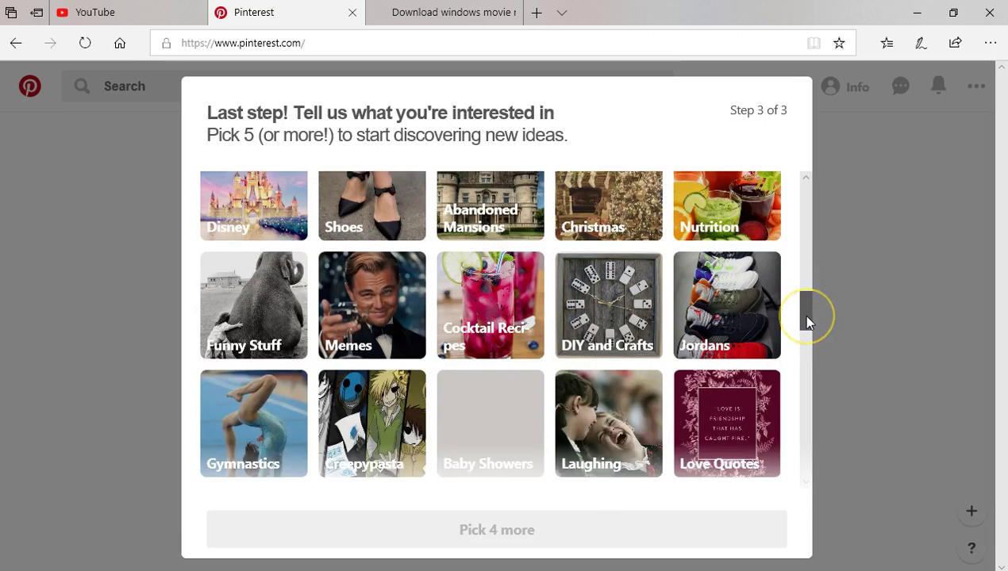
pyautogui.scroll(-3)
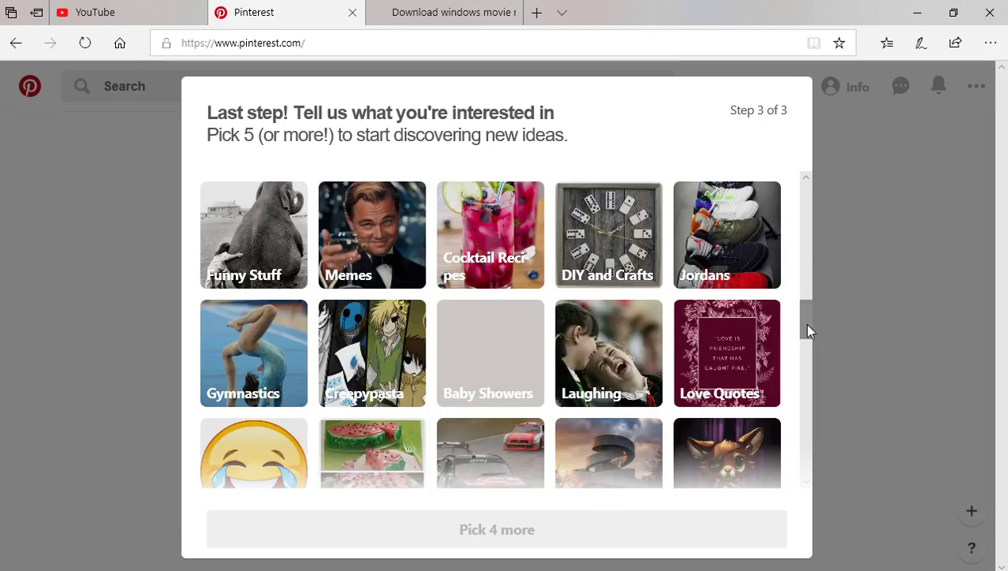
pyautogui.click(726, 352)
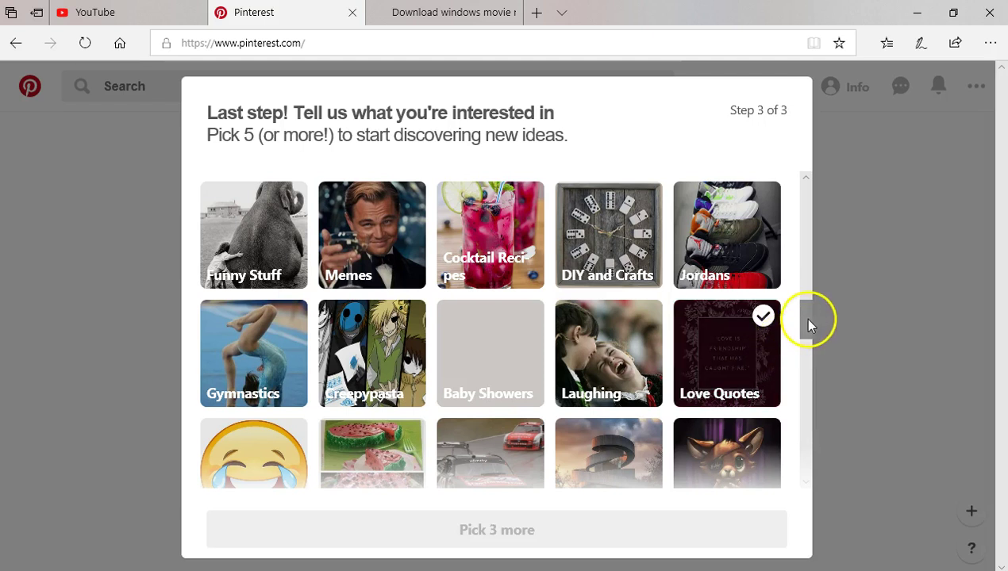
pyautogui.scroll(-3)
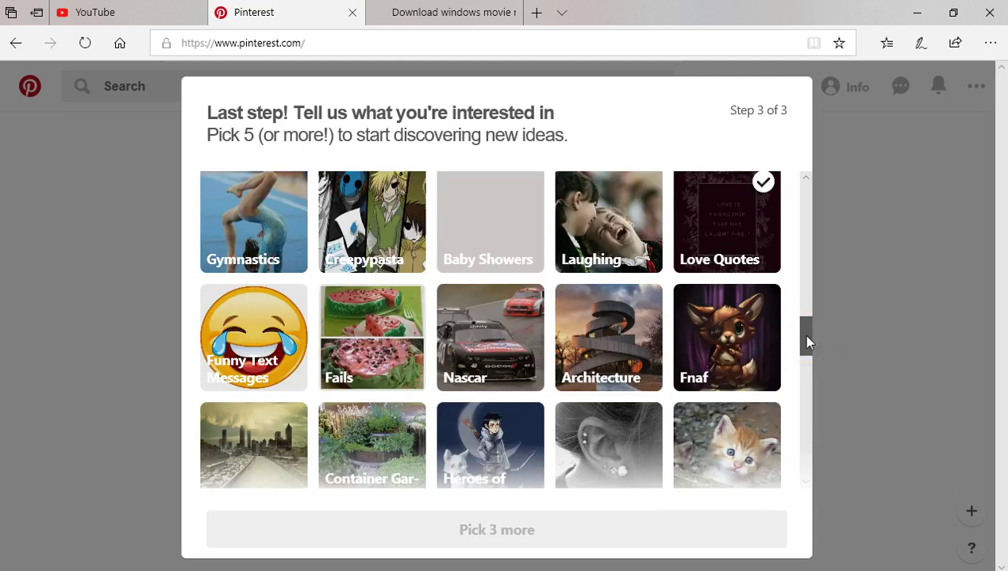
pyautogui.scroll(-3)
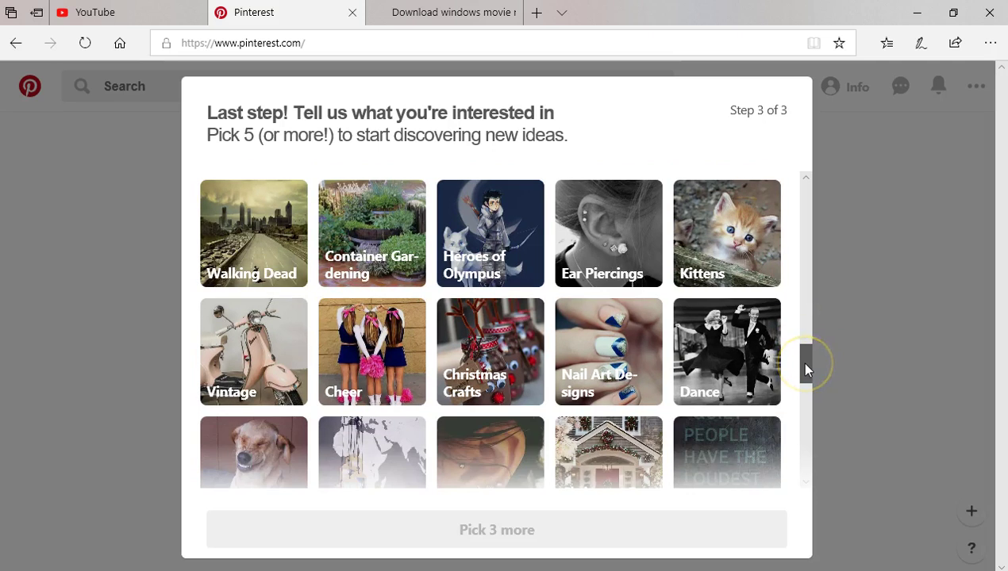
pyautogui.scroll(-3)
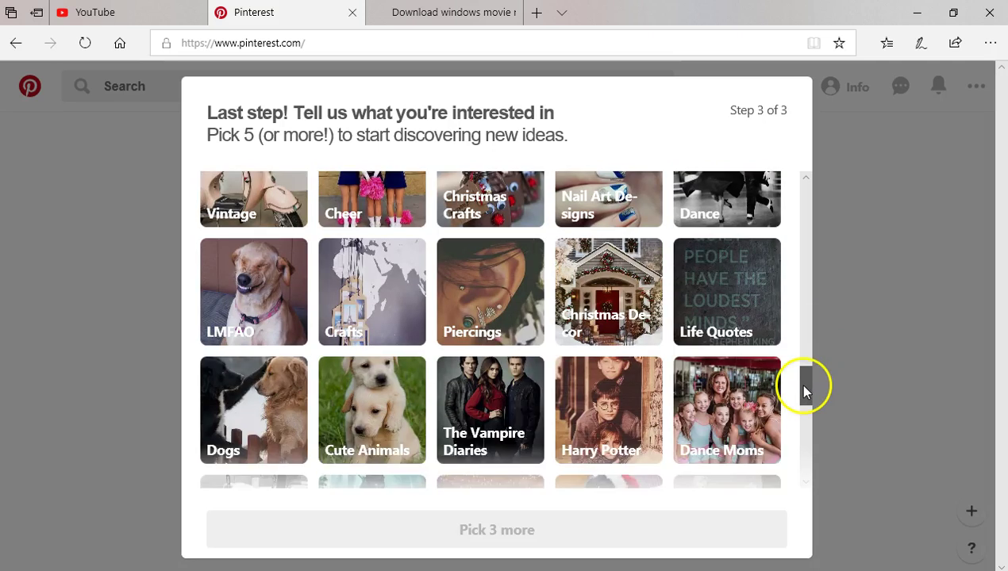
pyautogui.click(725, 292)
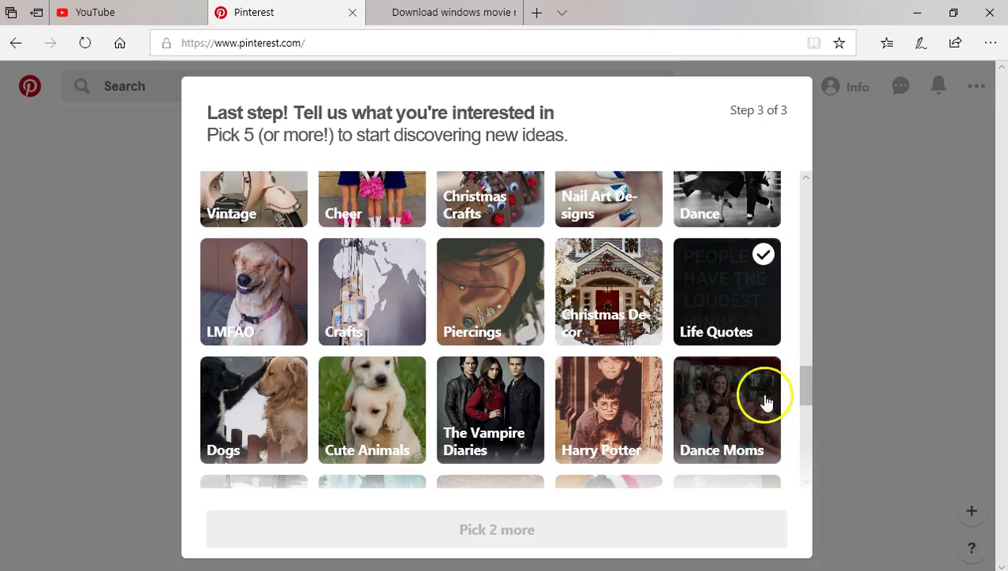
# Pick Parenting and Healthy Recipes as interests and finish to reach the home feed.
pyautogui.scroll(-3)
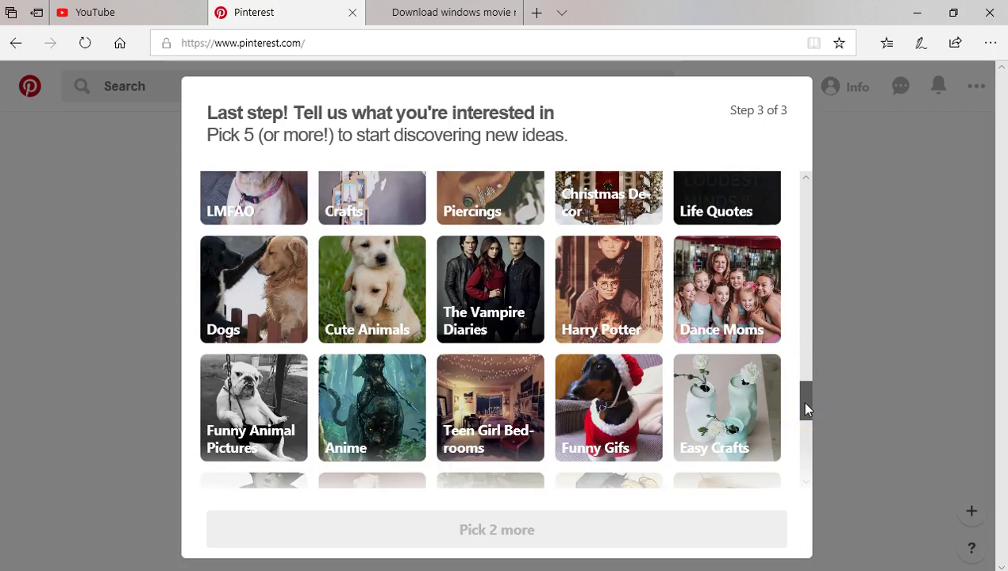
pyautogui.scroll(-3)
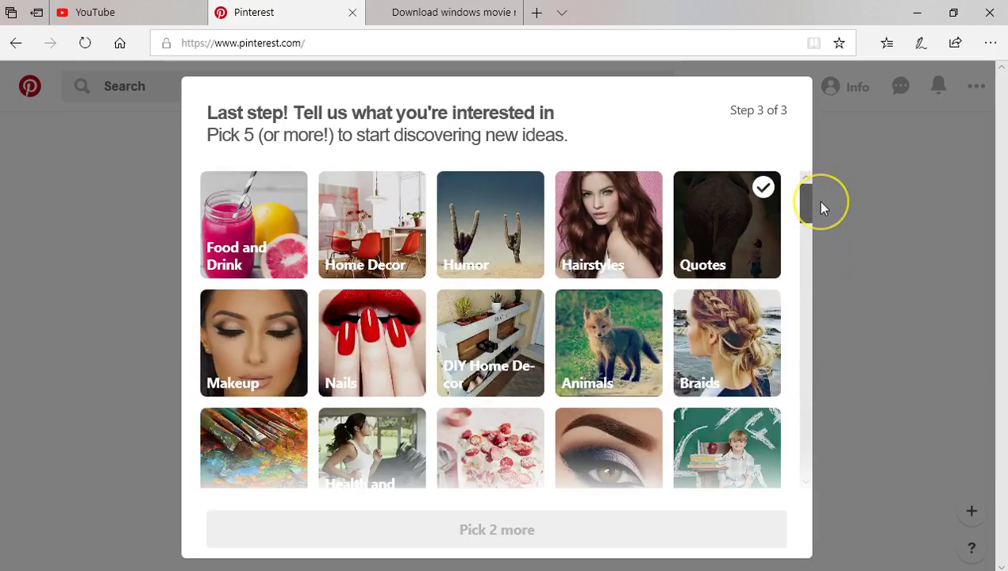
pyautogui.scroll(-3)
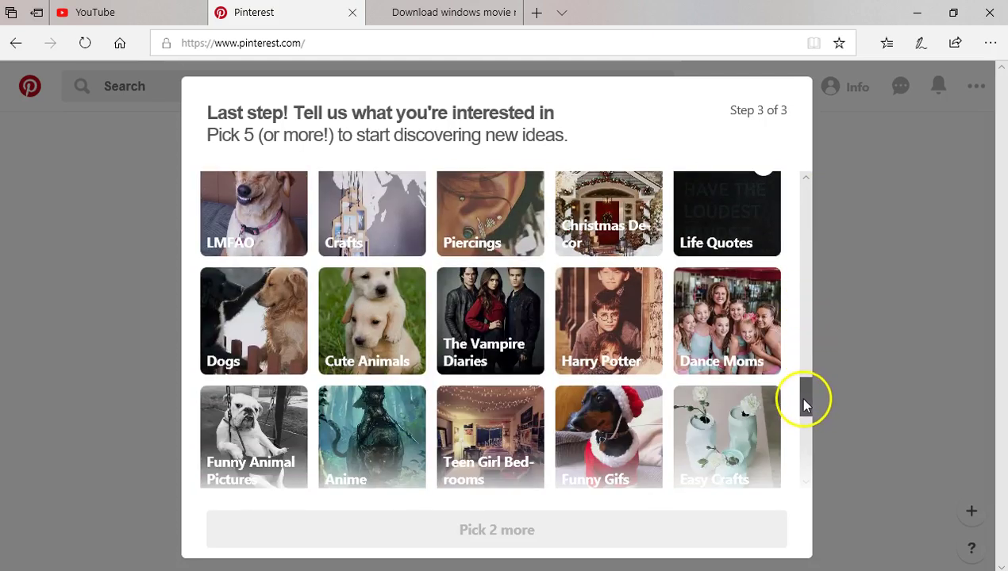
pyautogui.scroll(-3)
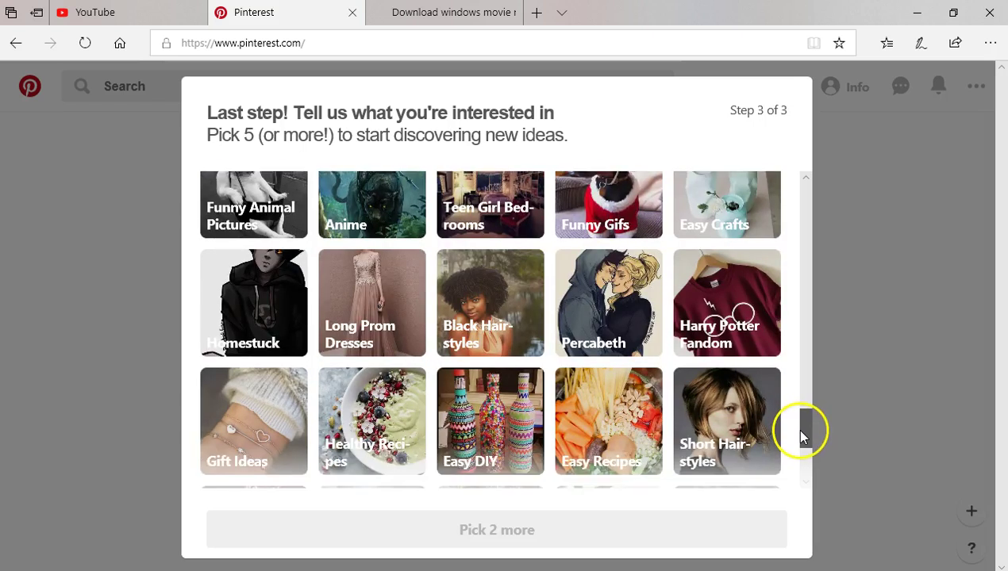
pyautogui.scroll(-3)
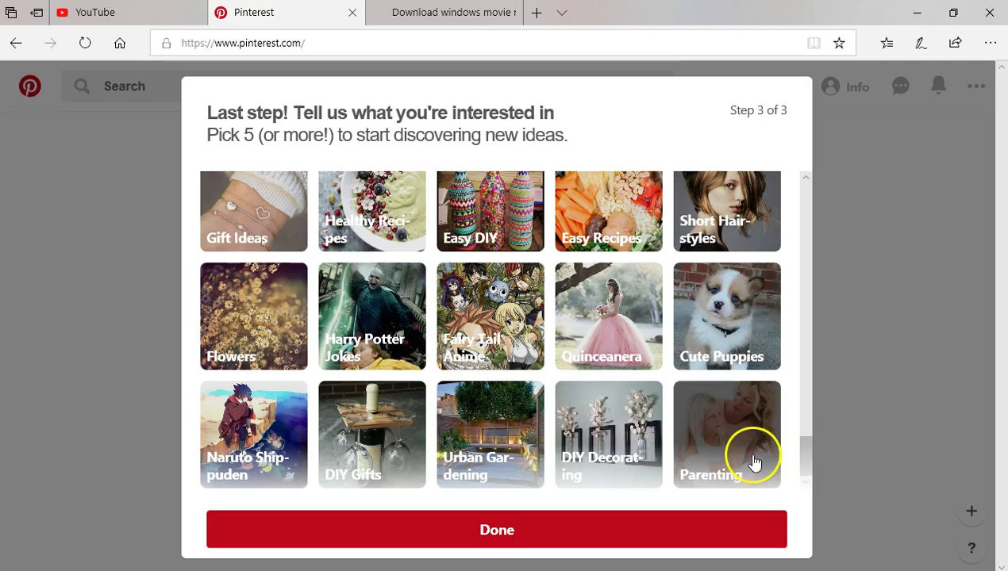
pyautogui.click(725, 435)
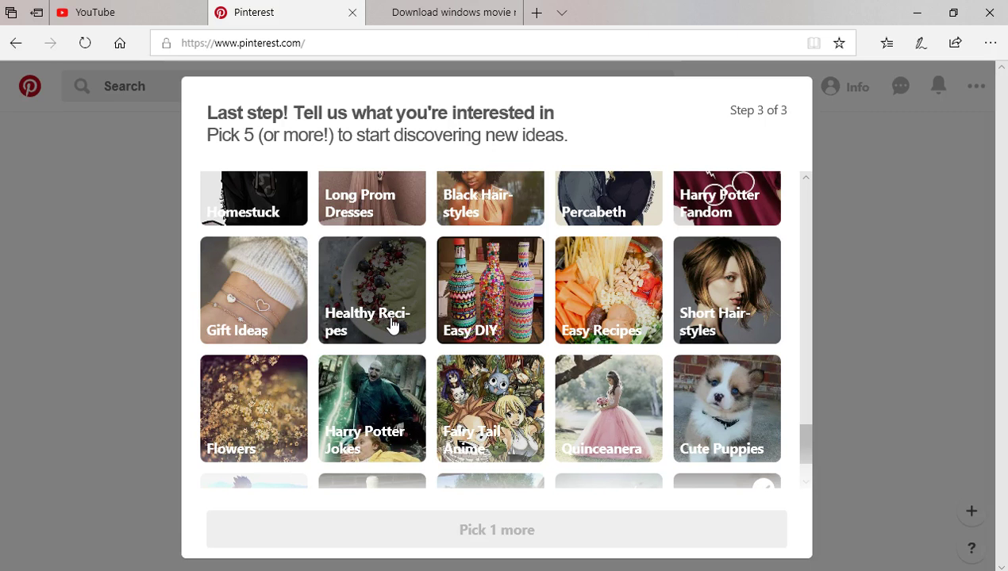
pyautogui.click(371, 288)
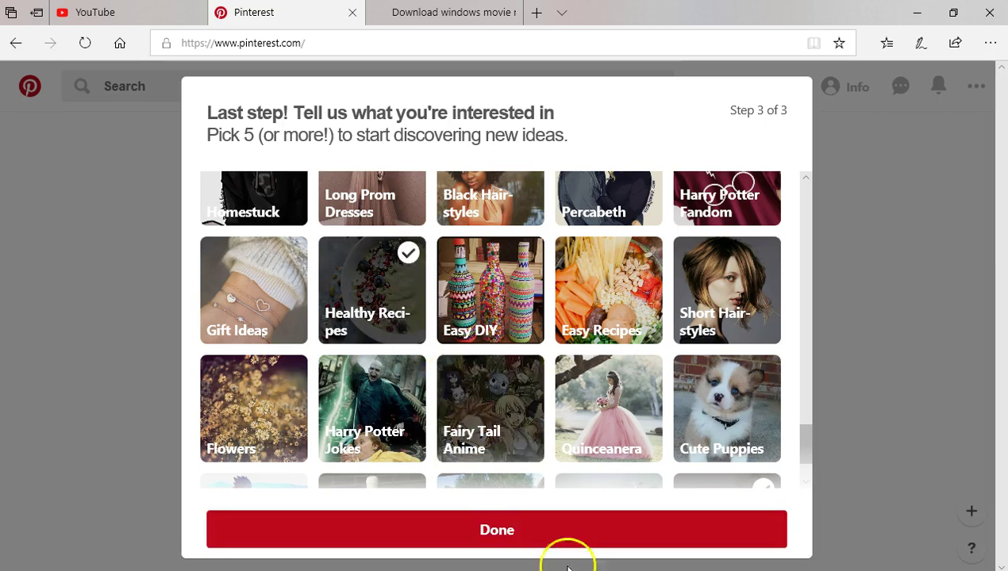
pyautogui.click(496, 530)
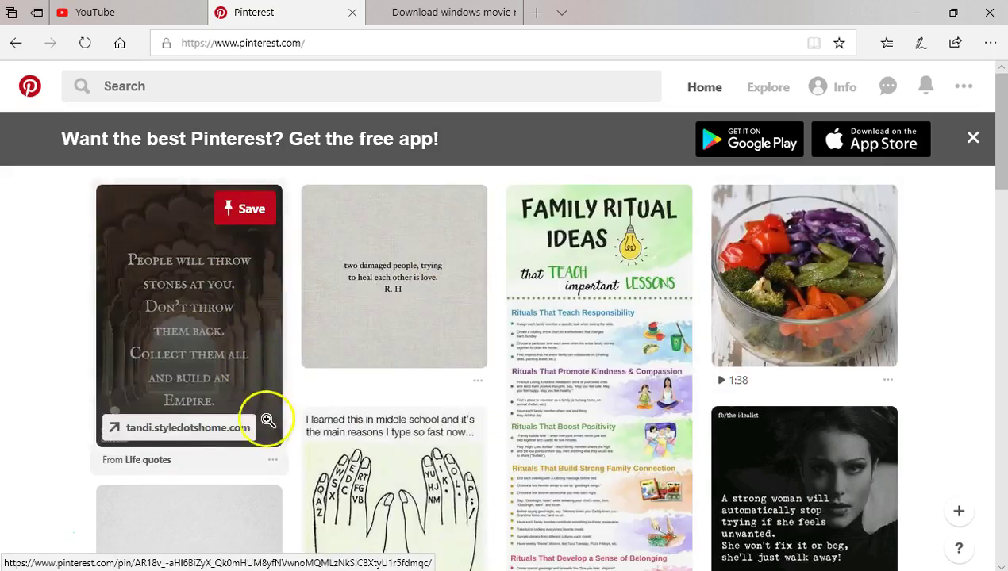
pyautogui.moveTo(961, 209)
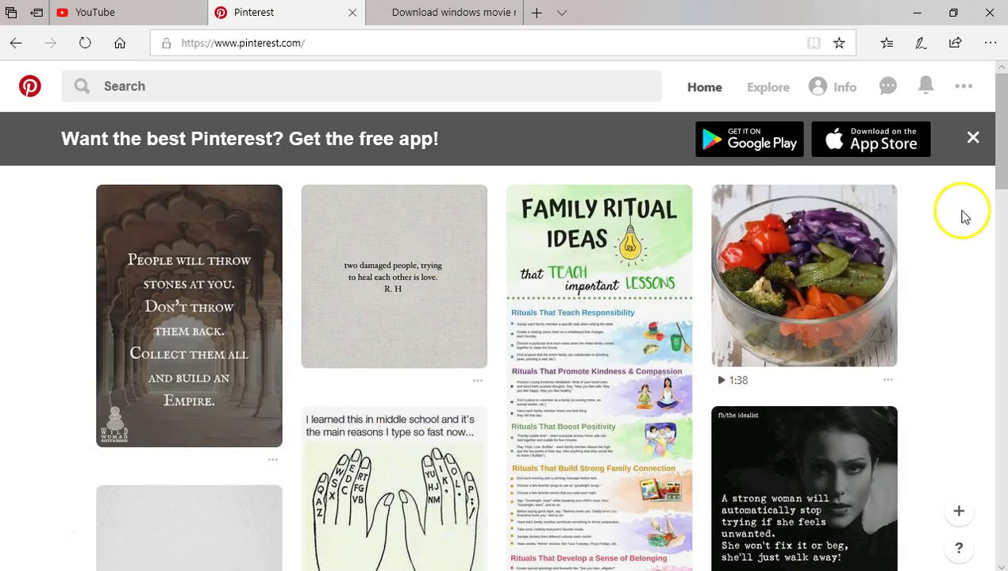
# Browse the home feed and start saving the Family Ritual Ideas pin.
pyautogui.scroll(-3)
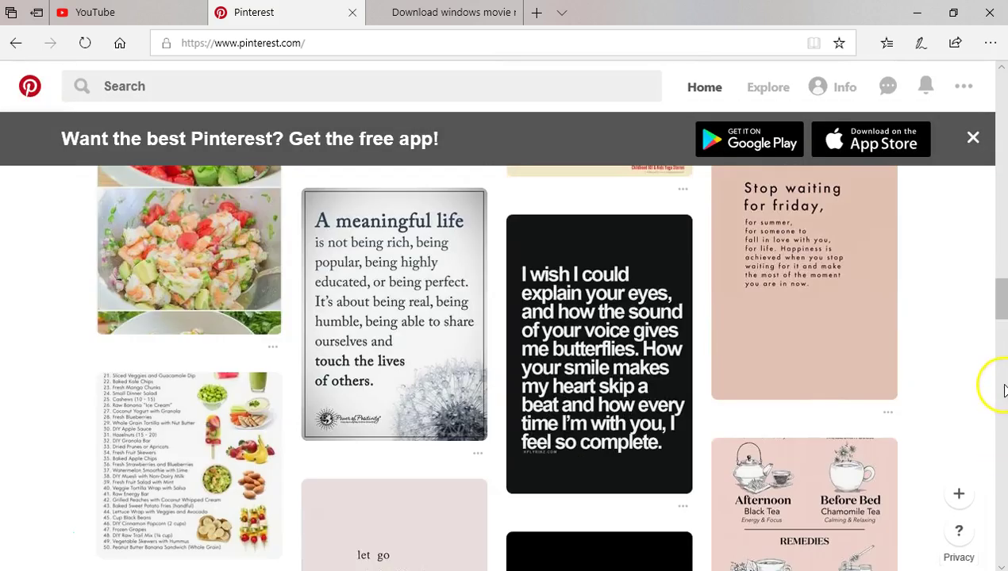
pyautogui.scroll(-3)
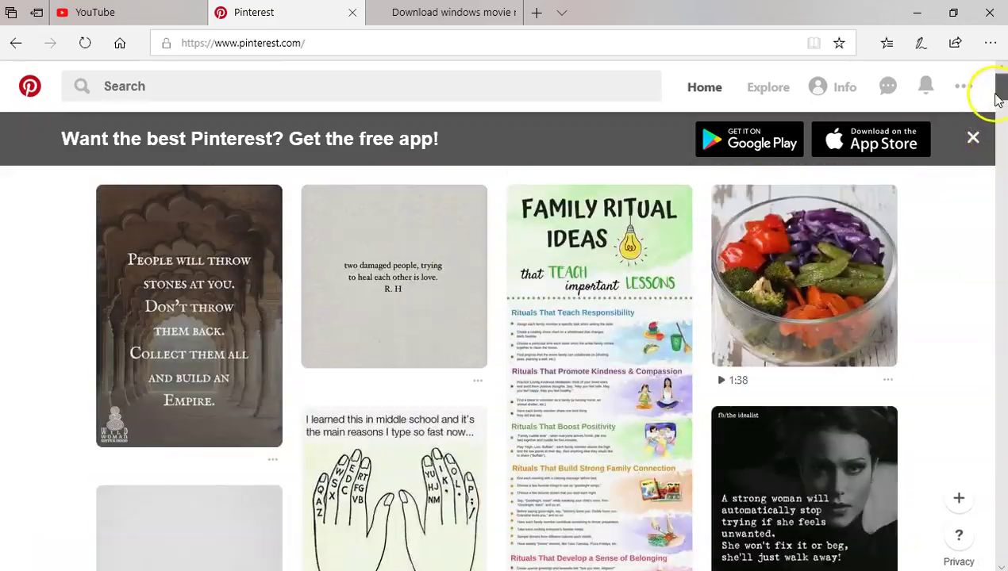
pyautogui.moveTo(686, 270)
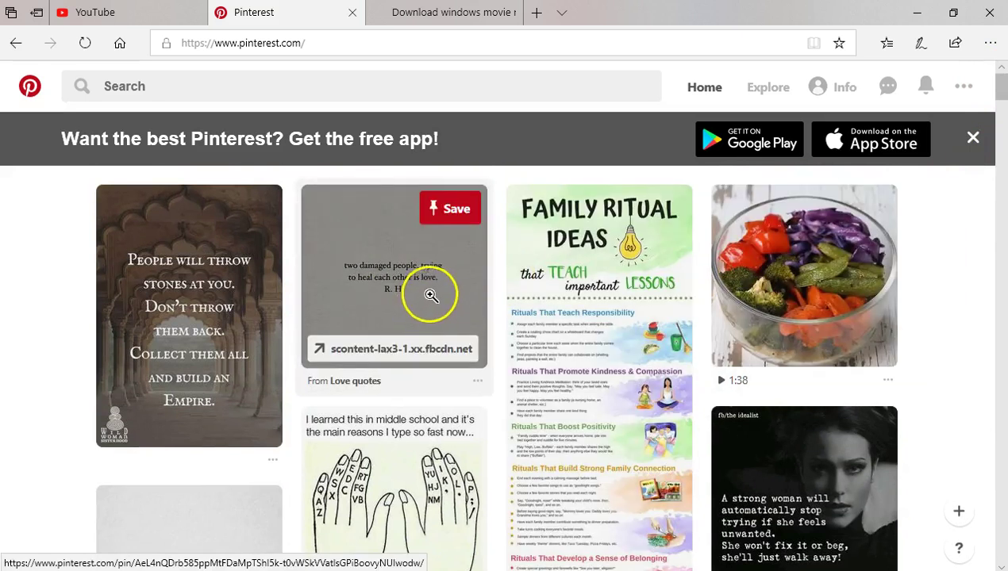
pyautogui.moveTo(406, 302)
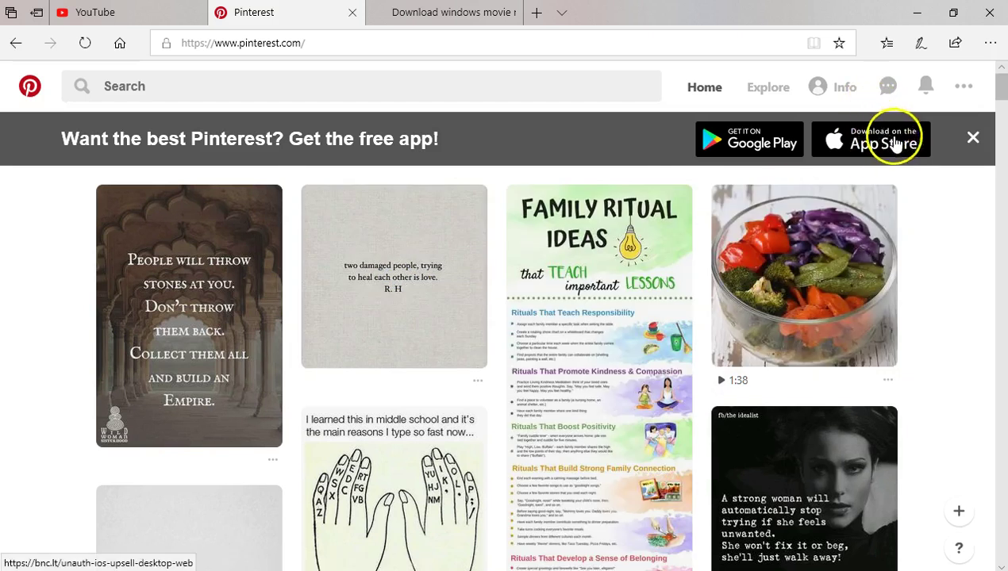
pyautogui.moveTo(907, 158)
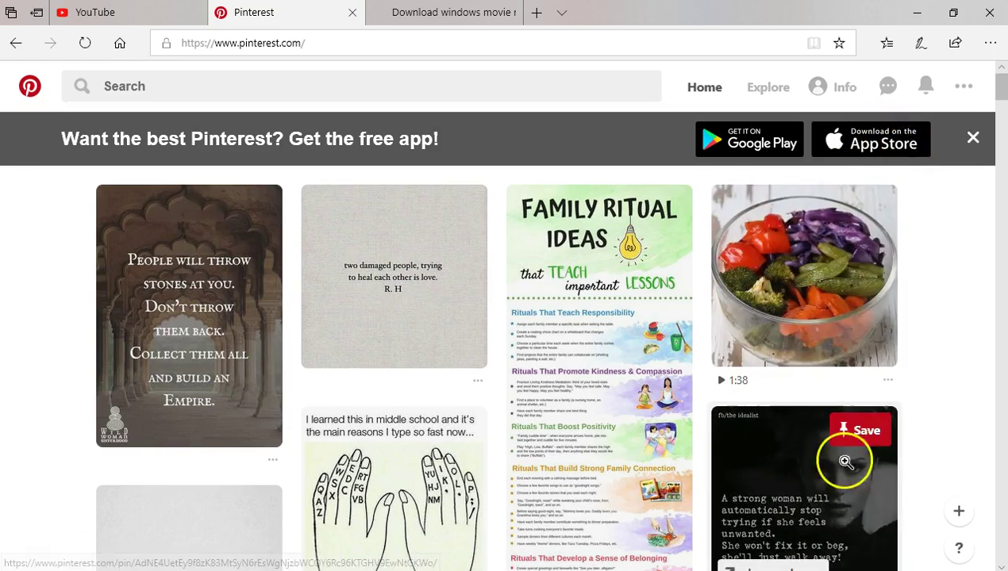
pyautogui.moveTo(790, 254)
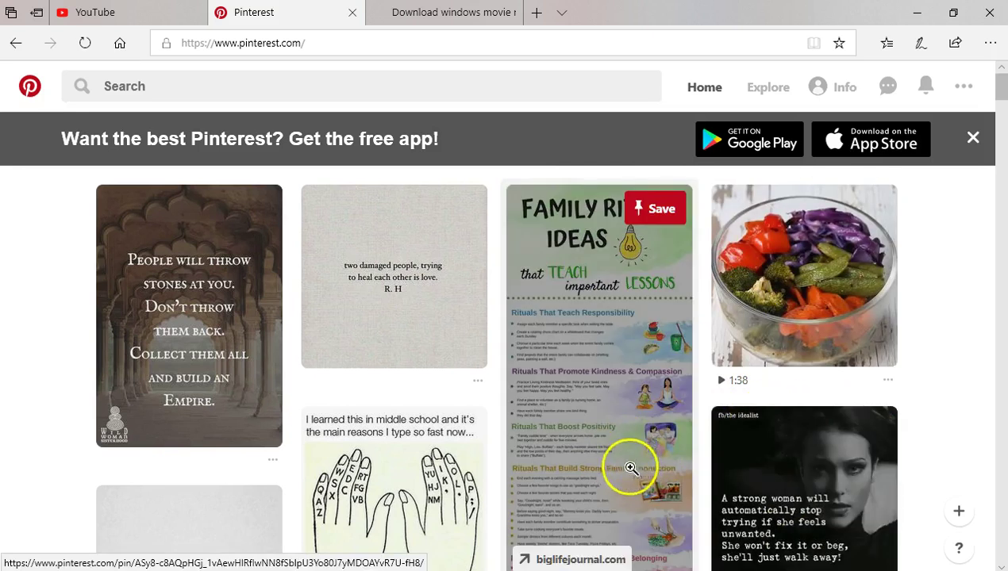
pyautogui.moveTo(644, 497)
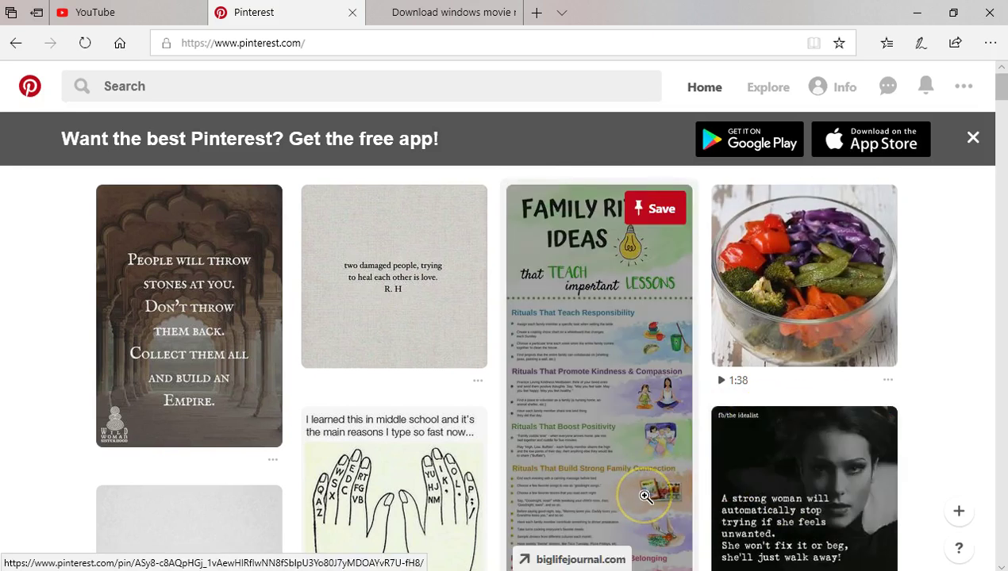
pyautogui.scroll(-3)
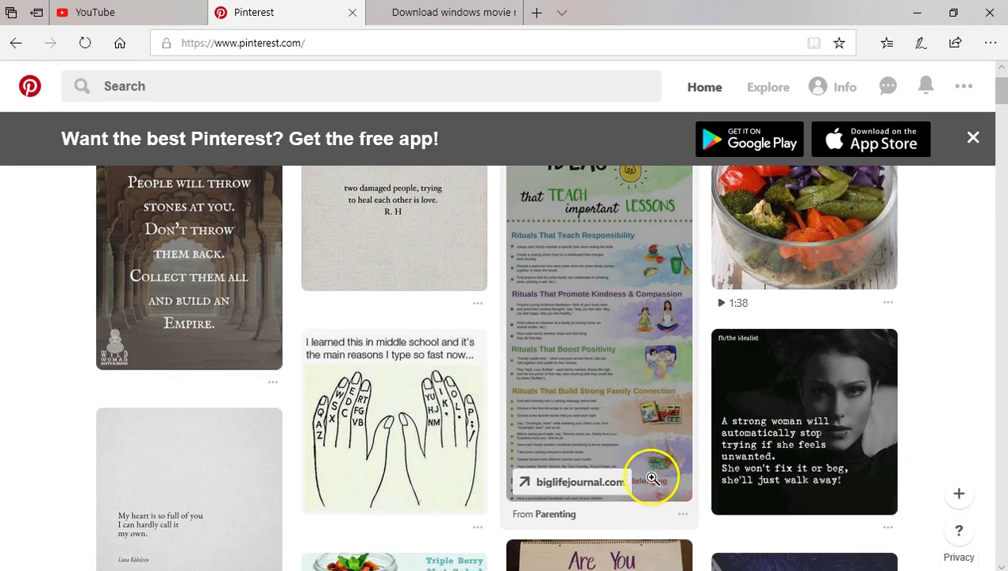
pyautogui.moveTo(606, 368)
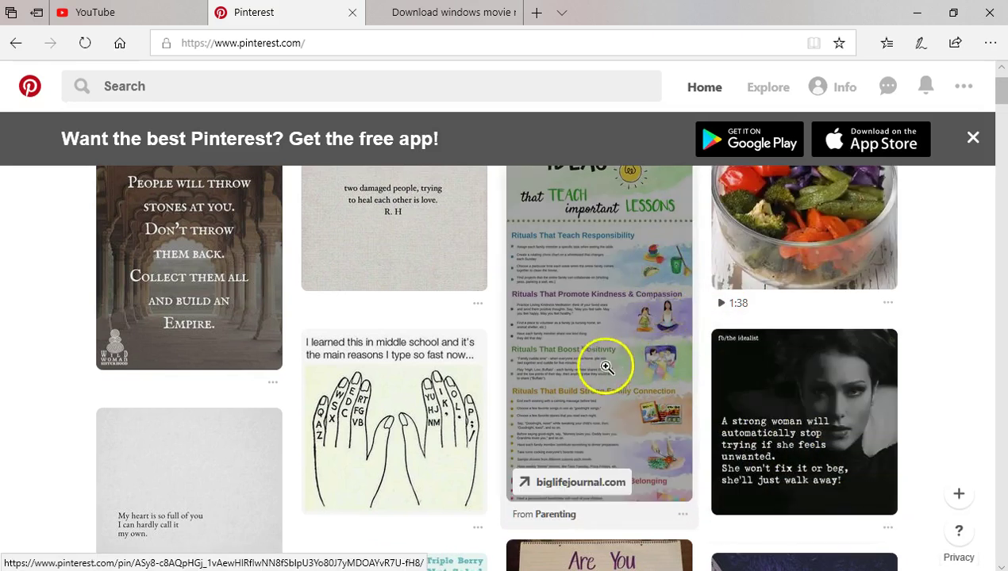
pyautogui.moveTo(638, 362)
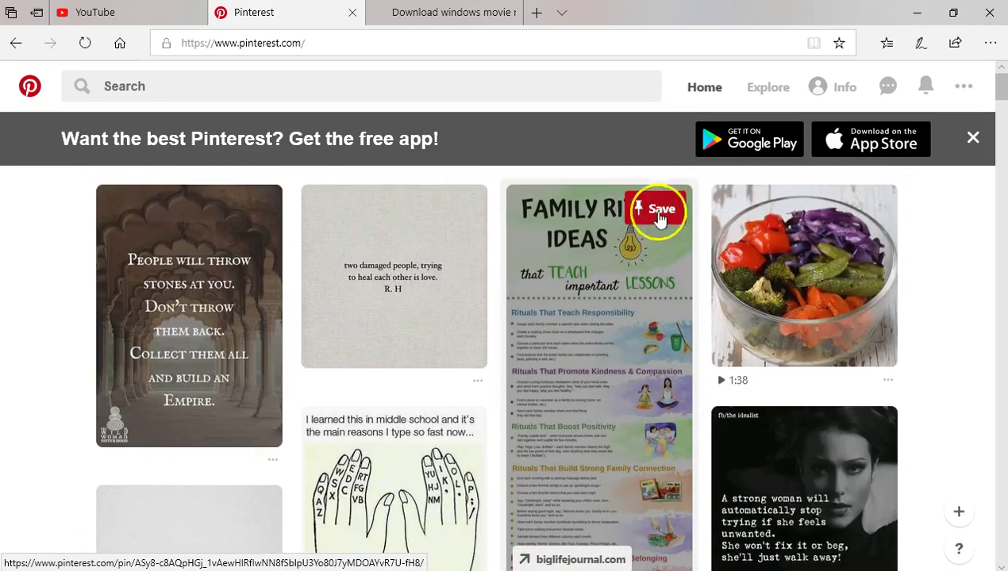
pyautogui.click(656, 210)
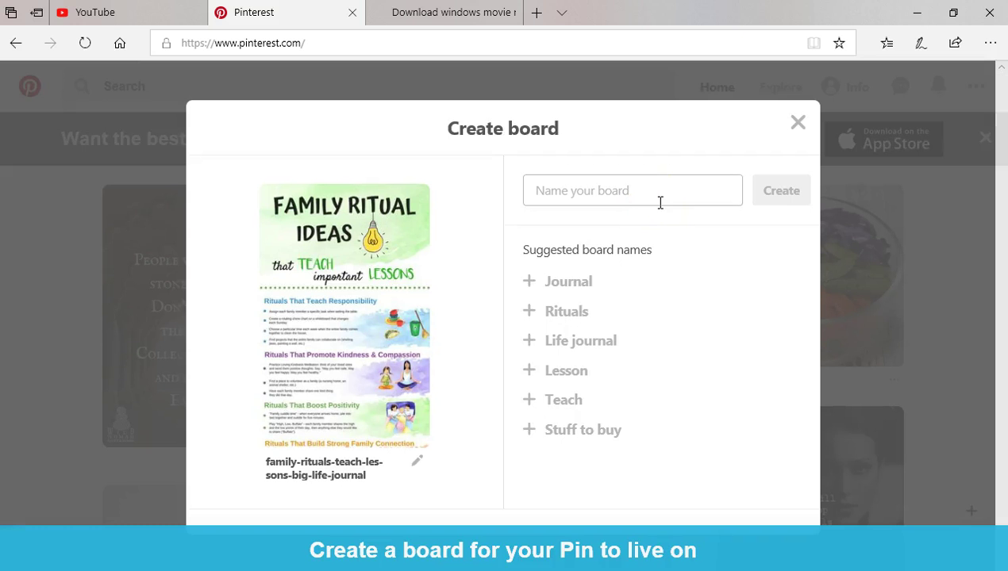
pyautogui.moveTo(738, 372)
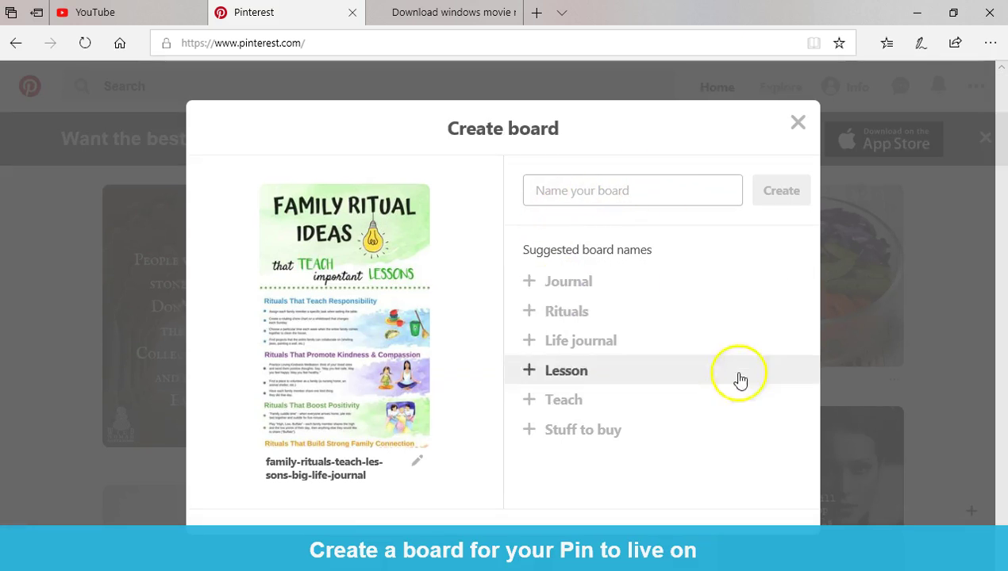
pyautogui.moveTo(803, 400)
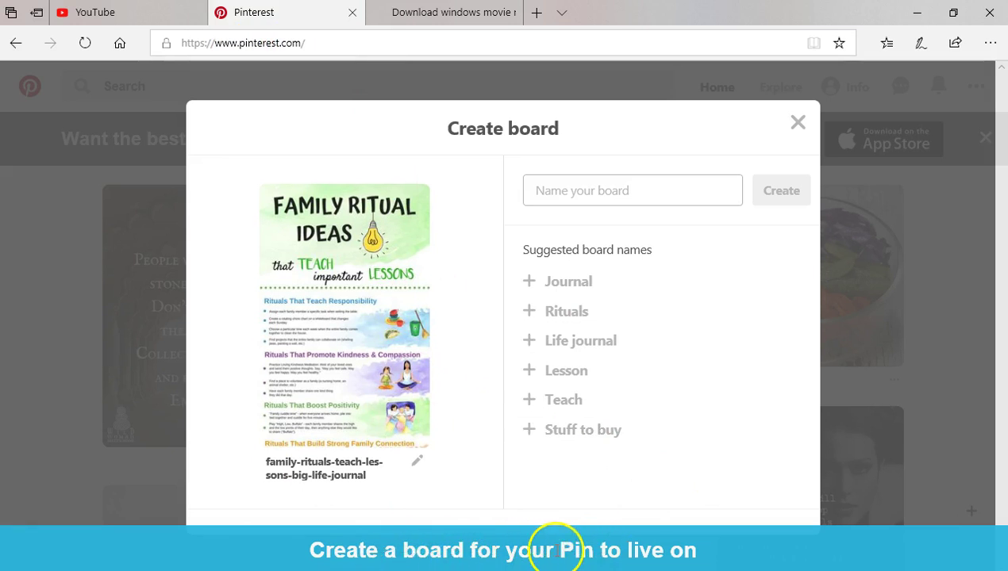
pyautogui.moveTo(657, 468)
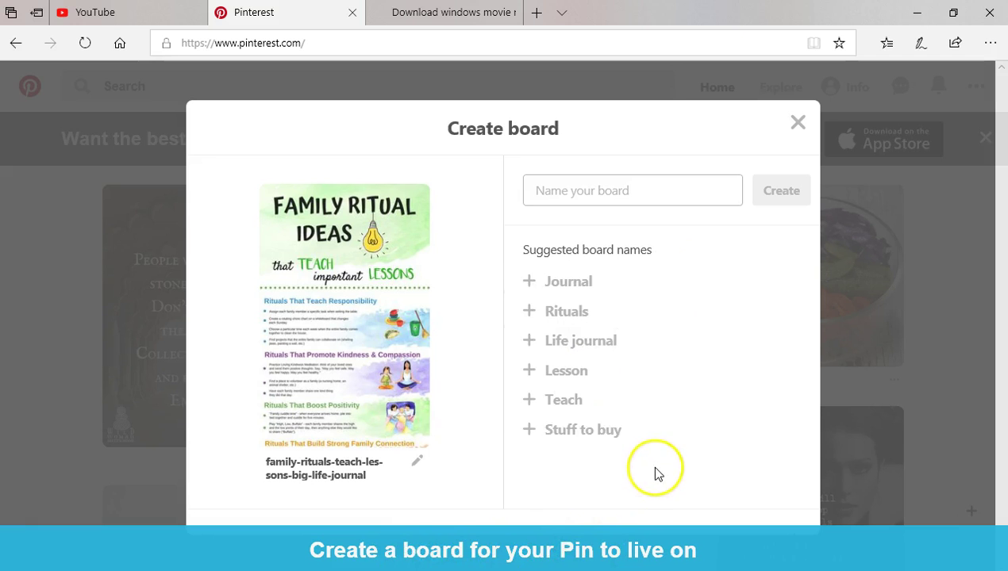
pyautogui.moveTo(656, 473)
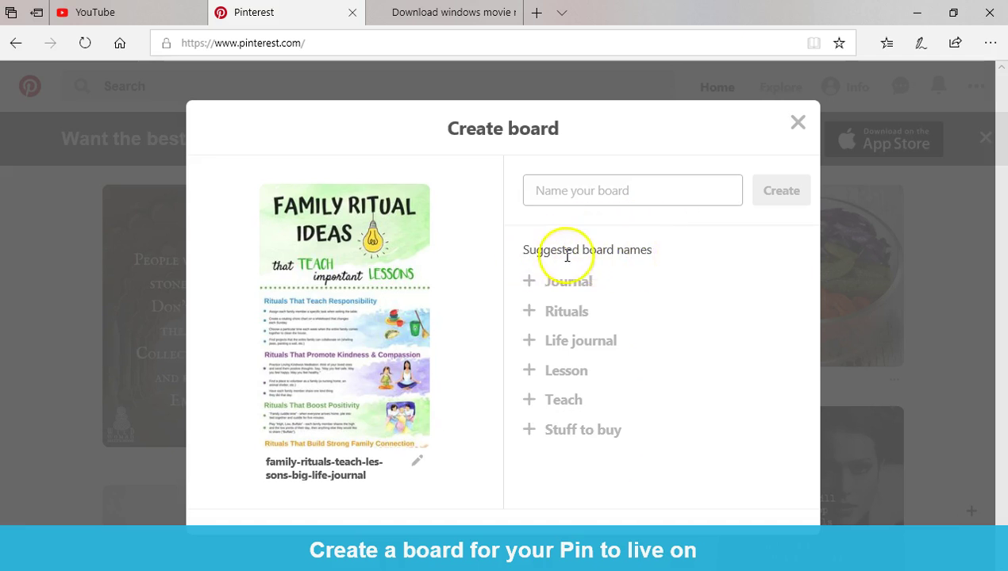
# Name the new board TheFamily and create it for the Family Ritual Ideas pin.
pyautogui.click(632, 190)
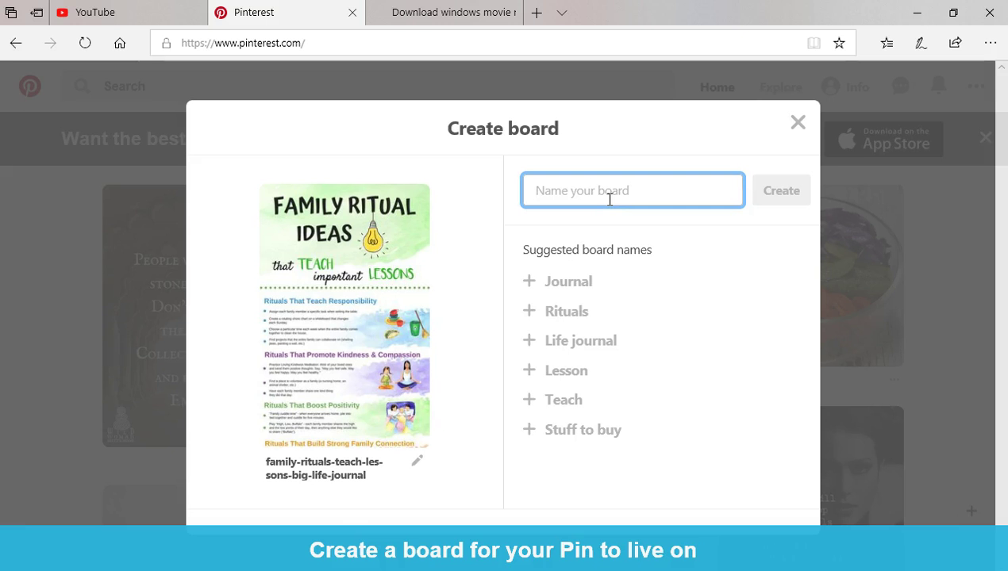
pyautogui.write('Pare')
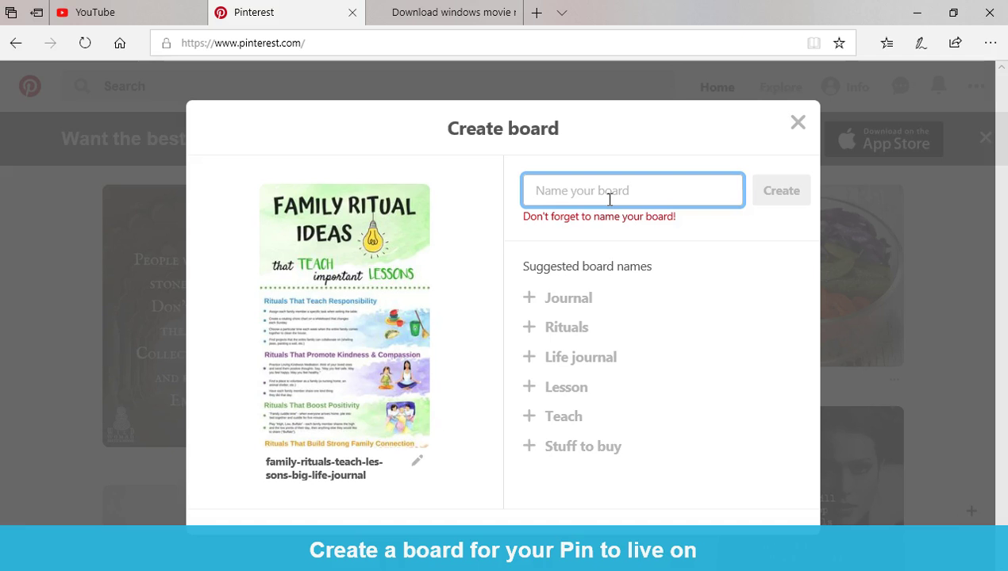
pyautogui.write('The')
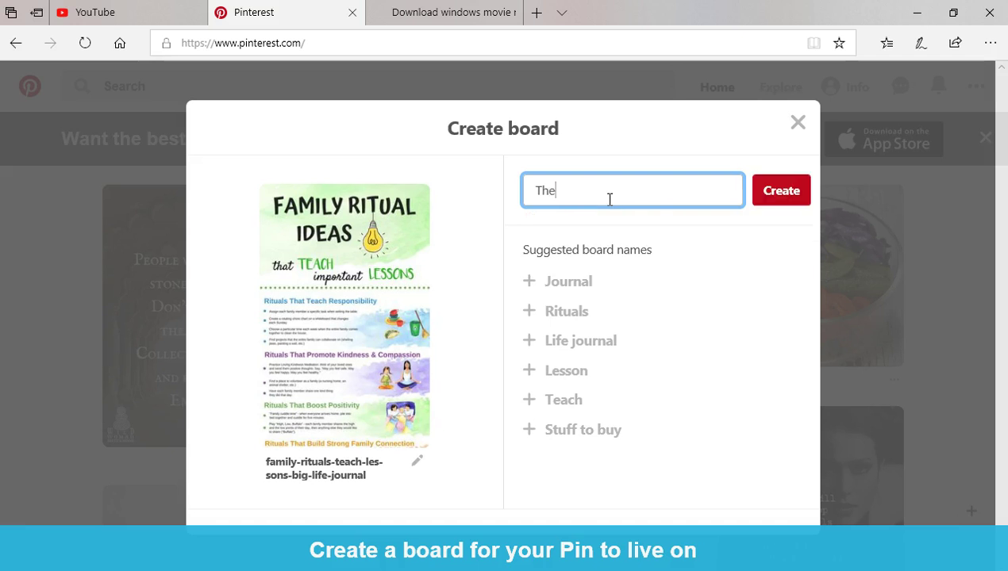
pyautogui.write('Family')
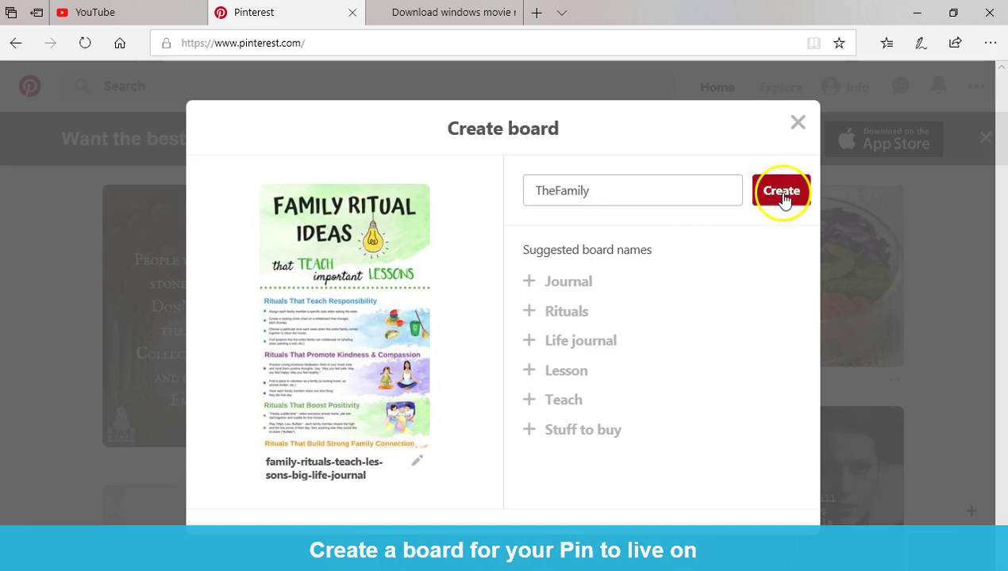
pyautogui.click(781, 191)
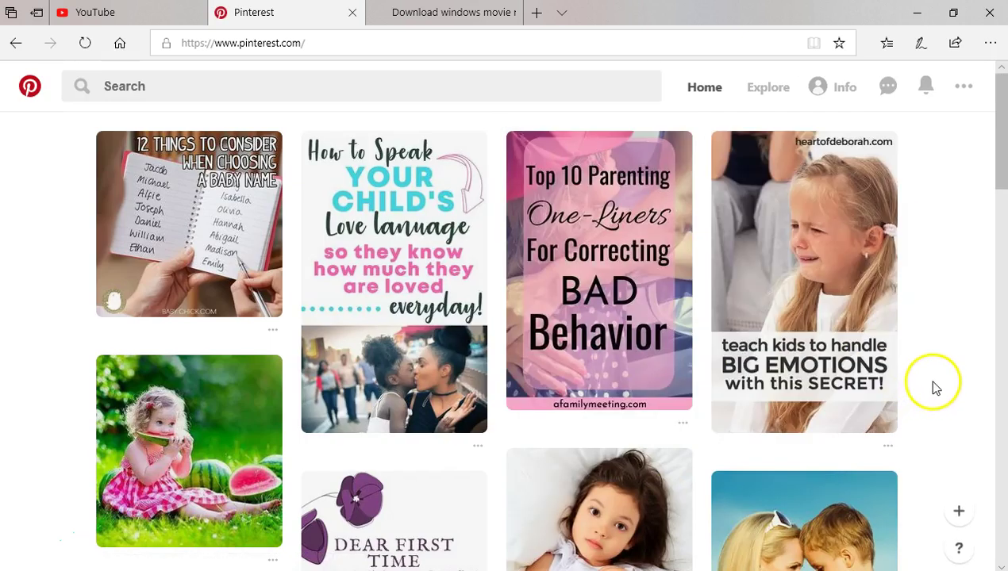
pyautogui.moveTo(433, 235)
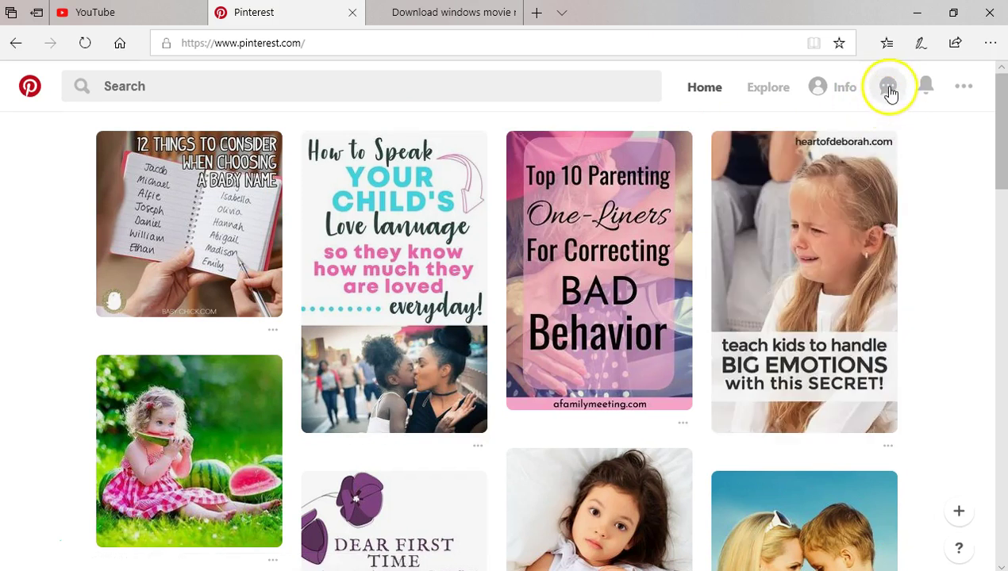
pyautogui.moveTo(887, 87)
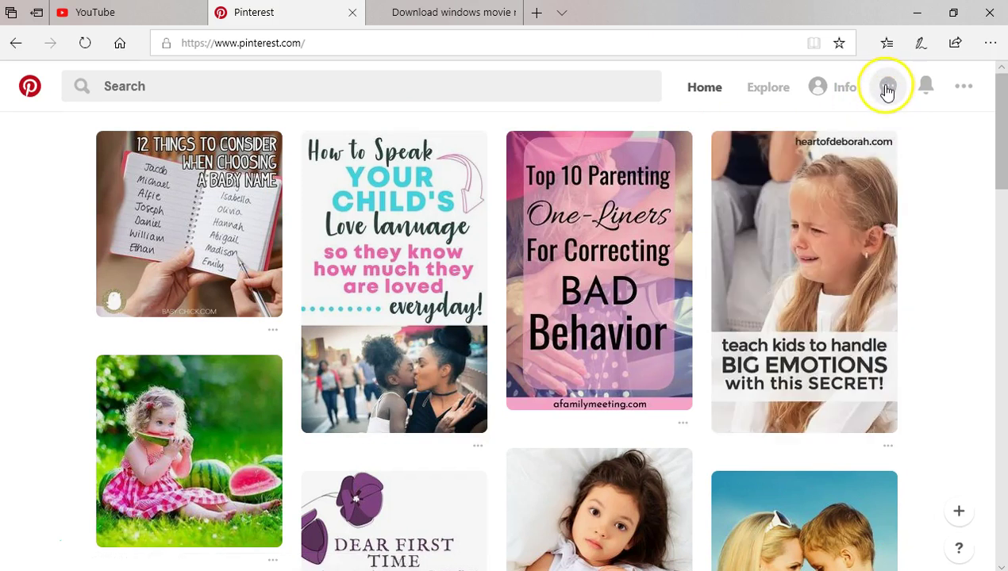
pyautogui.moveTo(880, 89)
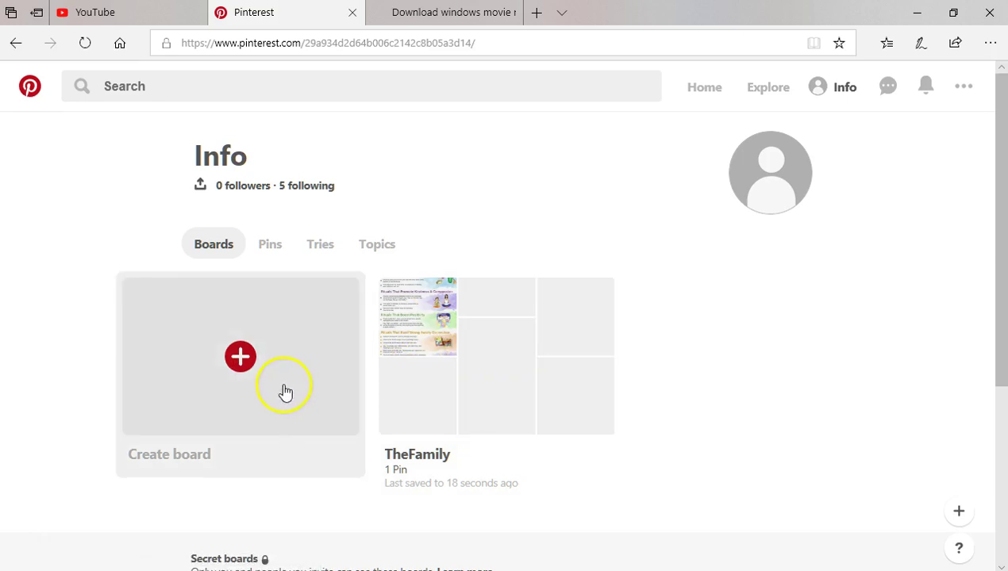
pyautogui.moveTo(487, 406)
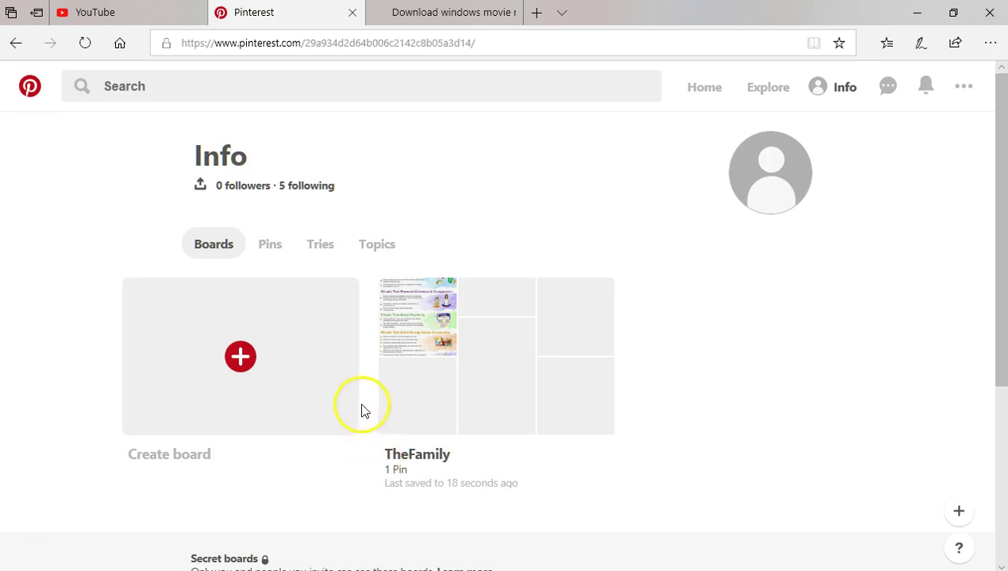
pyautogui.moveTo(300, 416)
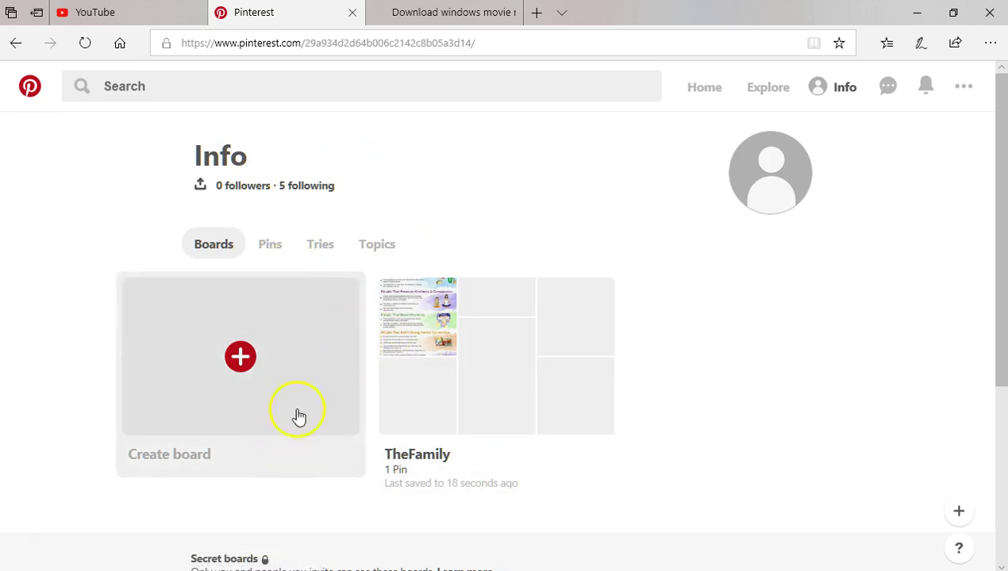
pyautogui.moveTo(265, 203)
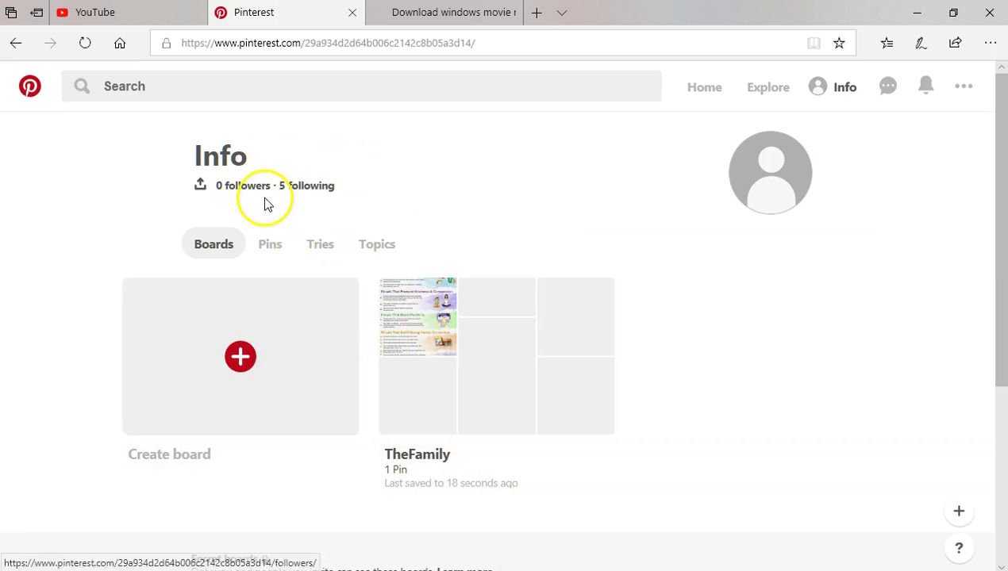
pyautogui.moveTo(537, 381)
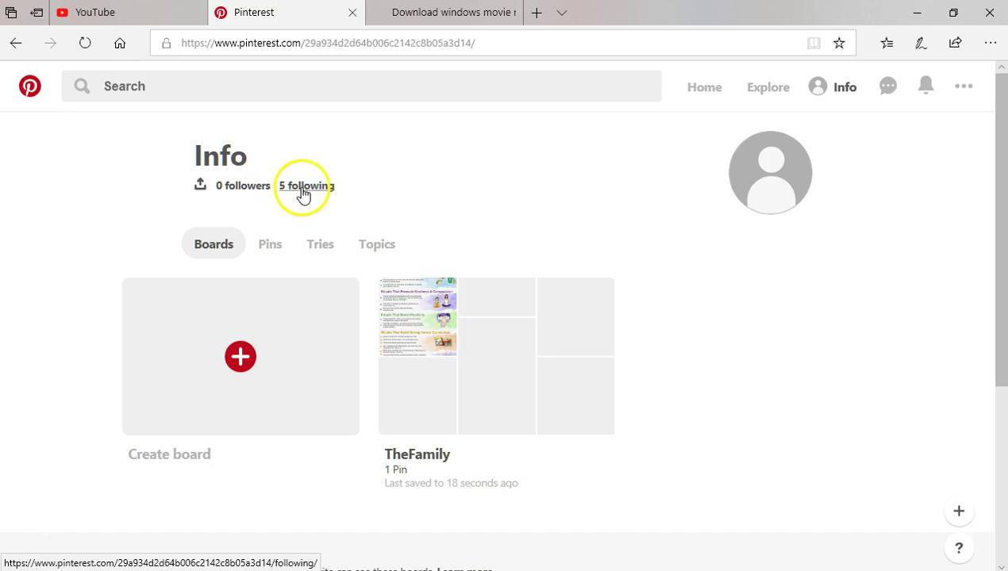
pyautogui.moveTo(230, 186)
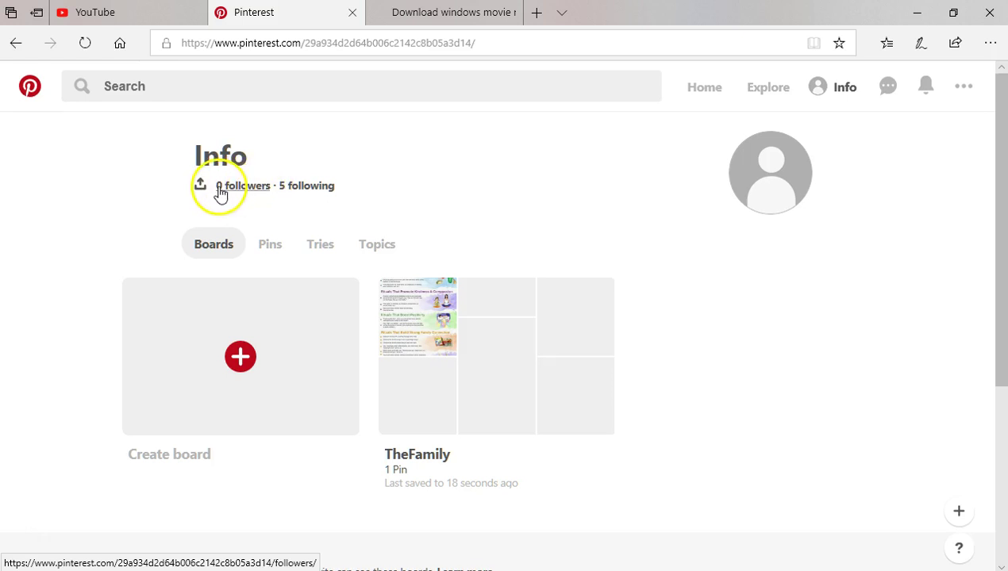
pyautogui.moveTo(255, 190)
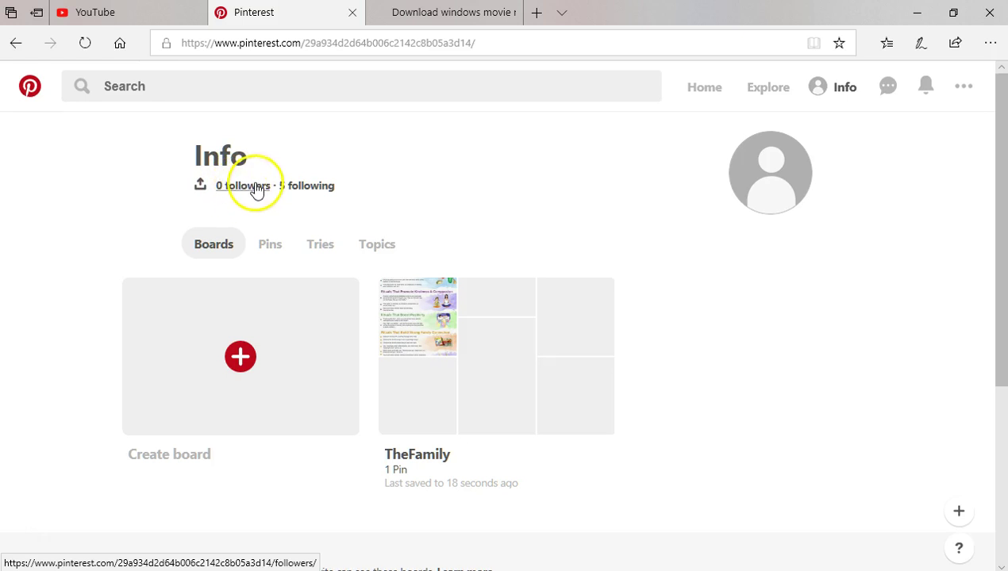
pyautogui.moveTo(611, 252)
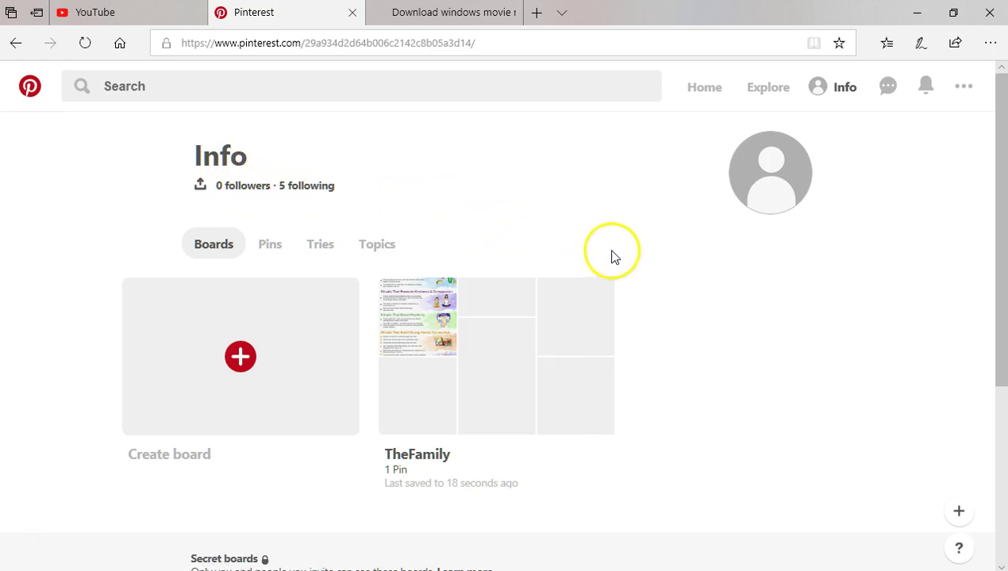
pyautogui.moveTo(769, 190)
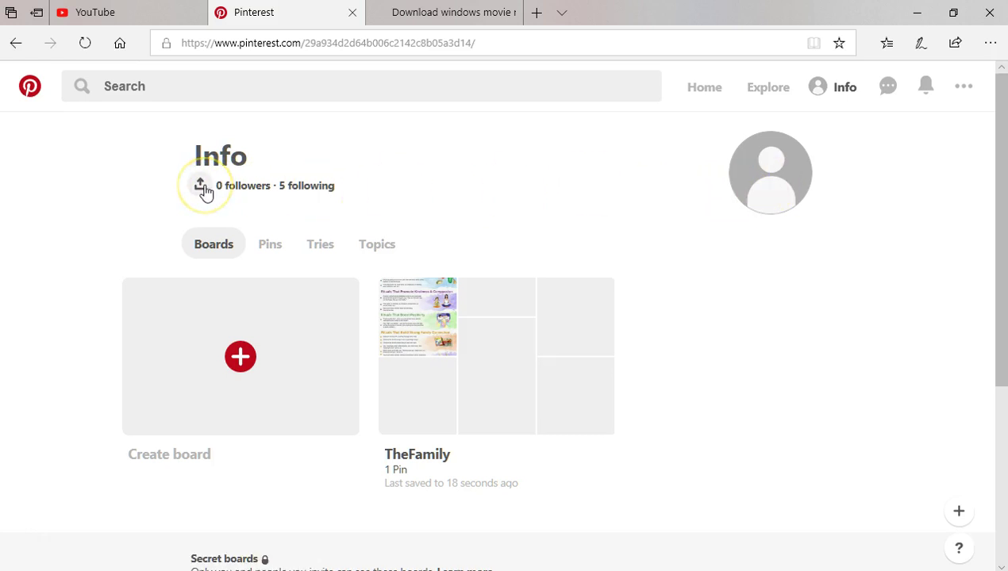
pyautogui.moveTo(717, 178)
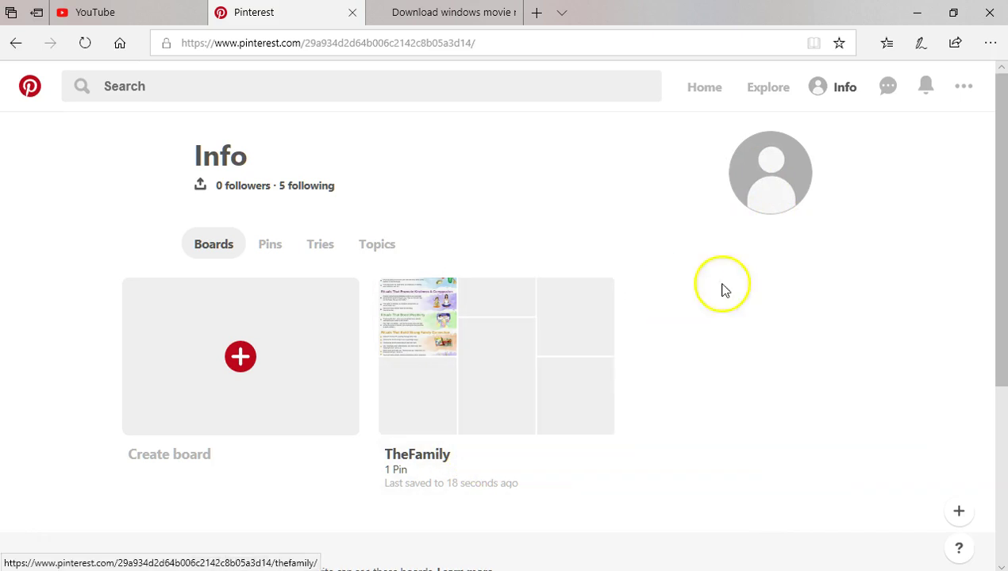
# Scroll the profile page down to the Secret boards area below TheFamily.
pyautogui.scroll(-3)
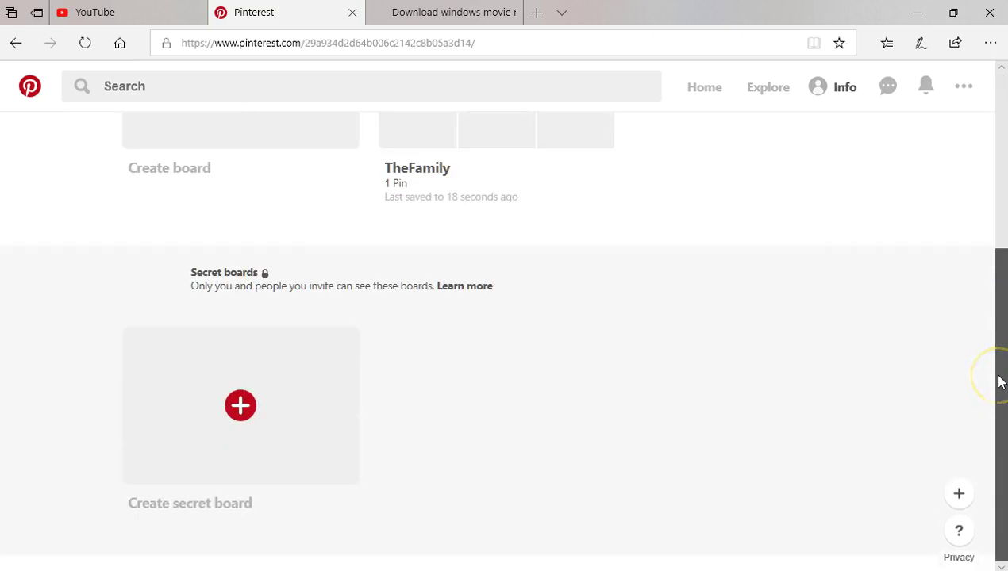
pyautogui.moveTo(1000, 381)
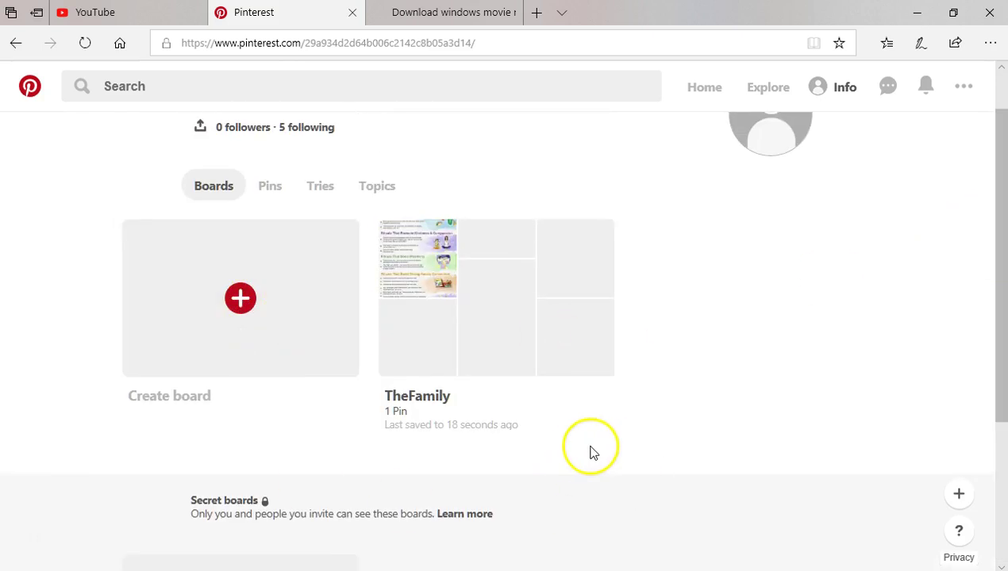
pyautogui.moveTo(267, 320)
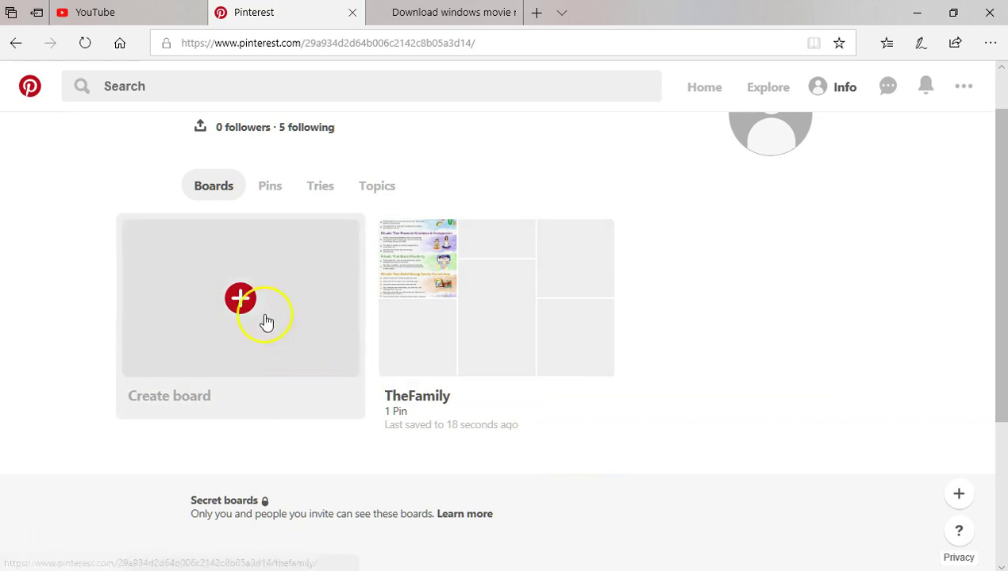
# Start a new board and name it Be-Motivated.
pyautogui.click(239, 298)
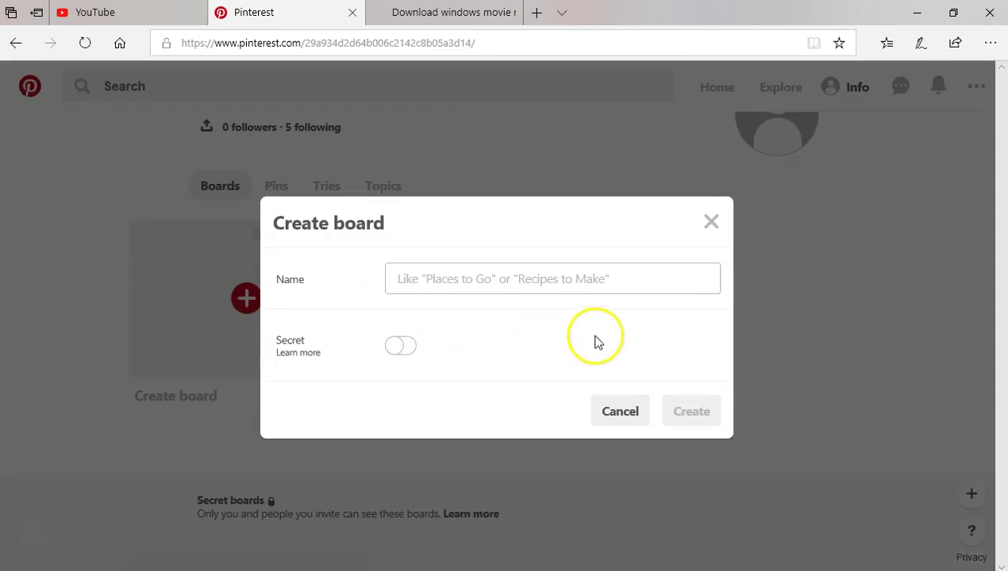
pyautogui.click(482, 280)
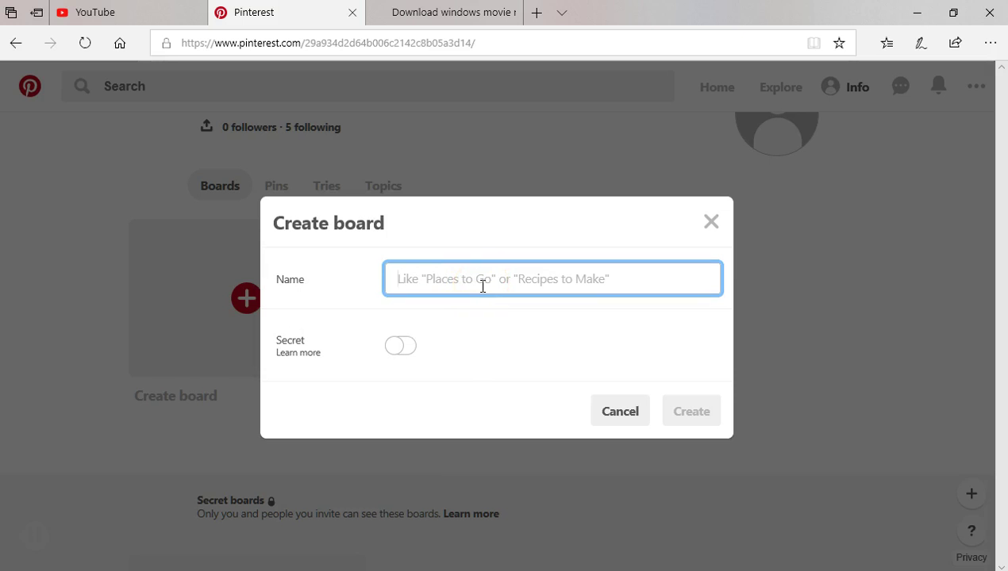
pyautogui.write('Be')
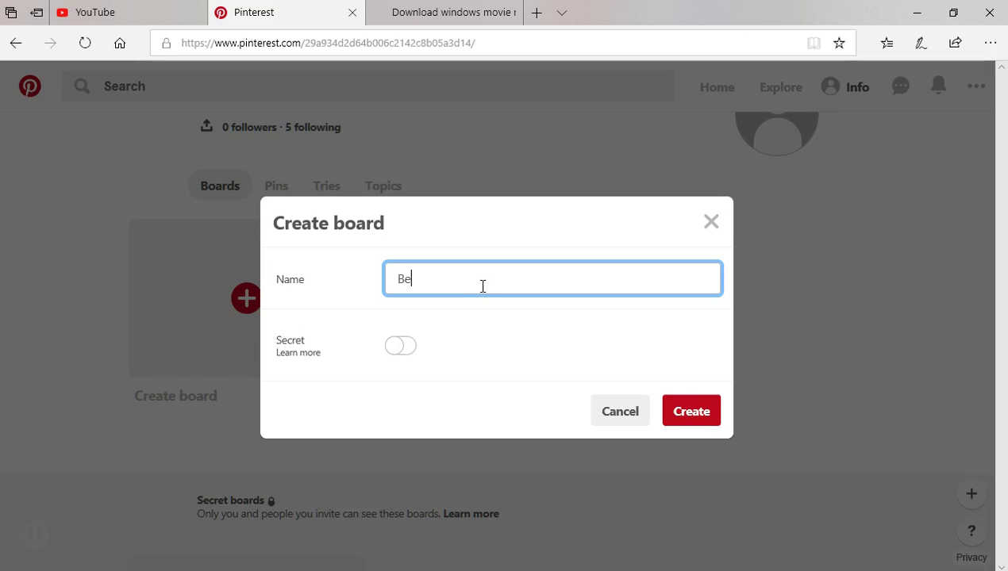
pyautogui.write('Mo')
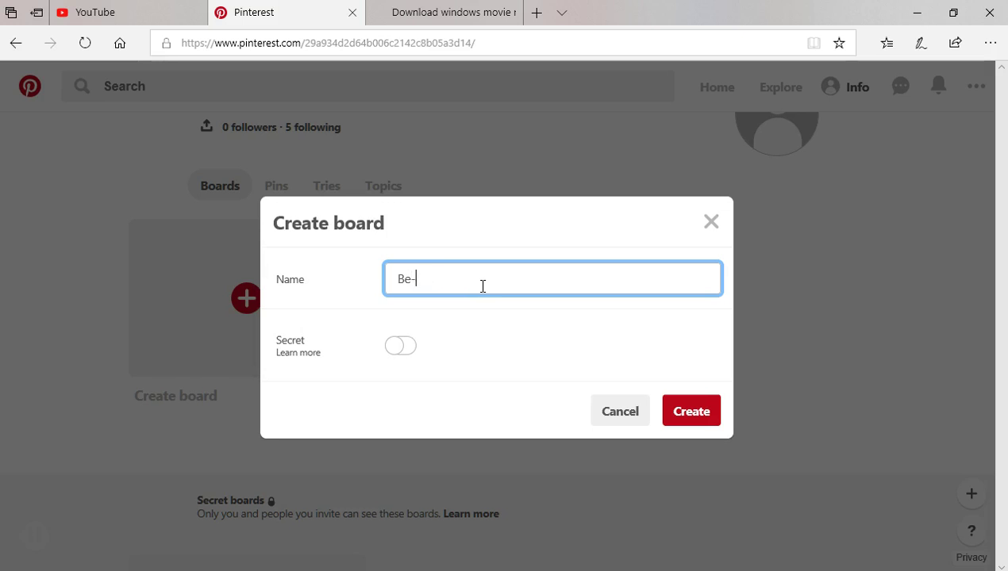
pyautogui.write('Motiva')
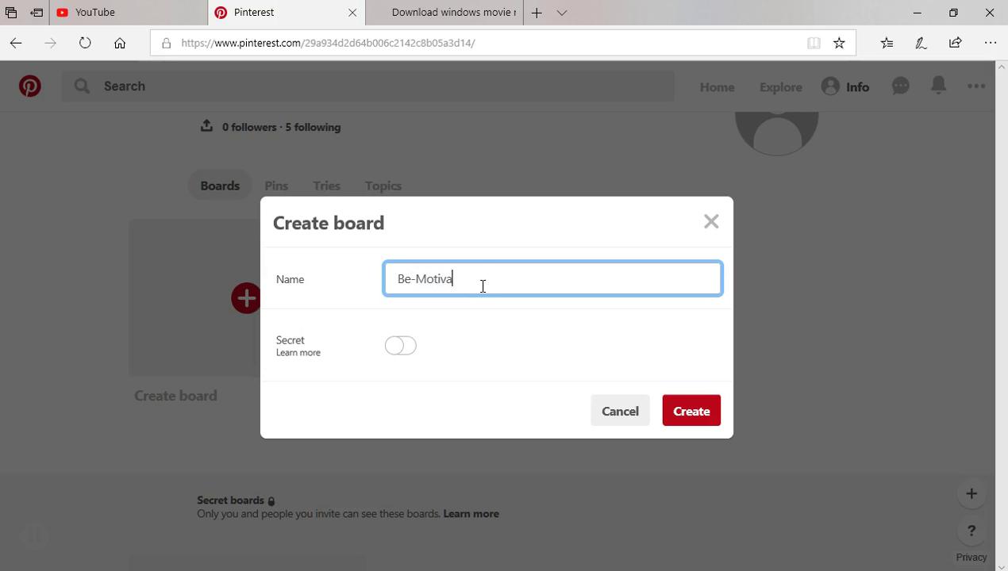
pyautogui.write('ted')
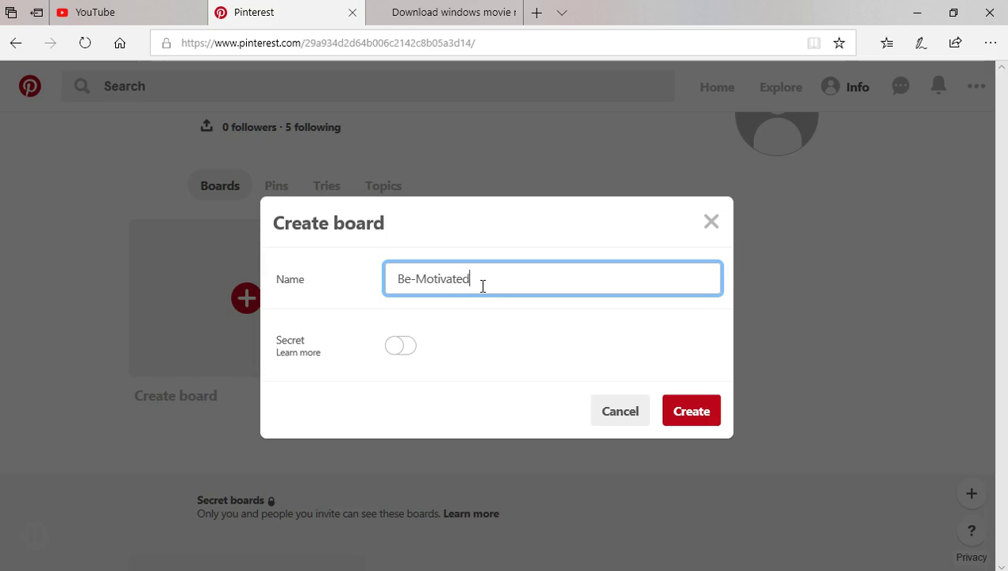
pyautogui.moveTo(506, 307)
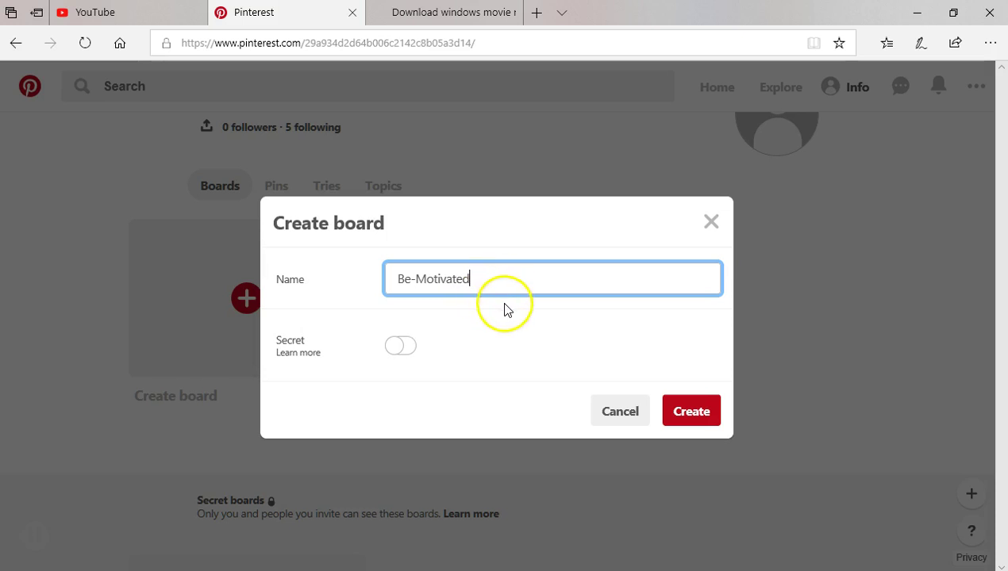
# Toggle the Secret option on and back off, then create the Be-Motivated board as public.
pyautogui.click(400, 346)
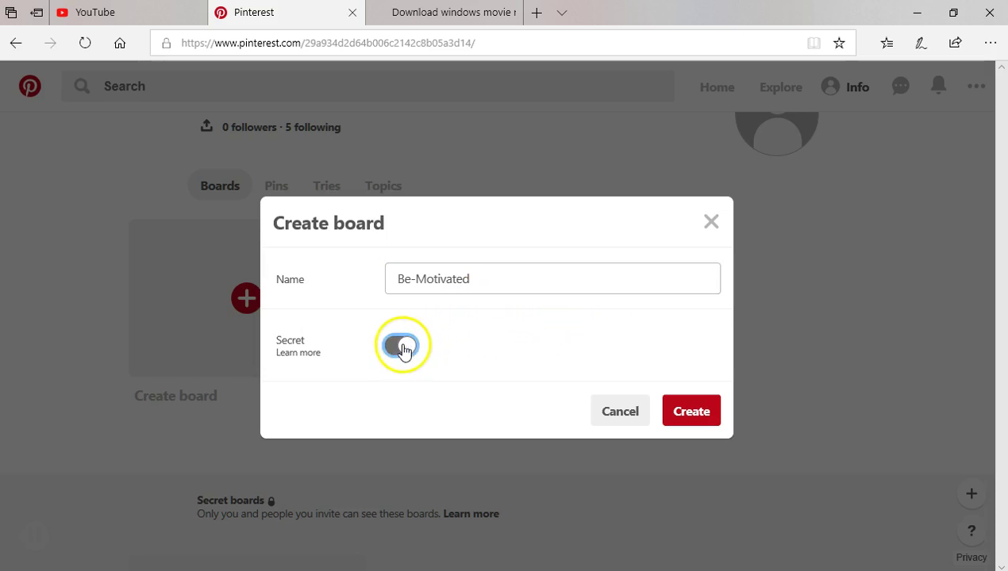
pyautogui.click(403, 346)
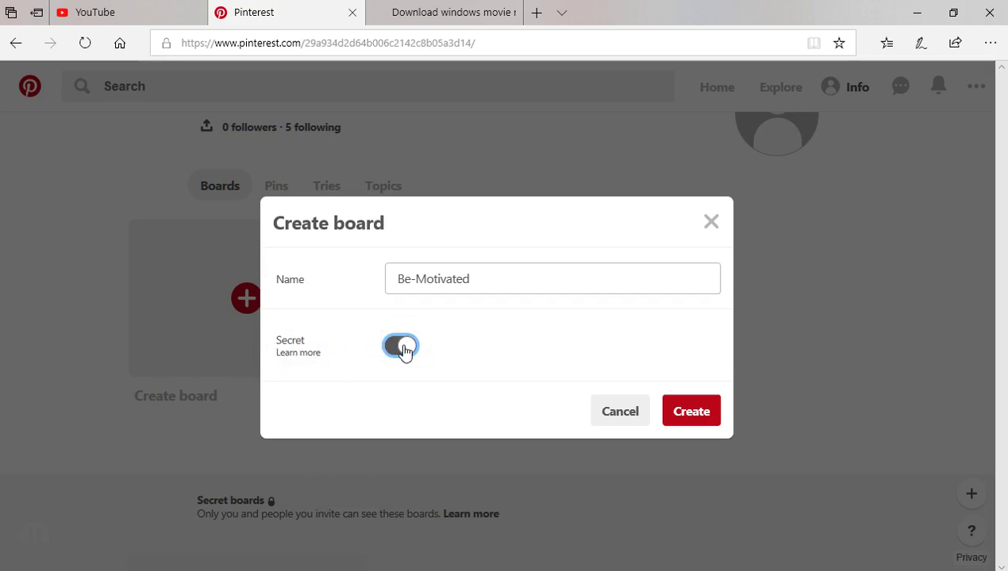
pyautogui.click(400, 346)
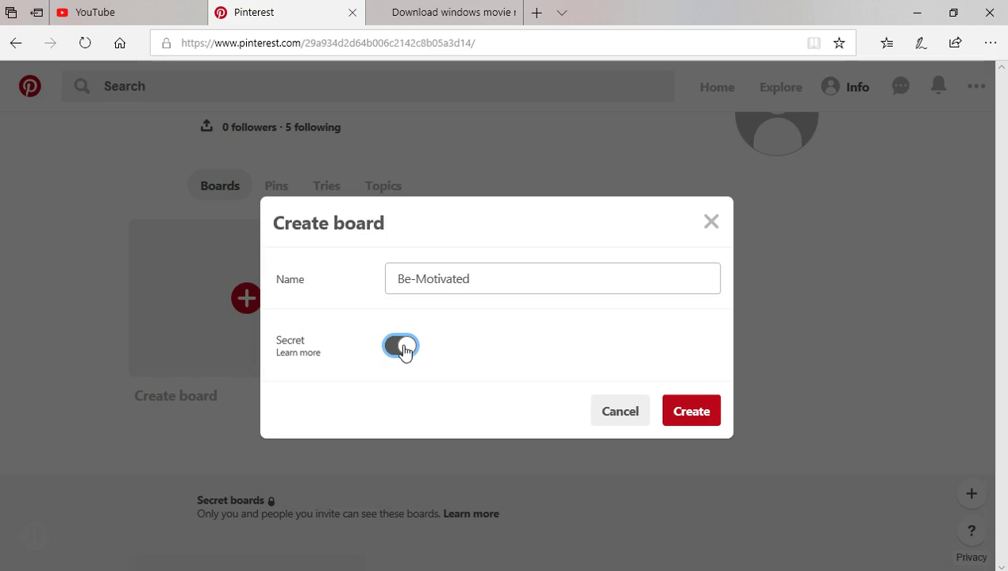
pyautogui.click(400, 346)
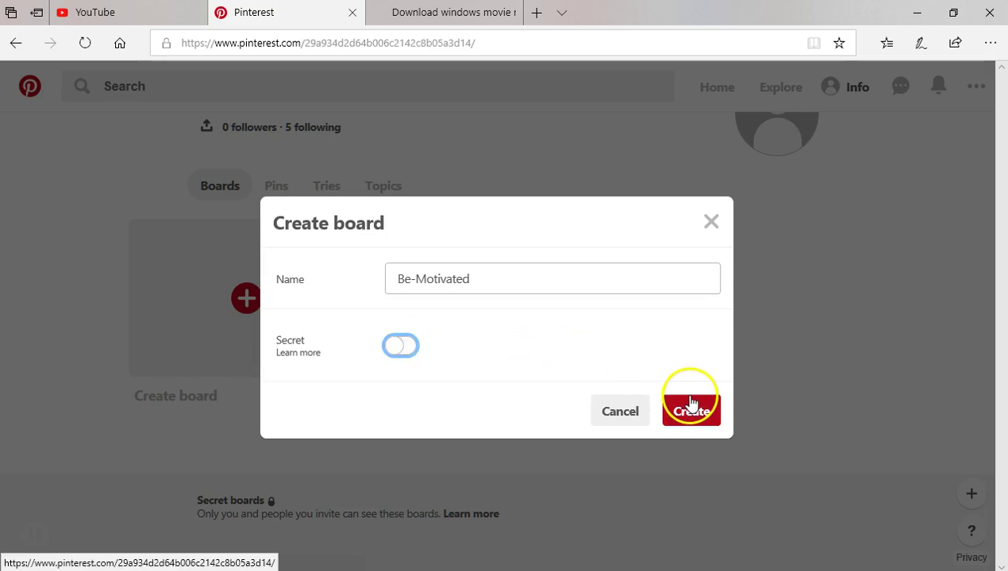
pyautogui.click(690, 409)
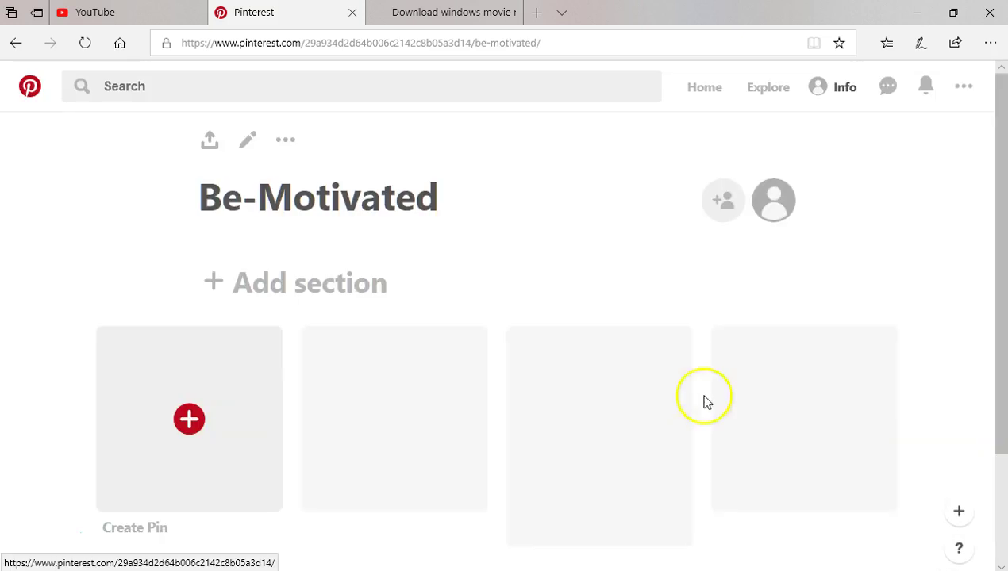
pyautogui.moveTo(1001, 152)
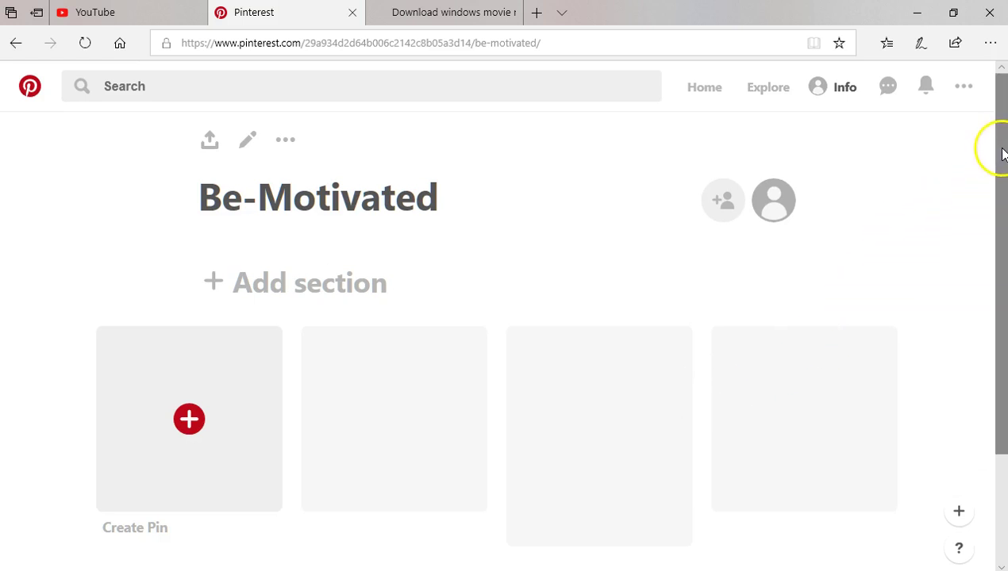
pyautogui.moveTo(1003, 159)
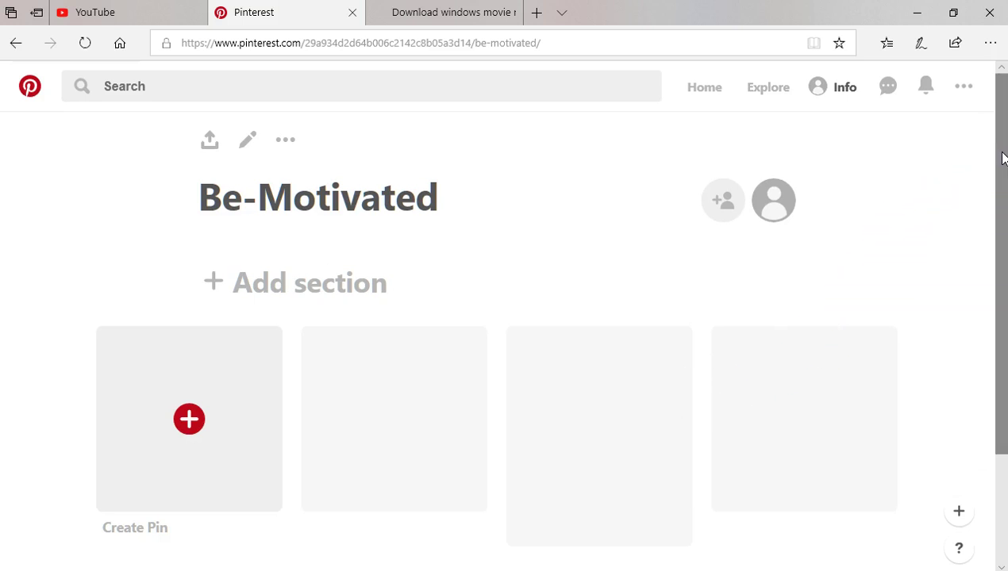
# Add a section named Personal Motivation to the Be-Motivated board.
pyautogui.scroll(-3)
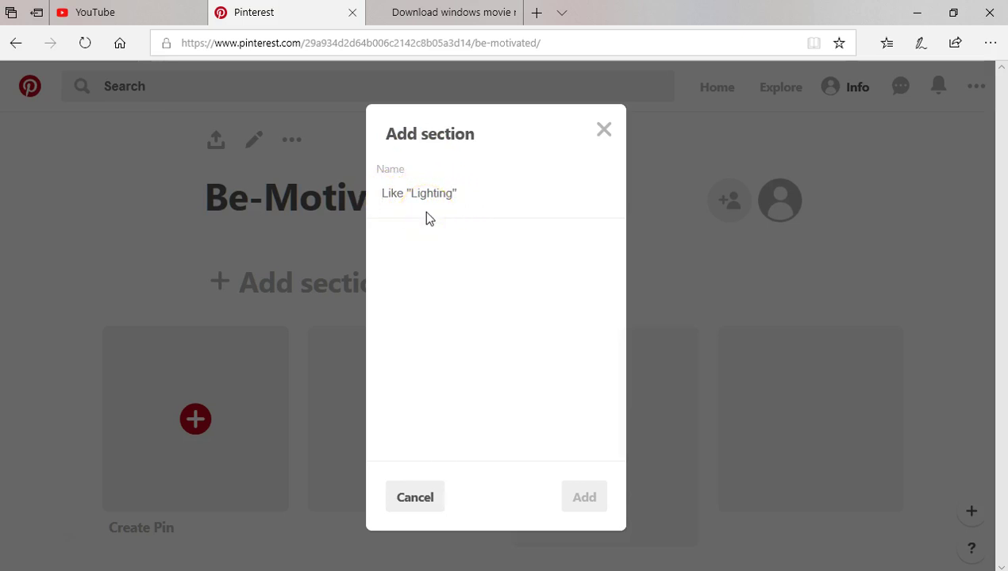
pyautogui.click(419, 193)
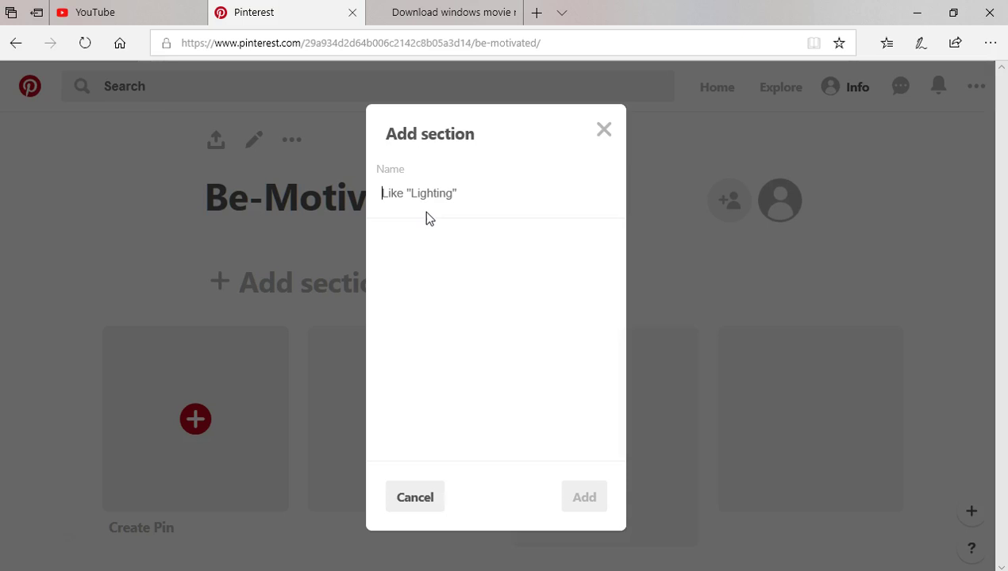
pyautogui.write('Pi')
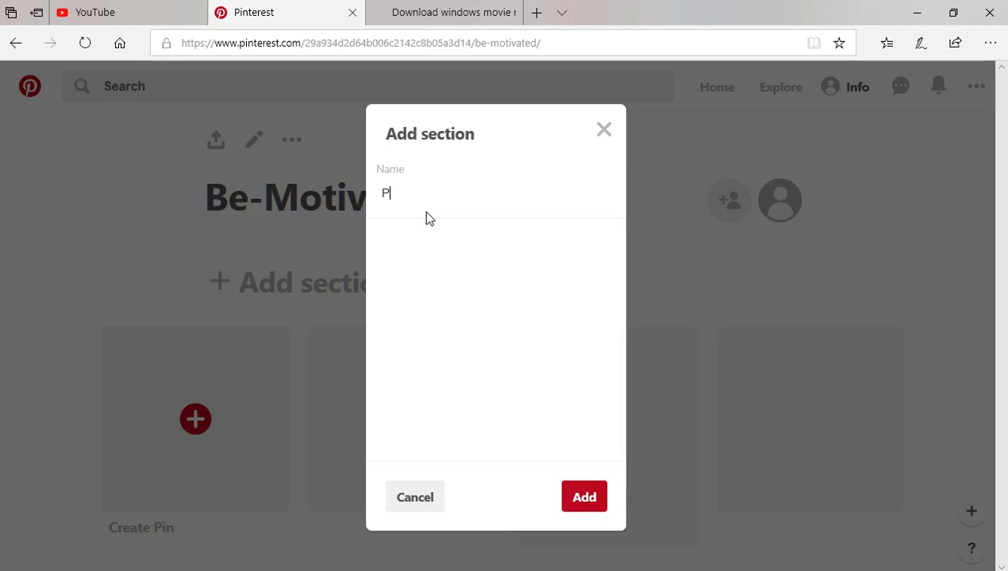
pyautogui.write('ersonal Motivation')
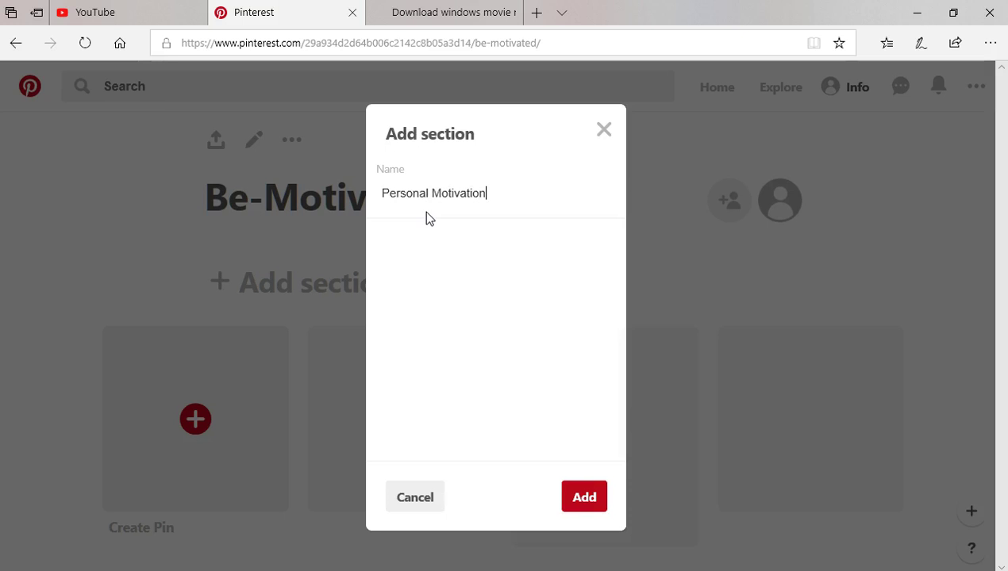
pyautogui.click(584, 496)
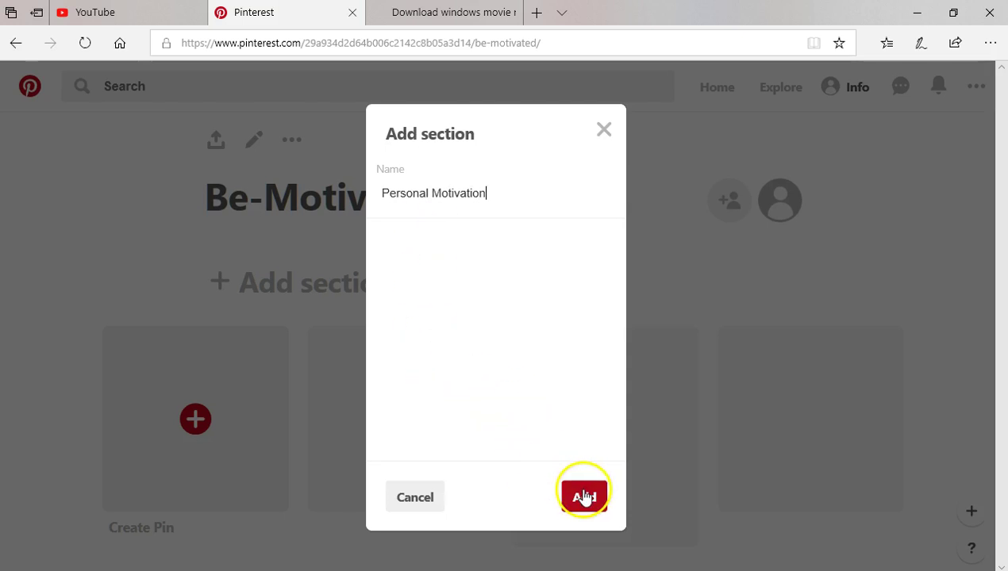
pyautogui.click(584, 497)
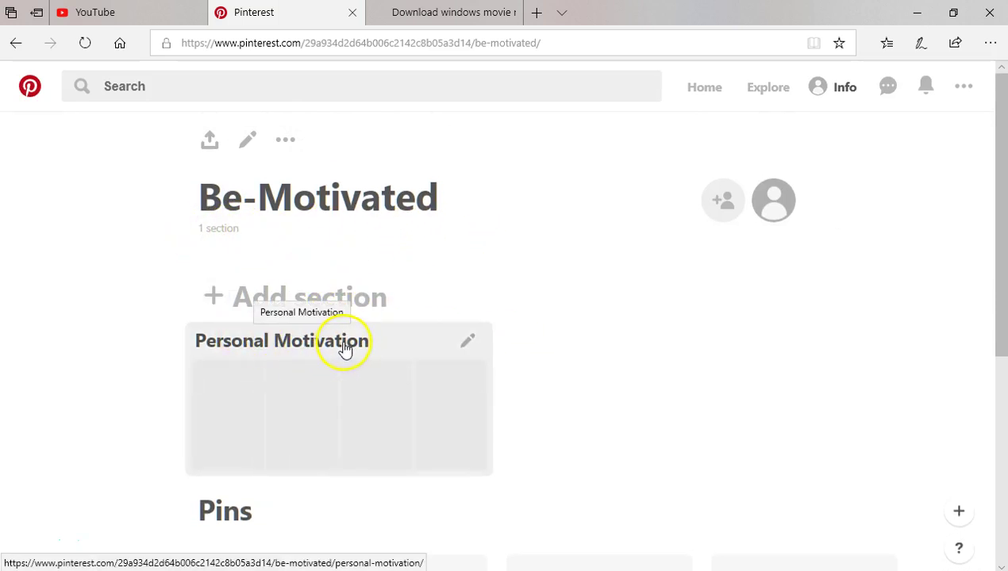
pyautogui.scroll(-3)
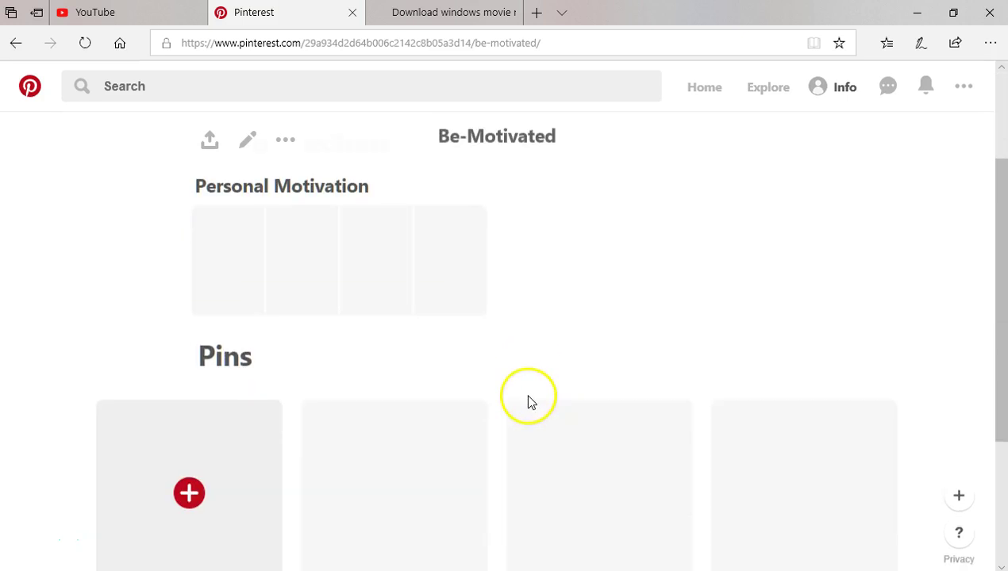
pyautogui.moveTo(611, 329)
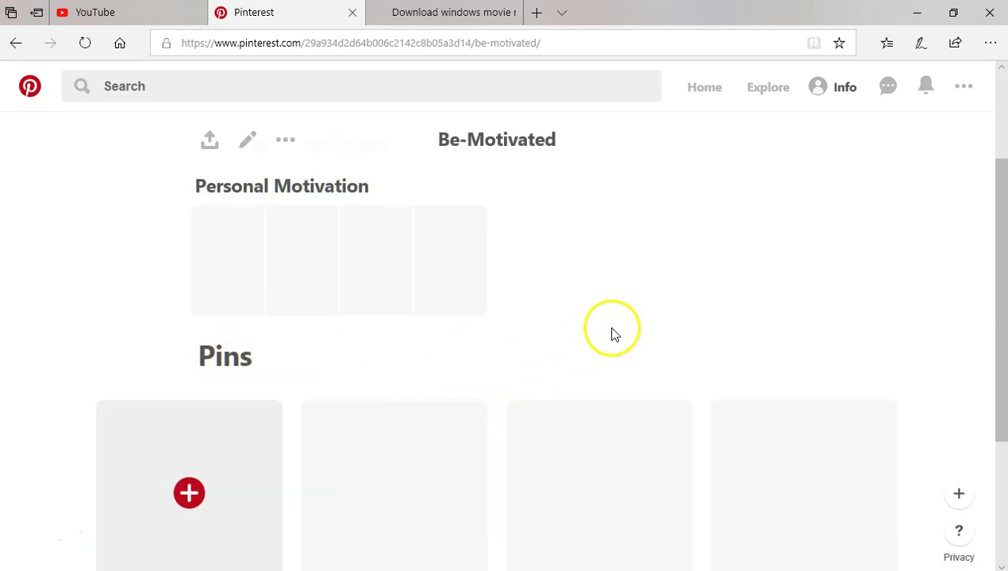
pyautogui.scroll(-3)
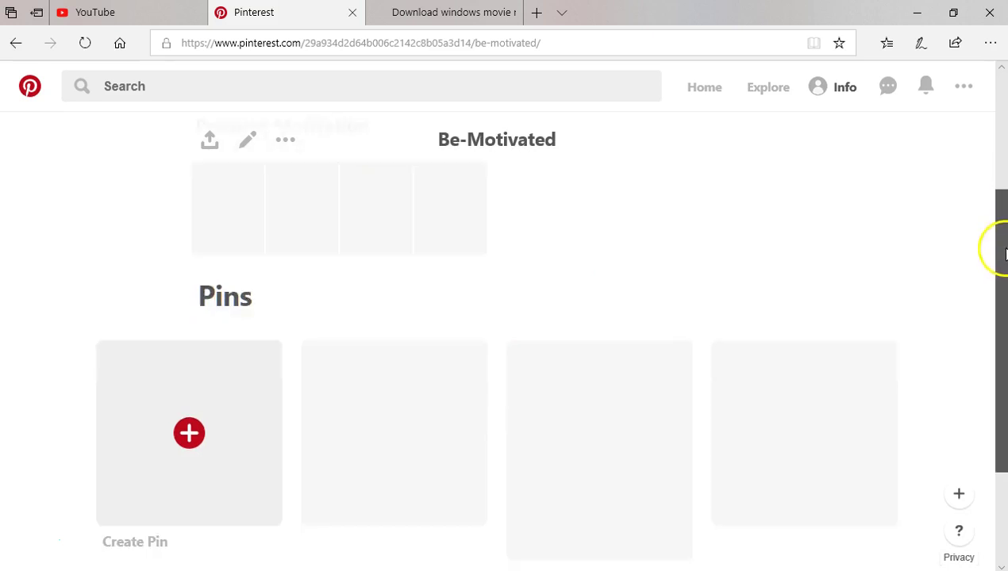
pyautogui.scroll(-3)
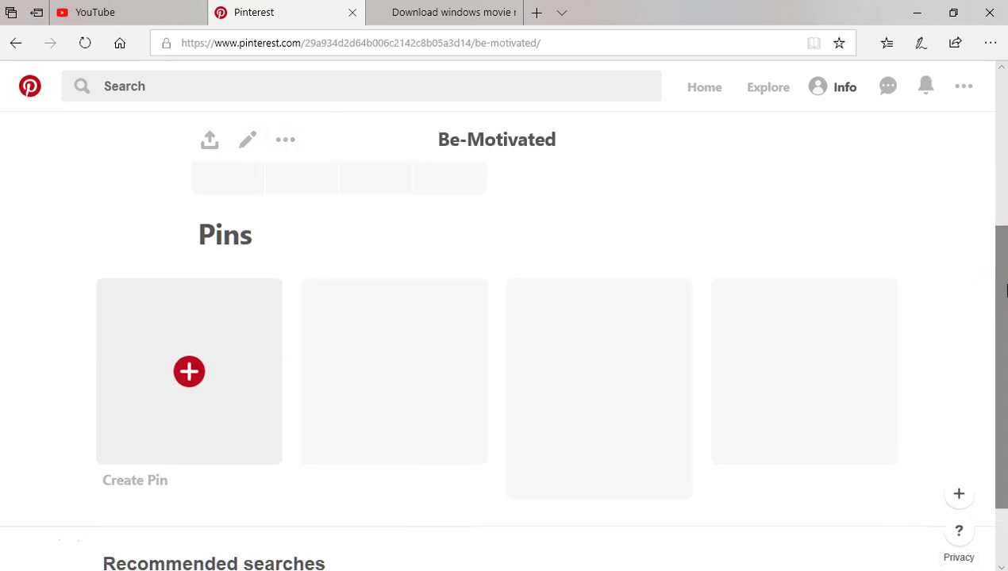
pyautogui.moveTo(996, 298)
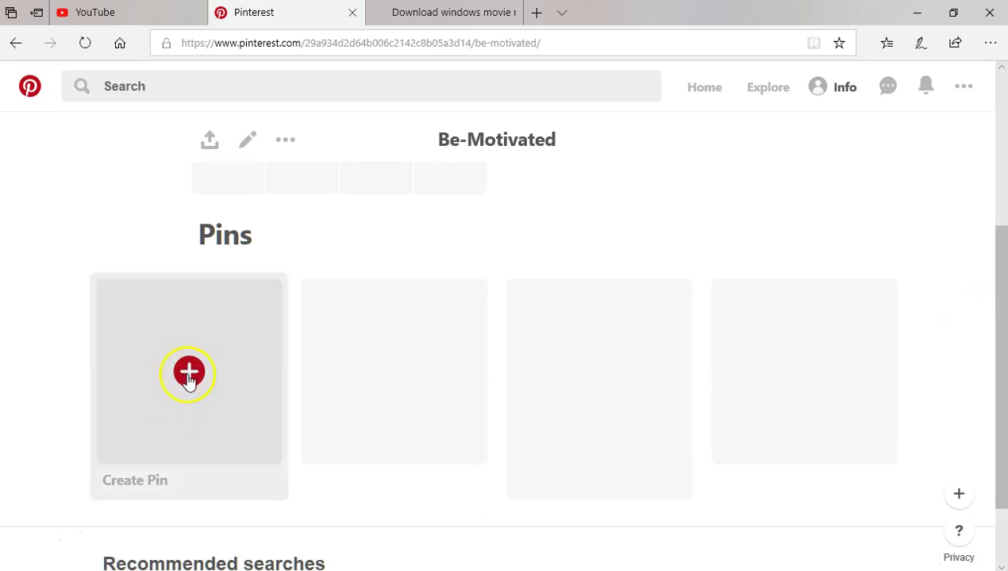
pyautogui.moveTo(189, 373)
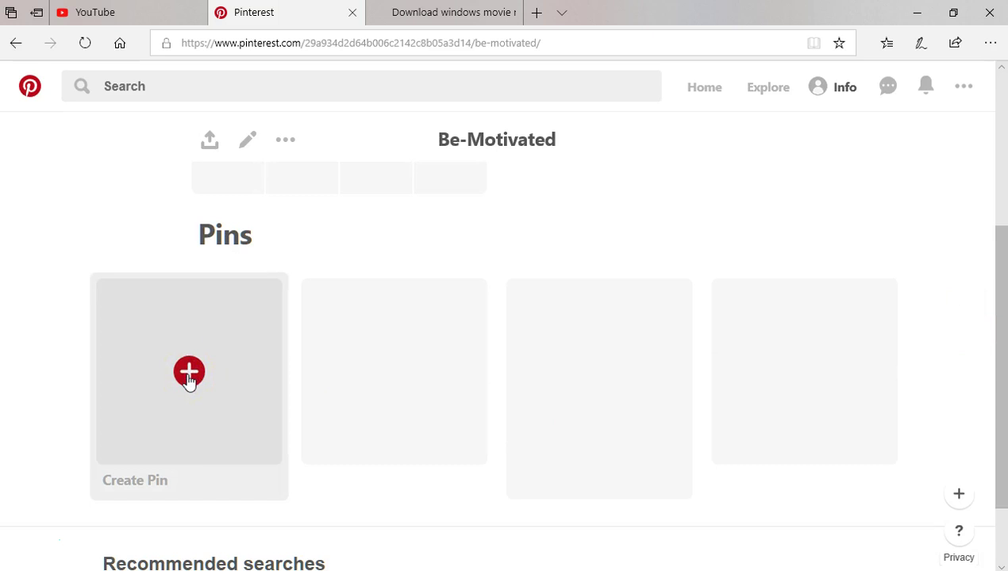
# Start creating a new pin on the Be-Motivated board.
pyautogui.click(189, 371)
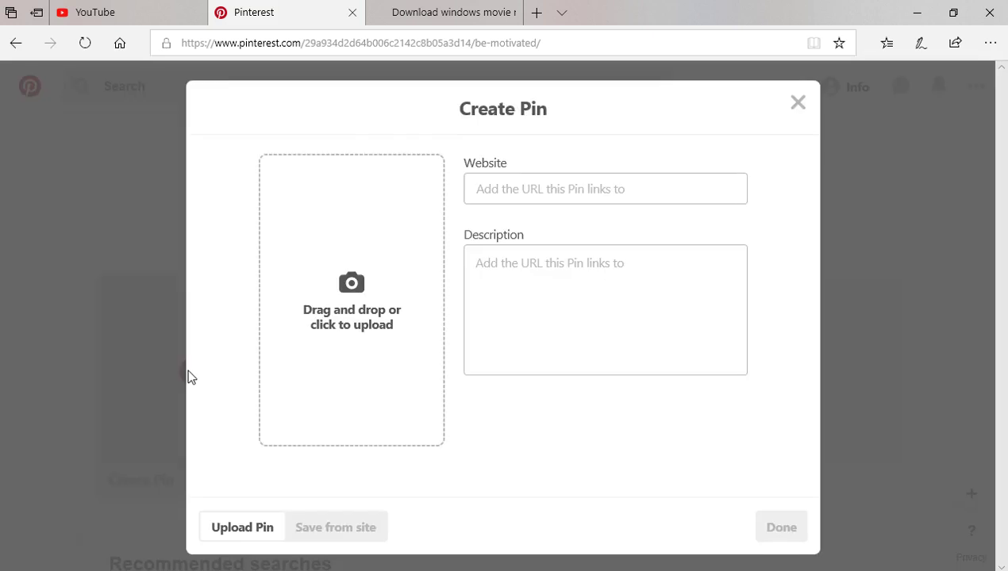
pyautogui.moveTo(196, 380)
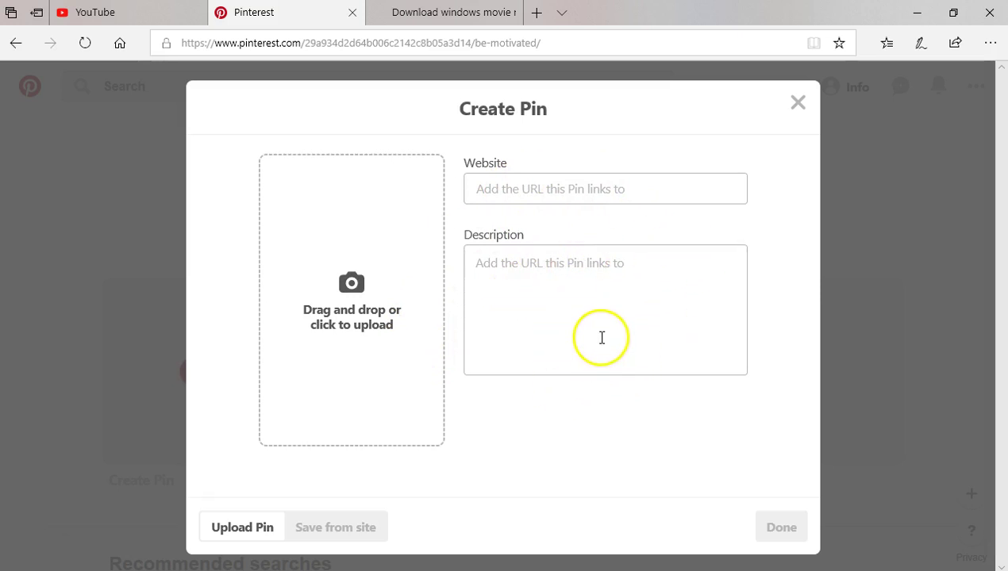
pyautogui.moveTo(564, 214)
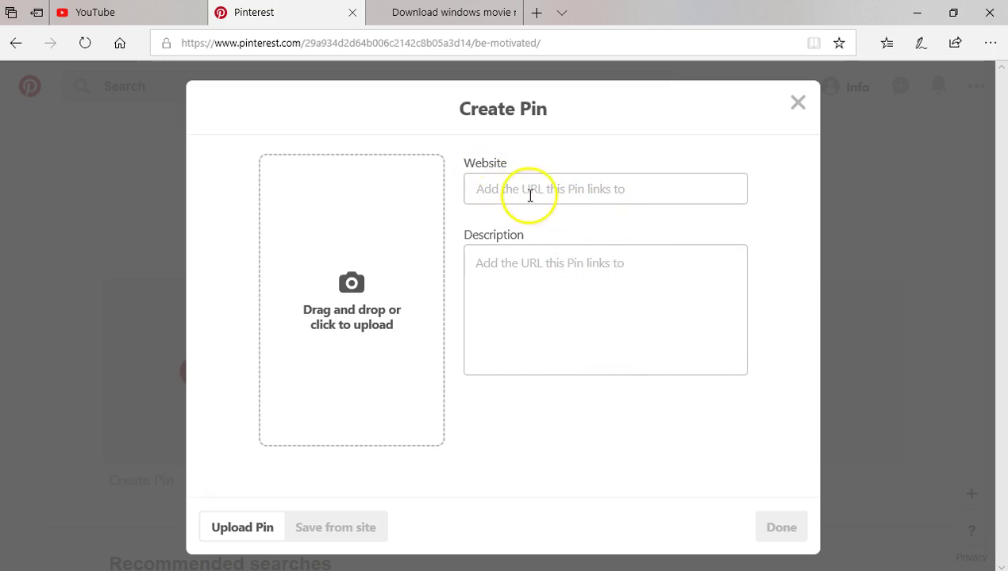
pyautogui.moveTo(625, 202)
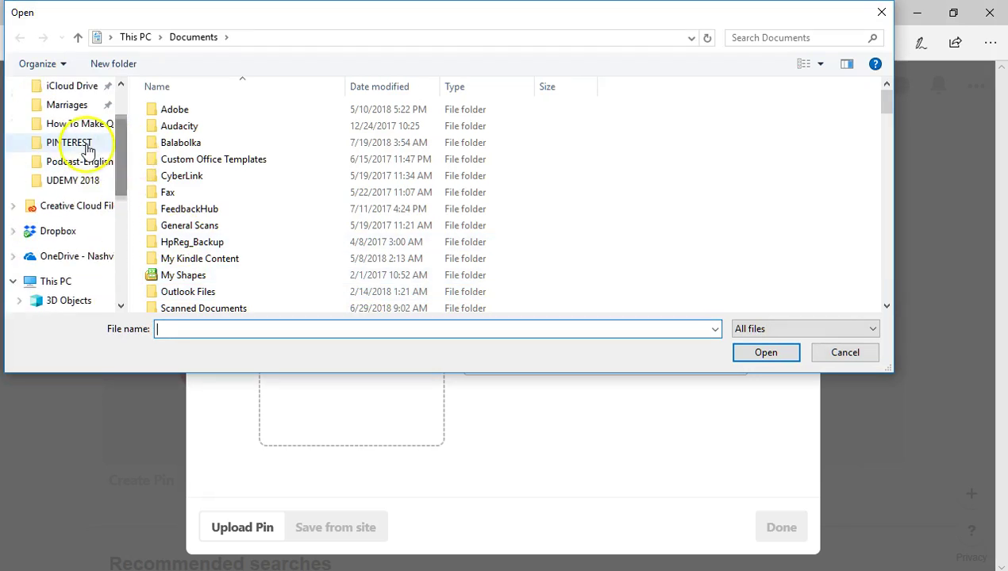
# Upload the 'make an impact' quote image from the PINTEREST folder into the new pin.
pyautogui.doubleClick(71, 143)
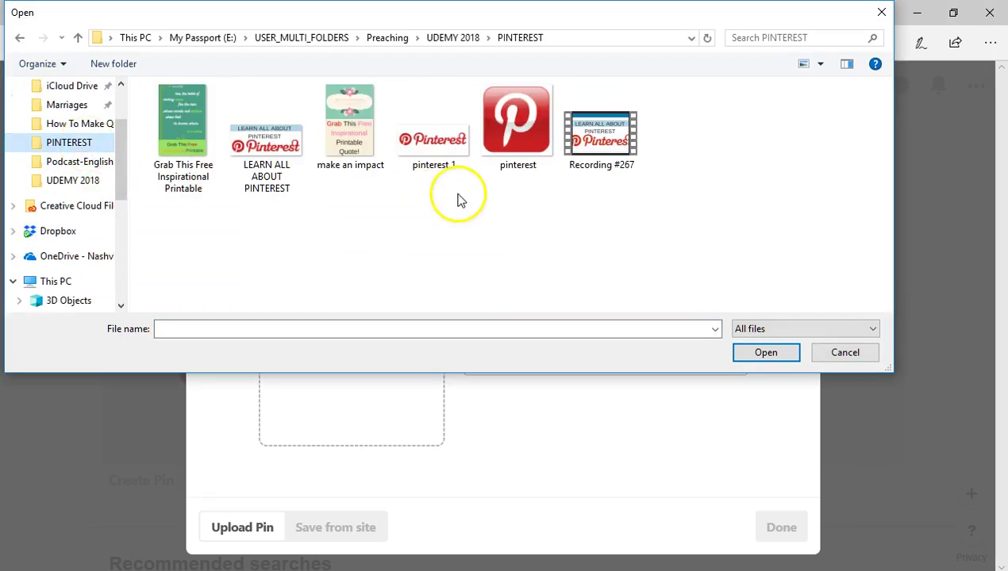
pyautogui.click(349, 124)
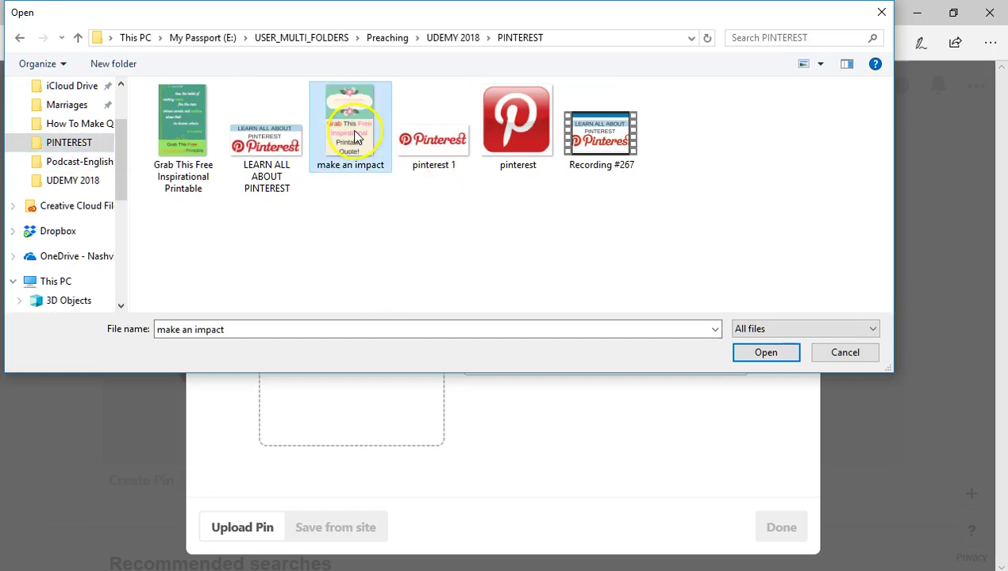
pyautogui.click(765, 352)
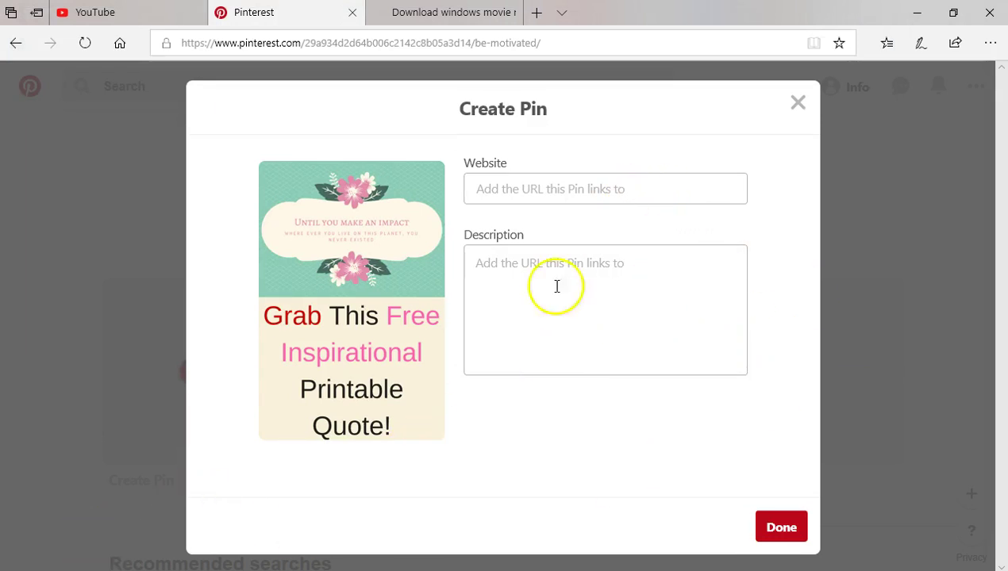
pyautogui.click(604, 189)
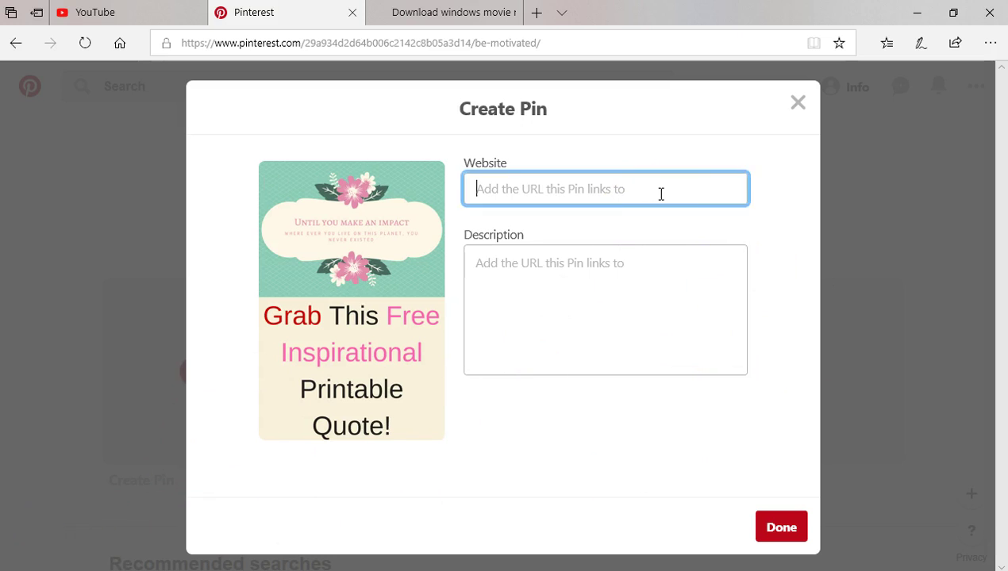
pyautogui.write('https://getwisdomwithfun.site/get-inspired/')
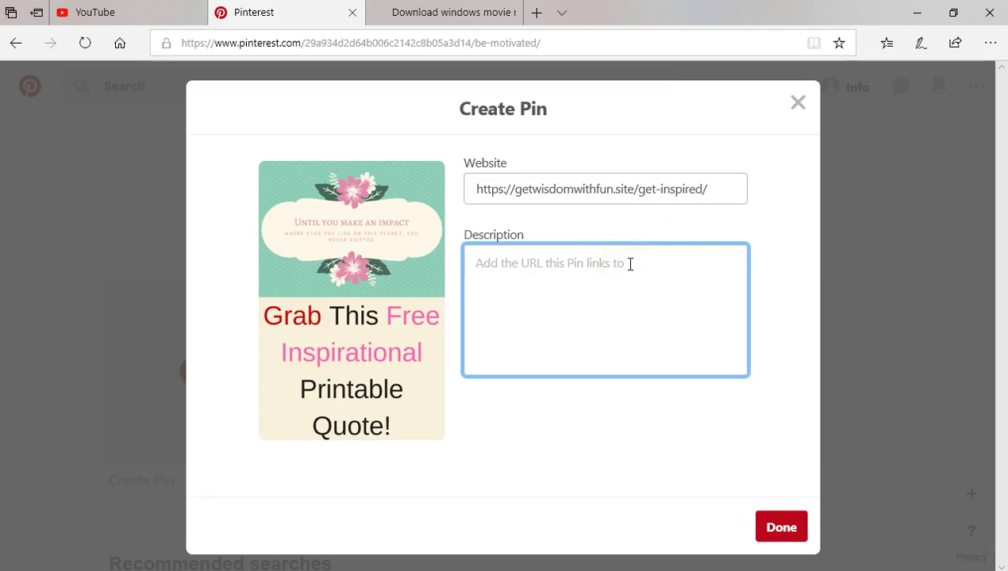
# Describe the pin as personal motivation throughout the week with inspirational printable quotes from my website.
pyautogui.write('Get')
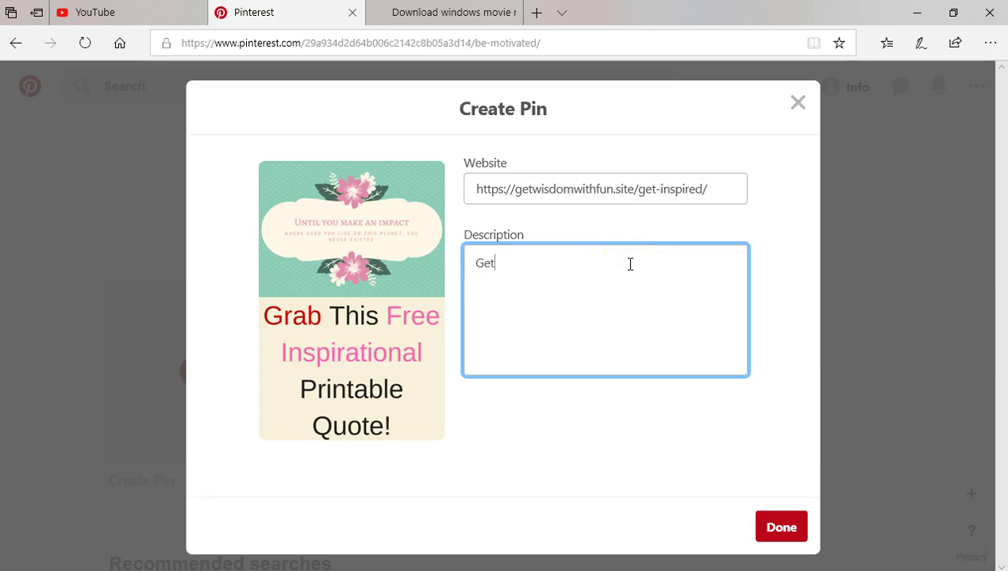
pyautogui.write('pe')
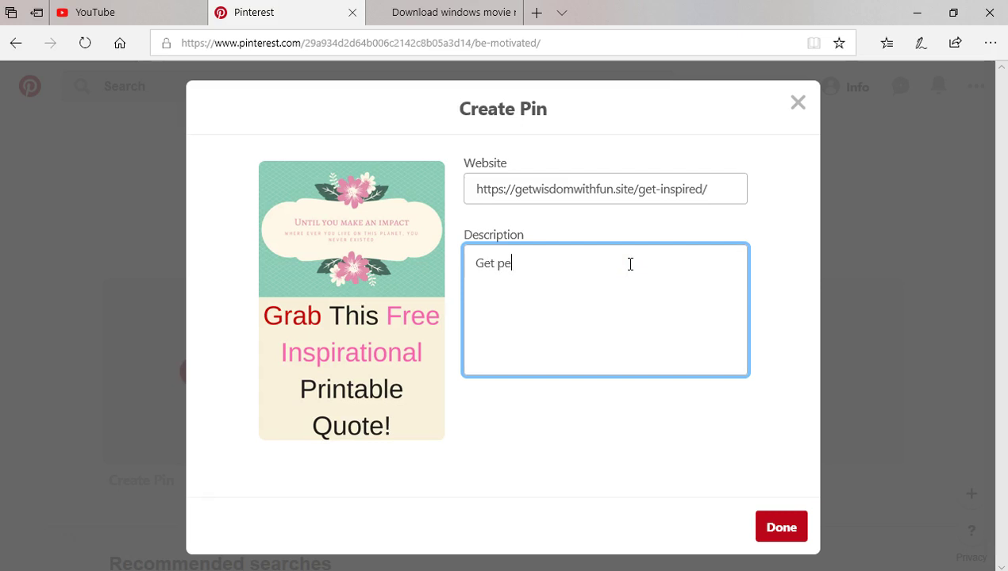
pyautogui.write('rsonal')
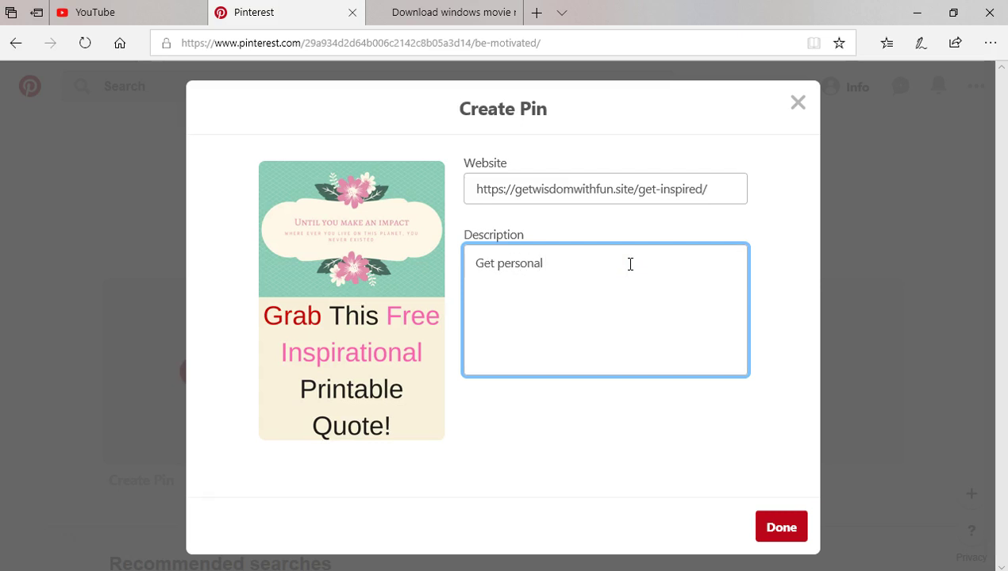
pyautogui.write('motivation')
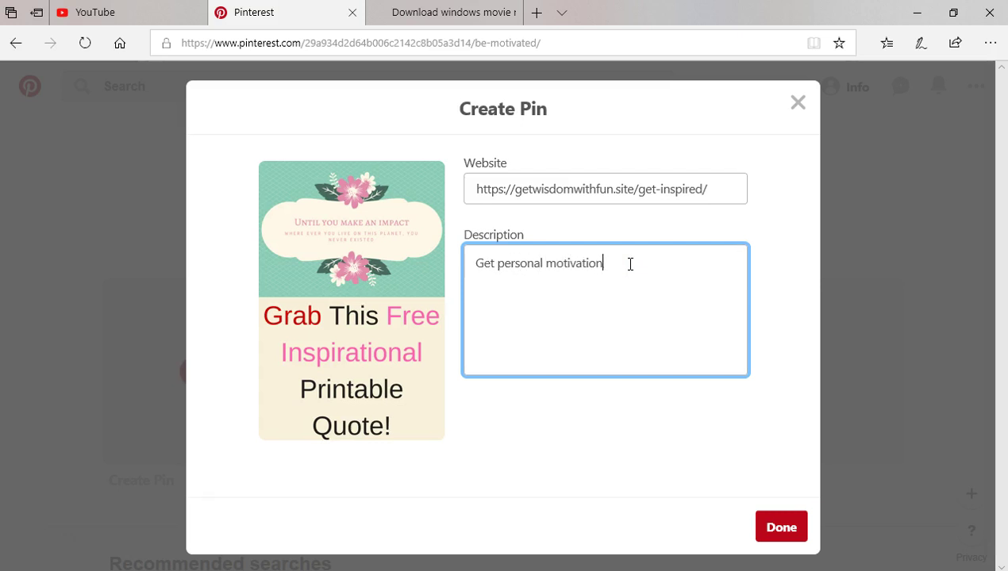
pyautogui.write('thro')
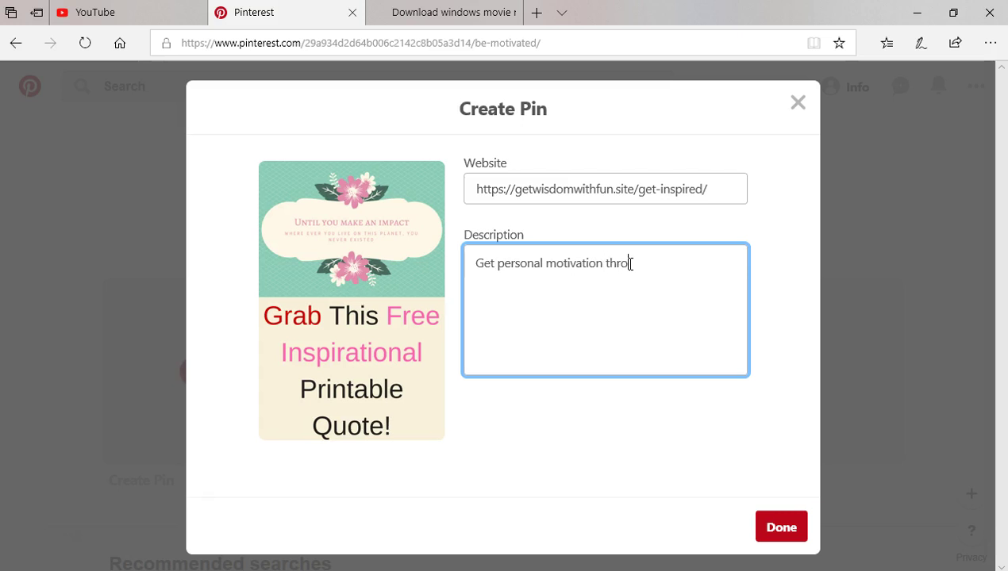
pyautogui.write('ugh out the')
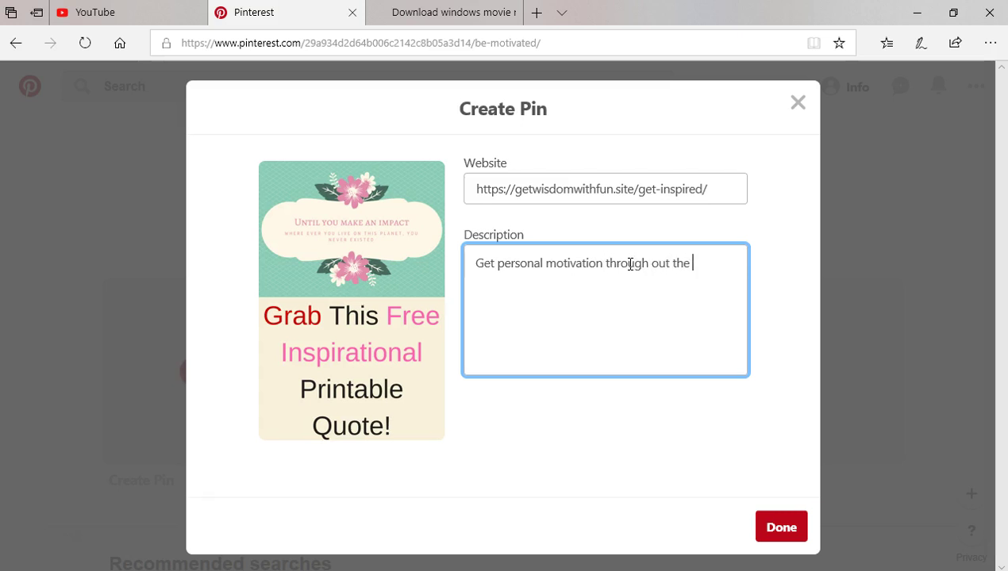
pyautogui.write('week')
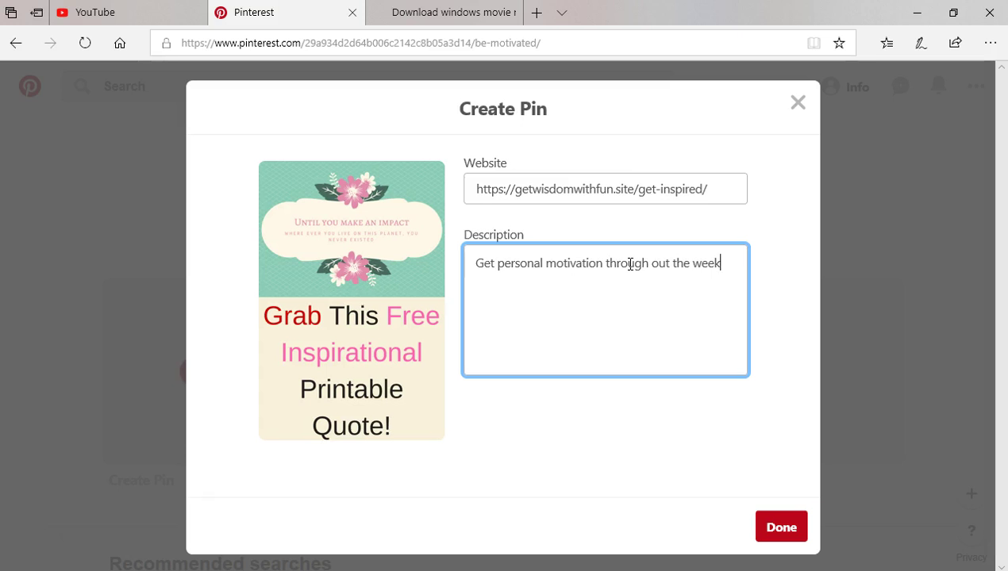
pyautogui.write('w')
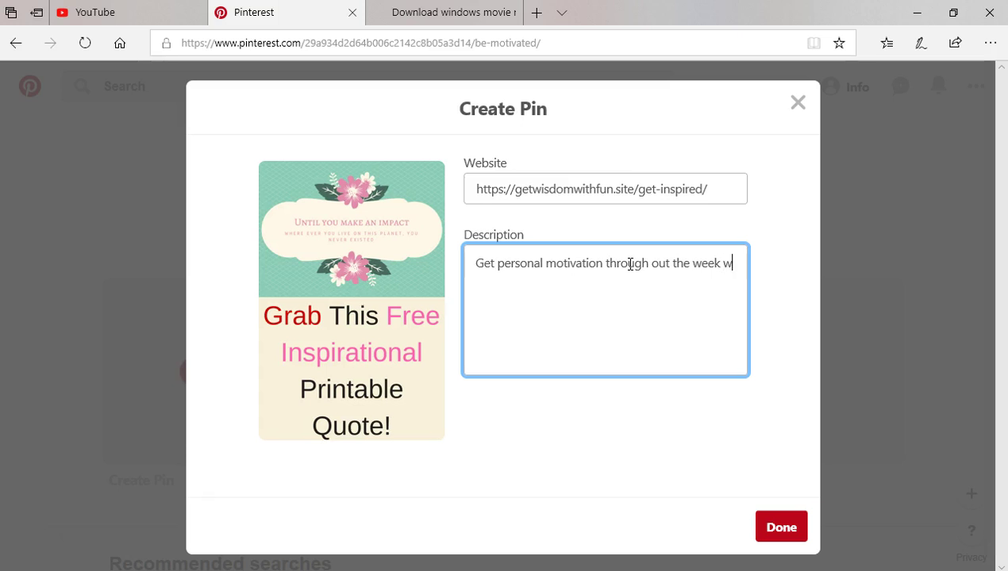
pyautogui.write('ith i')
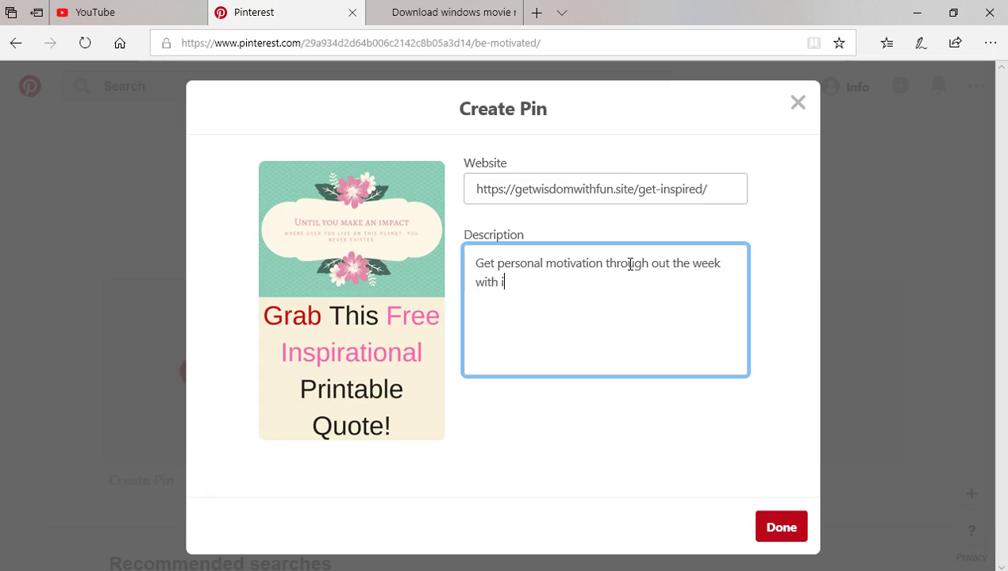
pyautogui.write('nsp')
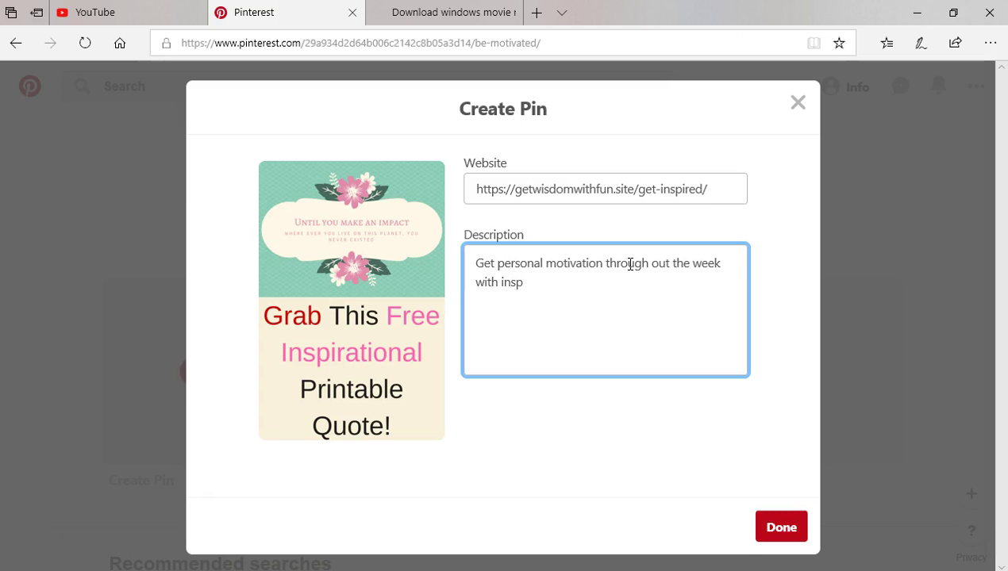
pyautogui.write('irational')
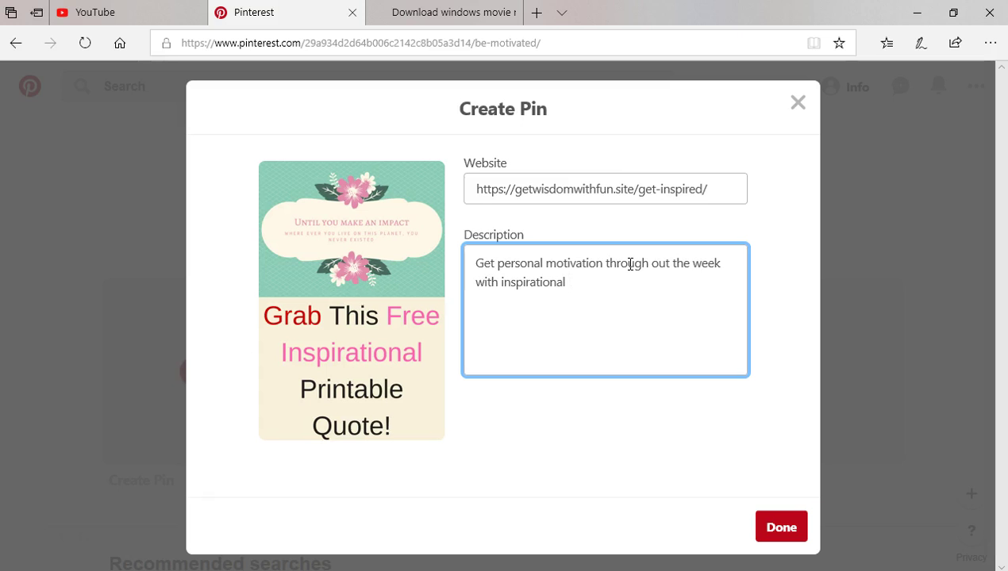
pyautogui.write('printab')
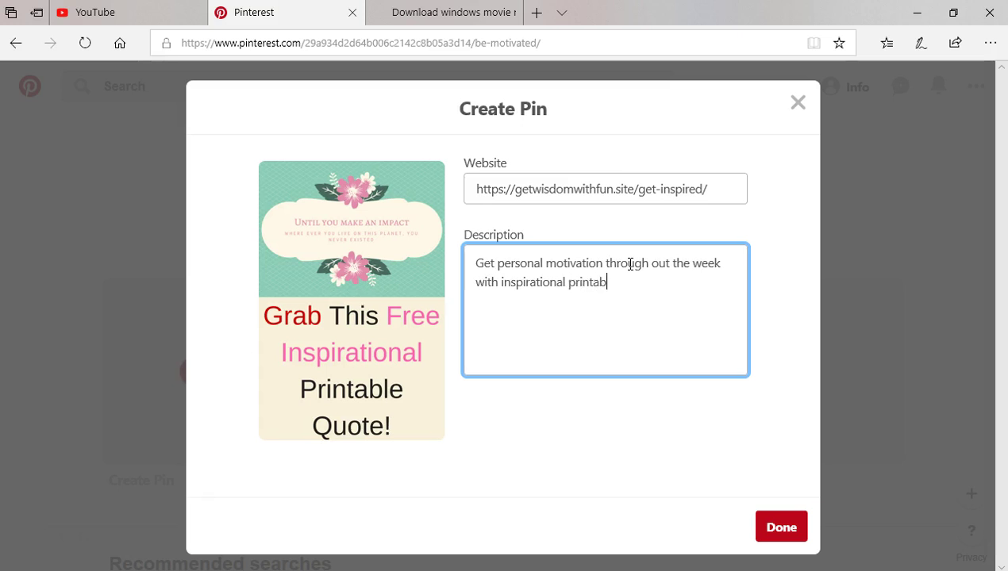
pyautogui.write('le qo')
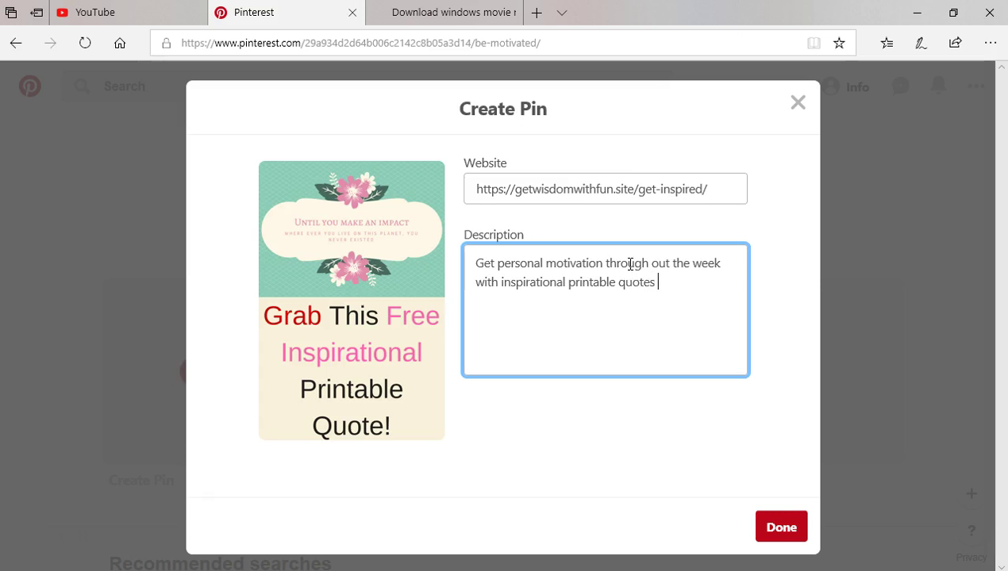
pyautogui.write('from my website')
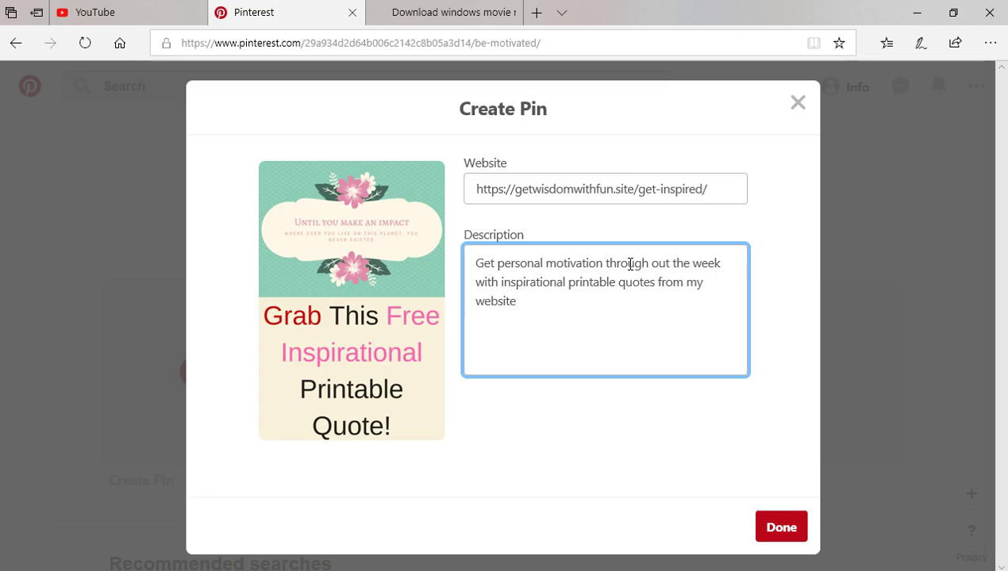
pyautogui.write('.')
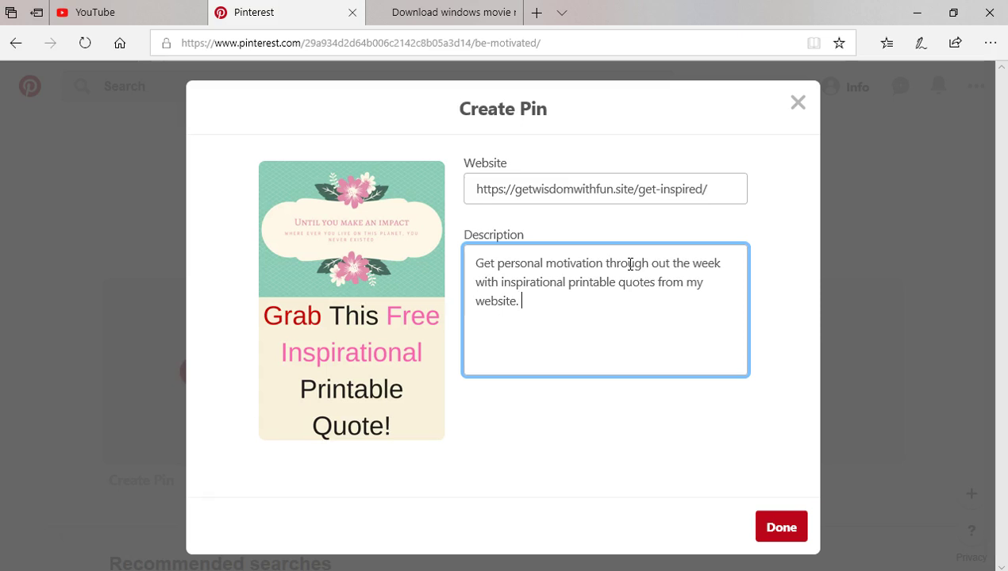
# Finish the description with a note about more quotes and a thank-you, then submit the pin.
pyautogui.write('There are free')
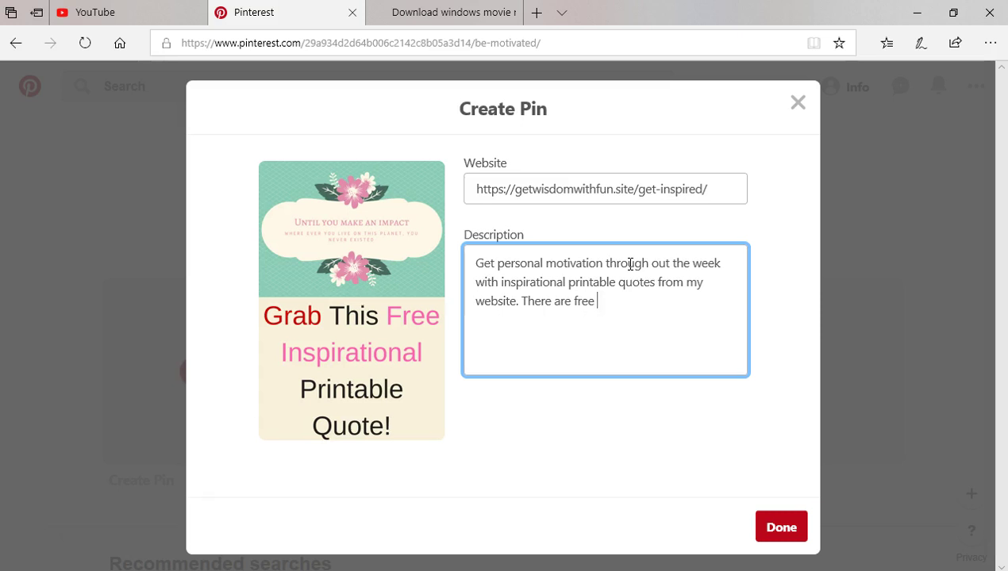
pyautogui.write('quotes')
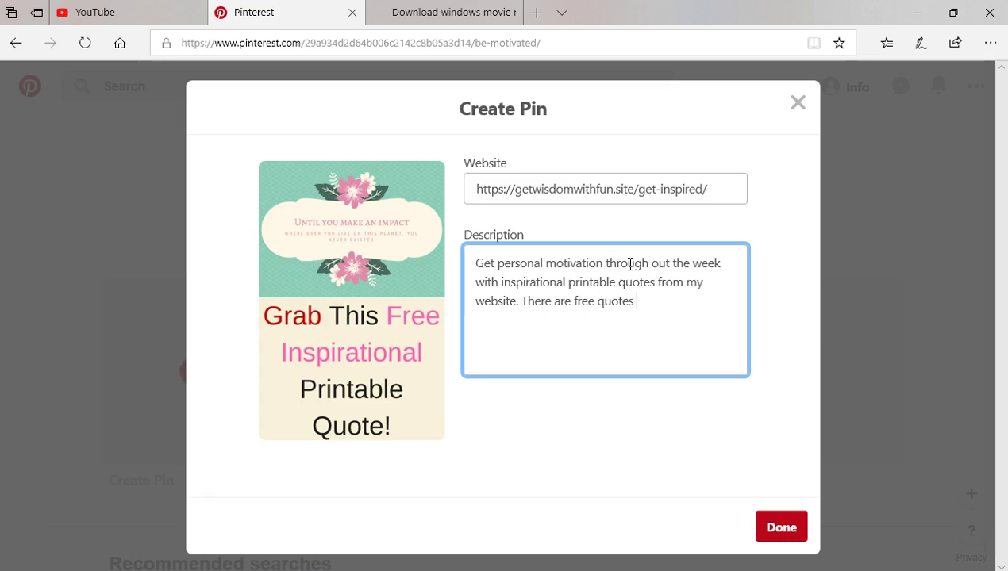
pyautogui.write('to be')
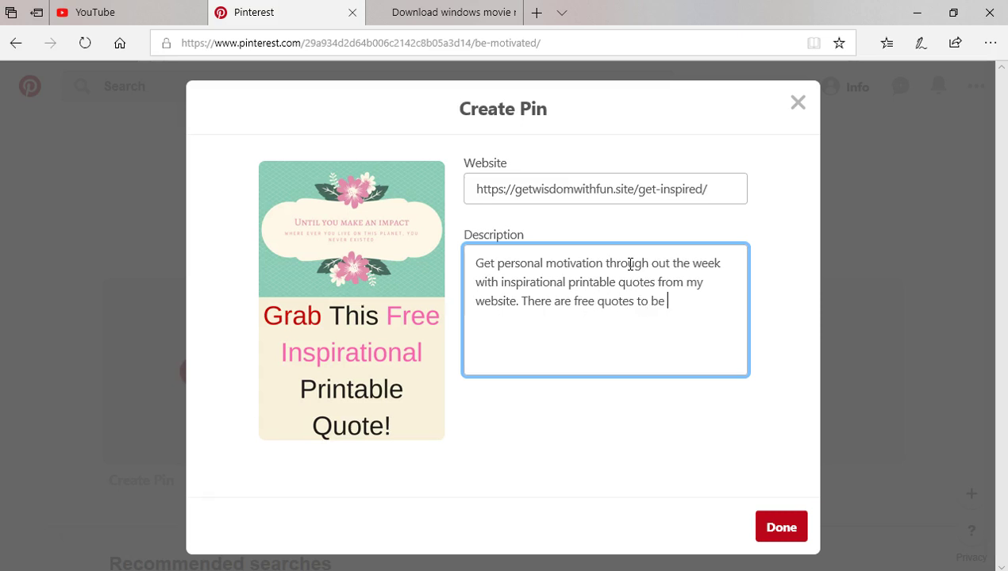
pyautogui.write('keep you inspired')
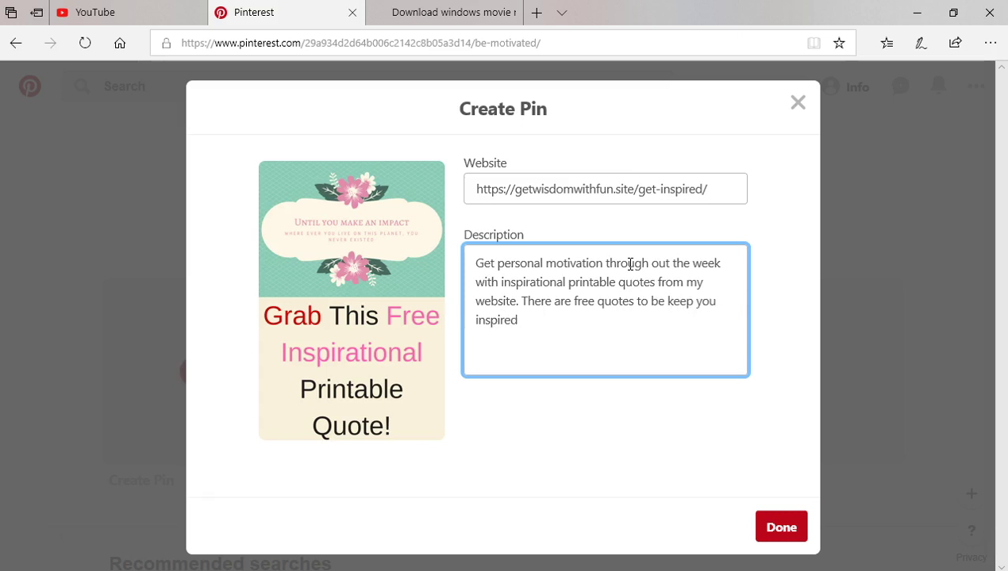
pyautogui.write('. Thanks for stopping')
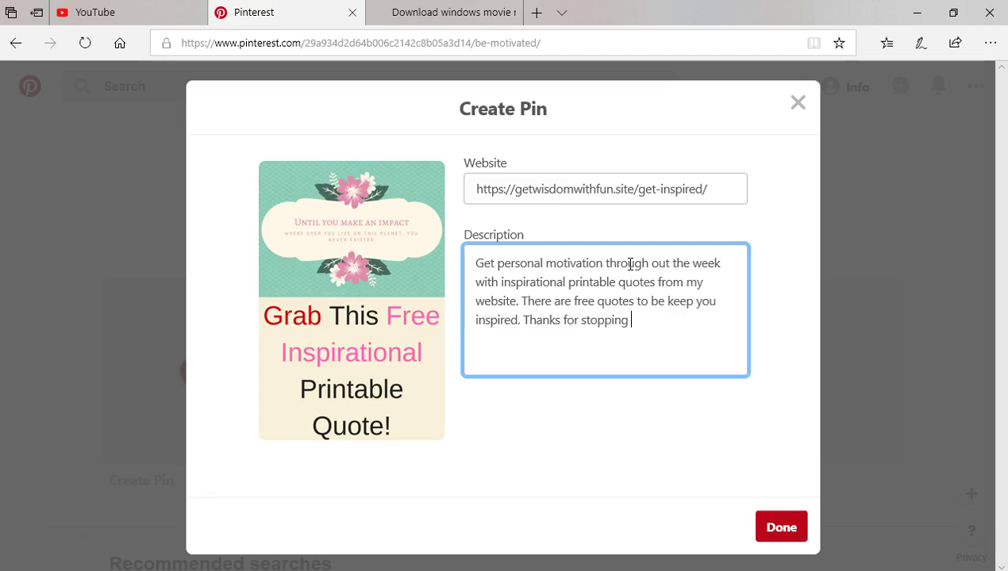
pyautogui.write('by!')
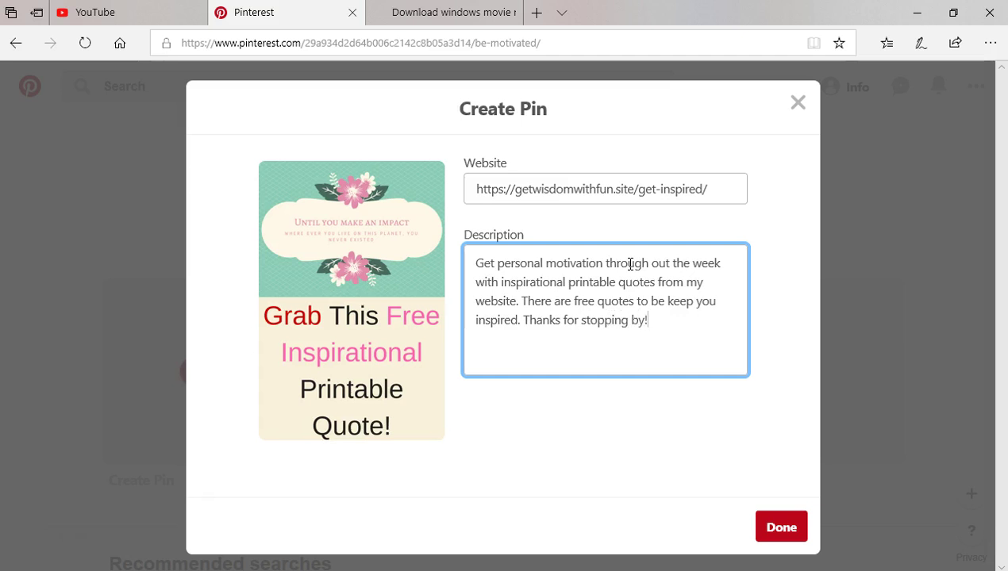
pyautogui.click(781, 527)
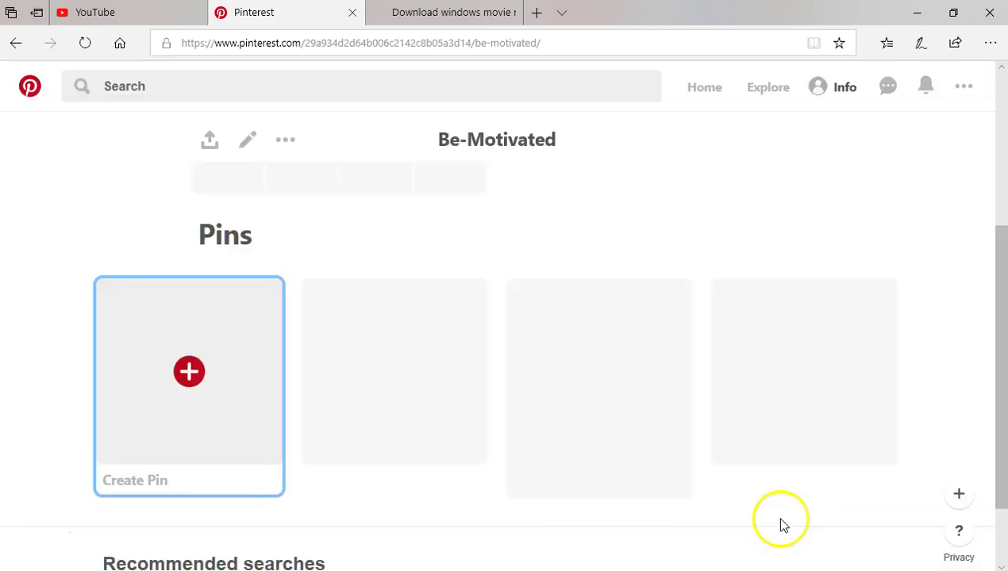
# Save the quote pin to Be-Motivated's Personal Motivation section and dismiss the confirmation.
pyautogui.click(189, 371)
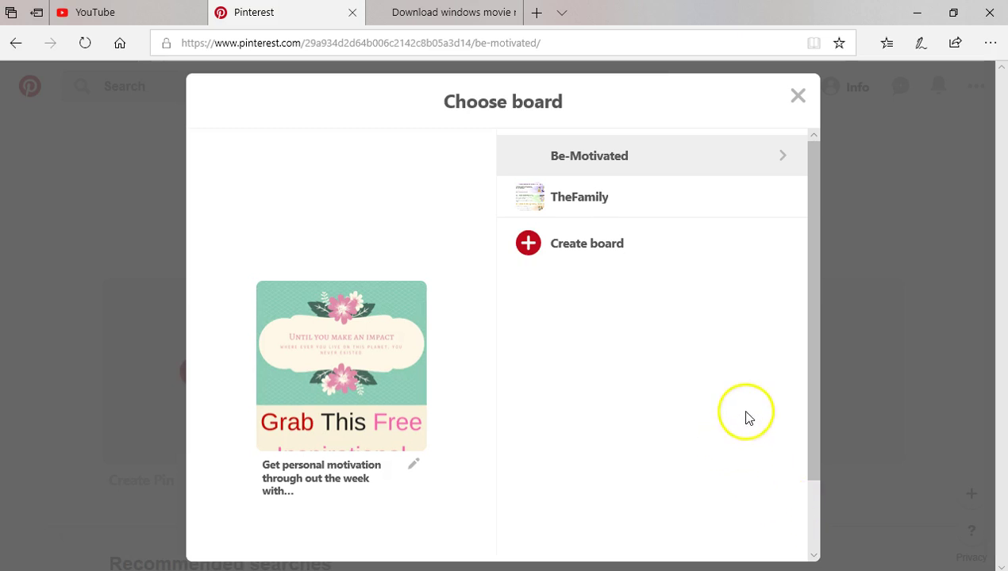
pyautogui.moveTo(756, 162)
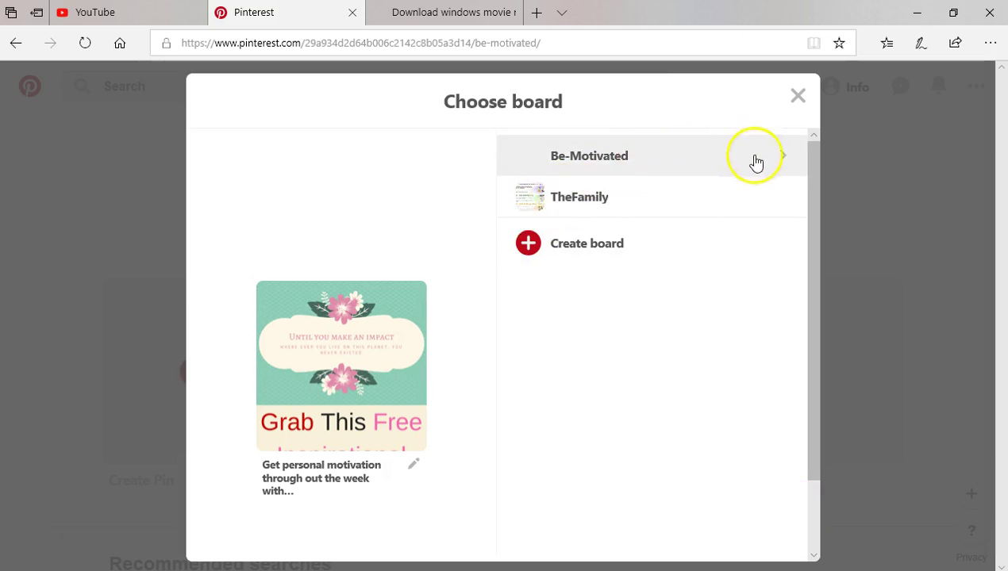
pyautogui.click(754, 155)
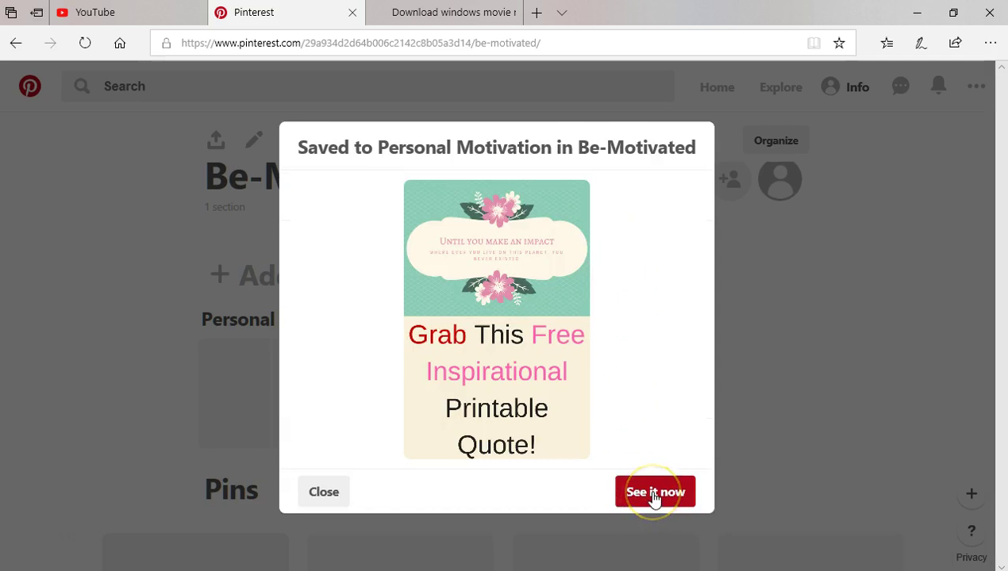
pyautogui.moveTo(651, 181)
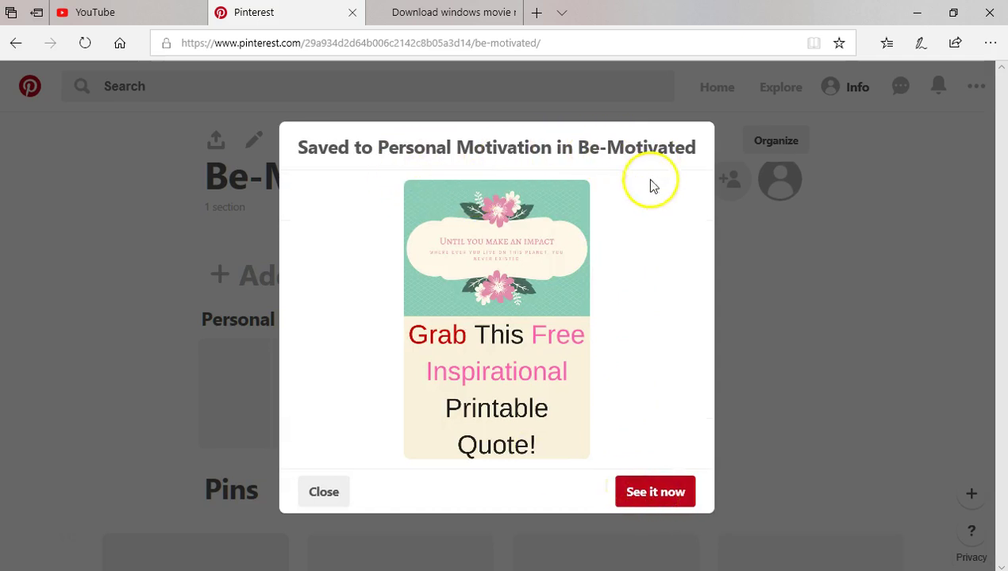
pyautogui.click(322, 491)
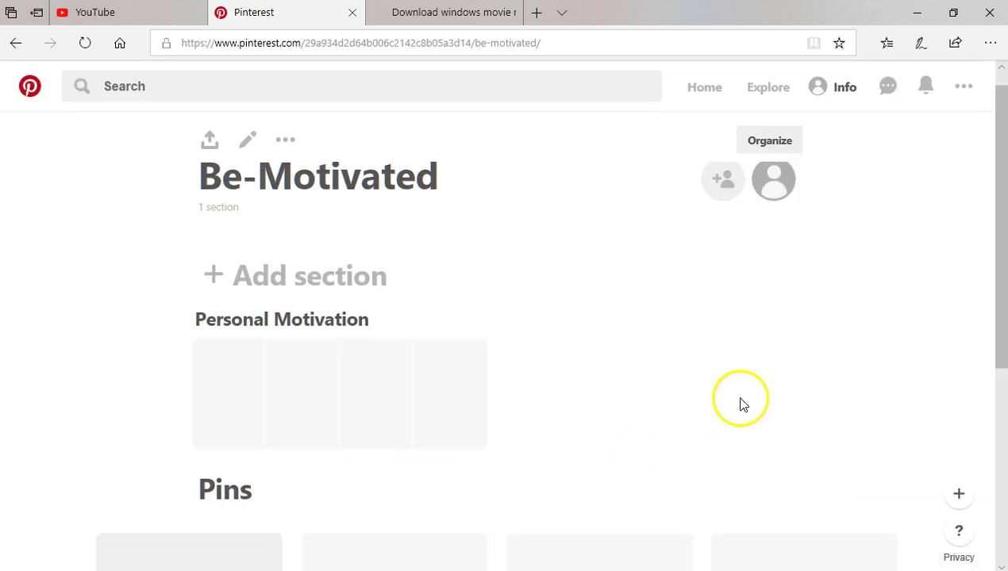
pyautogui.moveTo(799, 336)
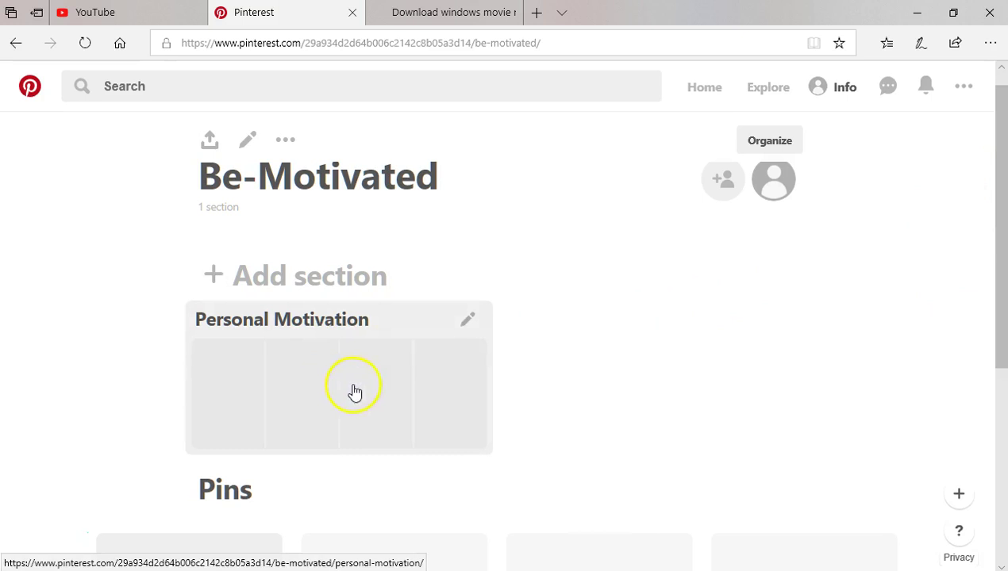
pyautogui.moveTo(869, 264)
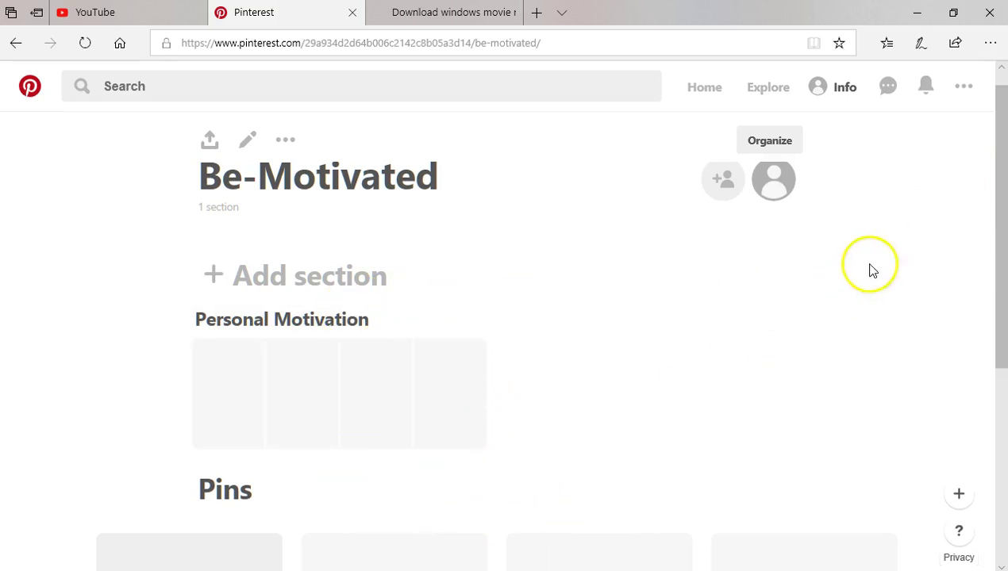
pyautogui.scroll(-3)
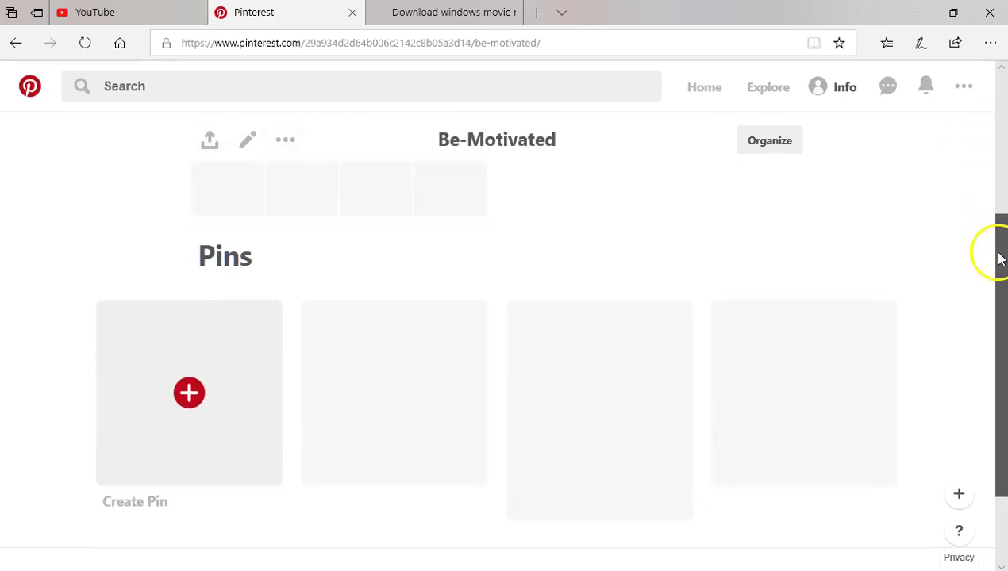
pyautogui.moveTo(480, 441)
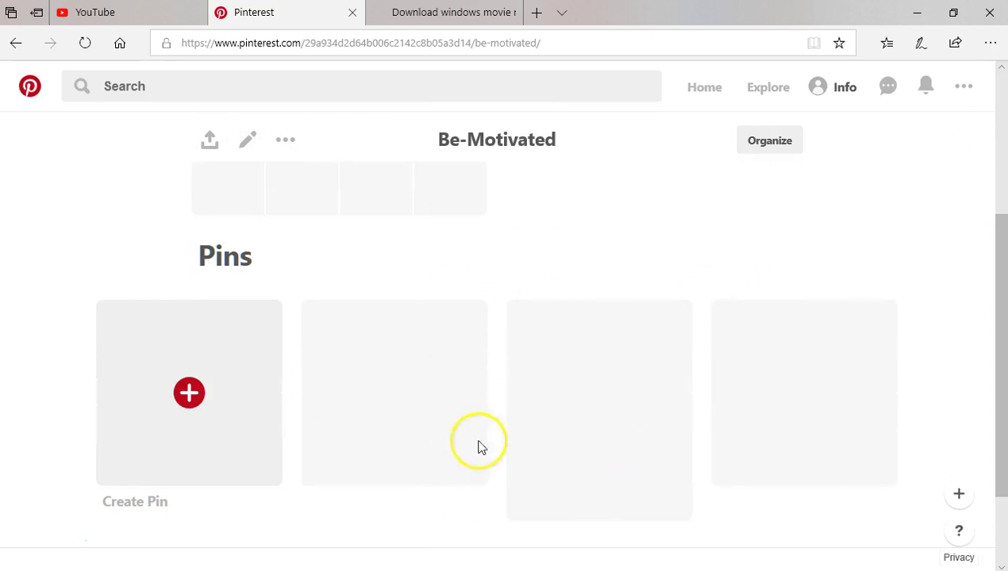
pyautogui.scroll(-3)
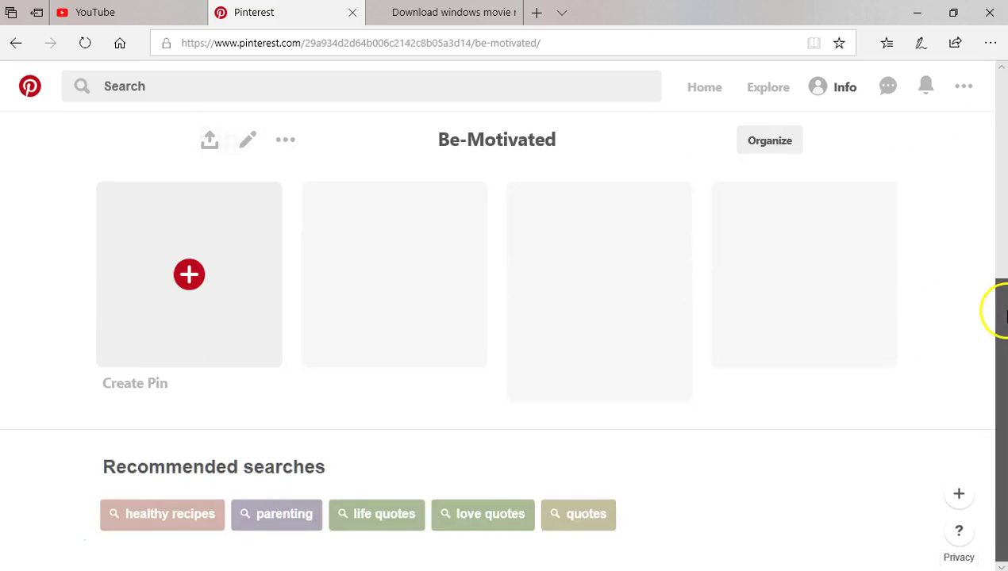
pyautogui.scroll(-3)
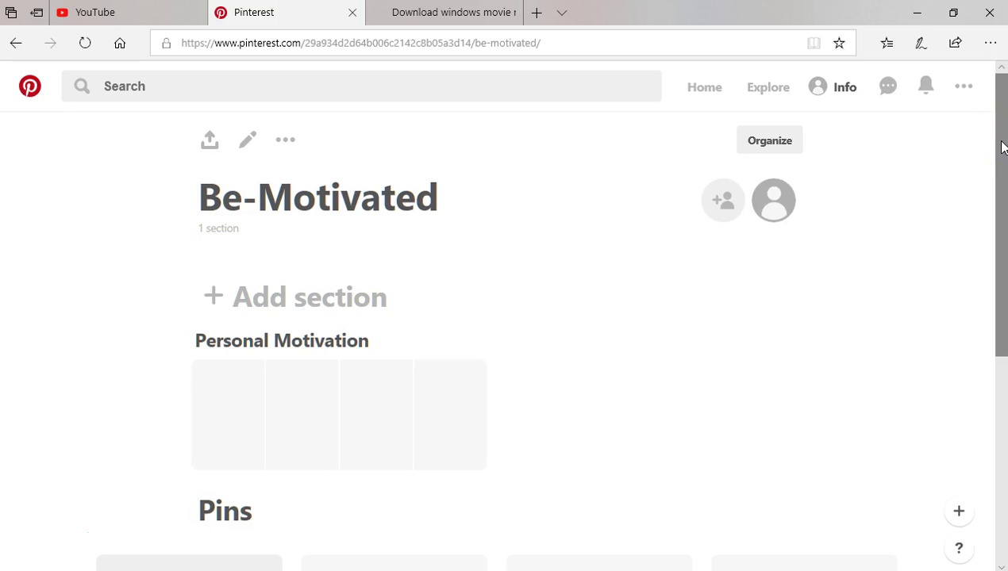
pyautogui.moveTo(1000, 159)
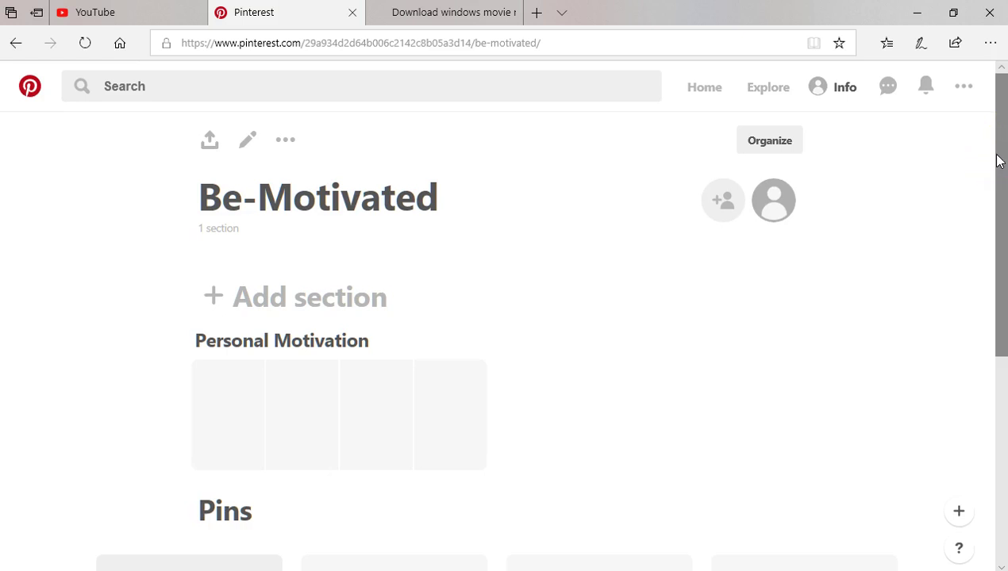
pyautogui.moveTo(771, 247)
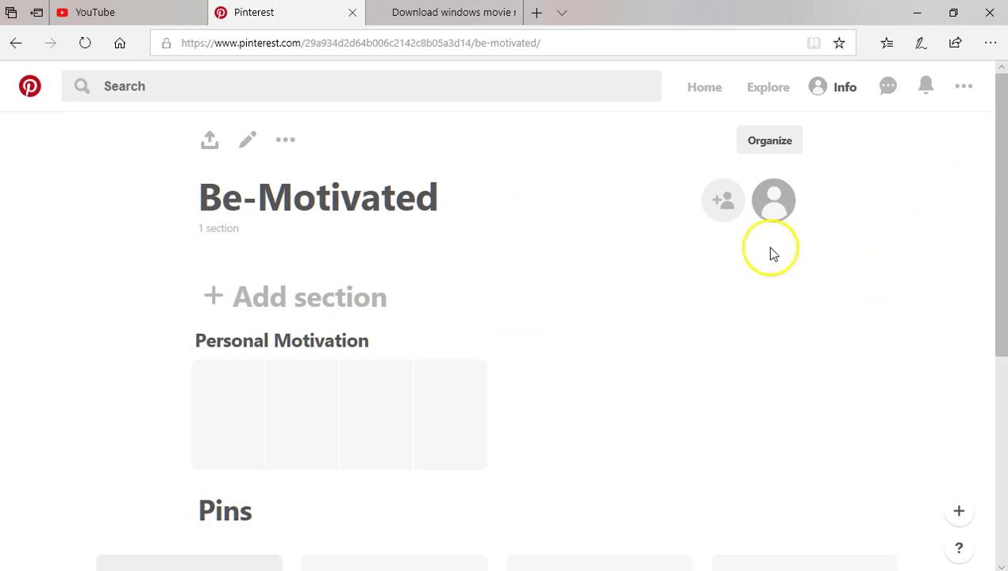
pyautogui.moveTo(845, 311)
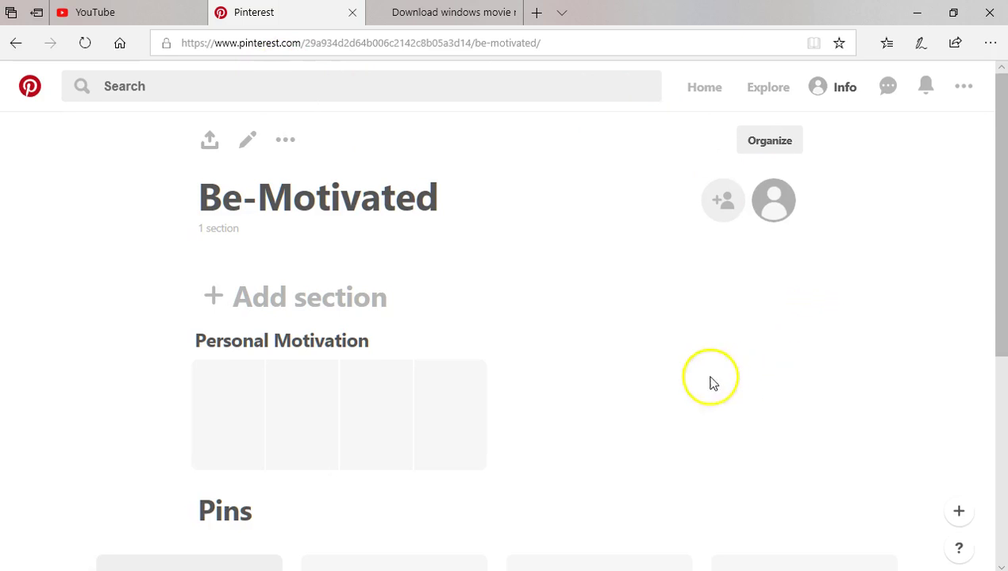
pyautogui.moveTo(854, 374)
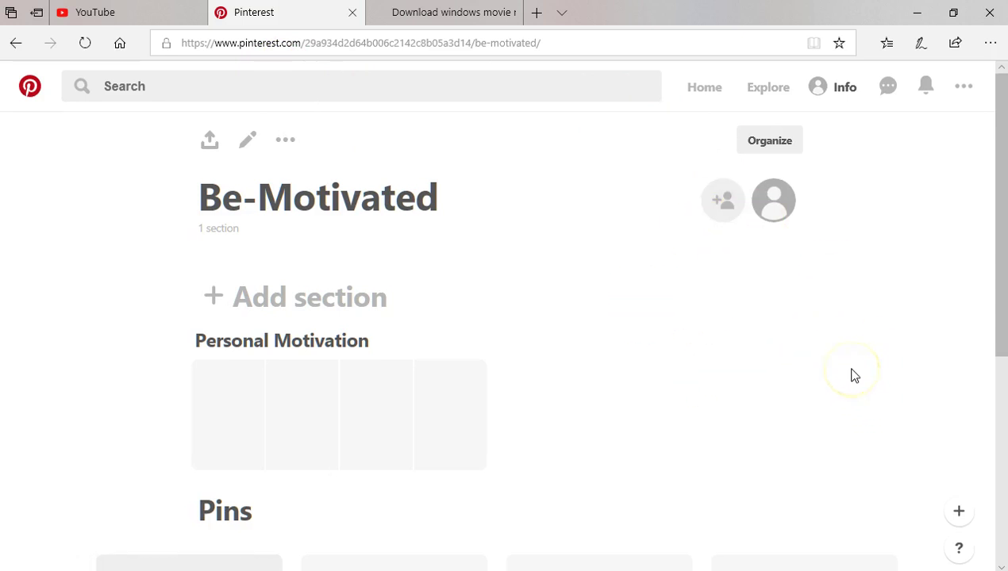
pyautogui.scroll(-3)
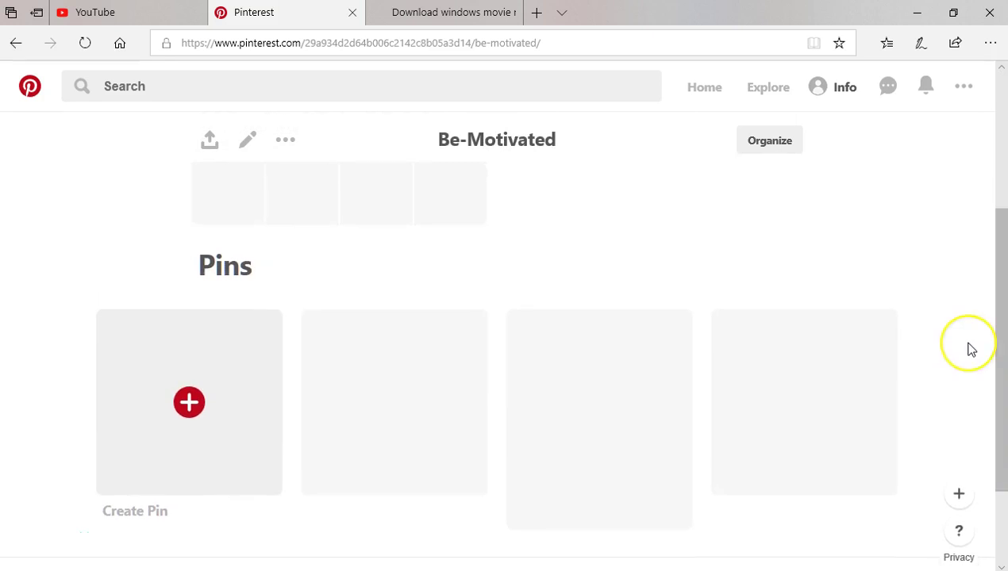
pyautogui.moveTo(971, 349)
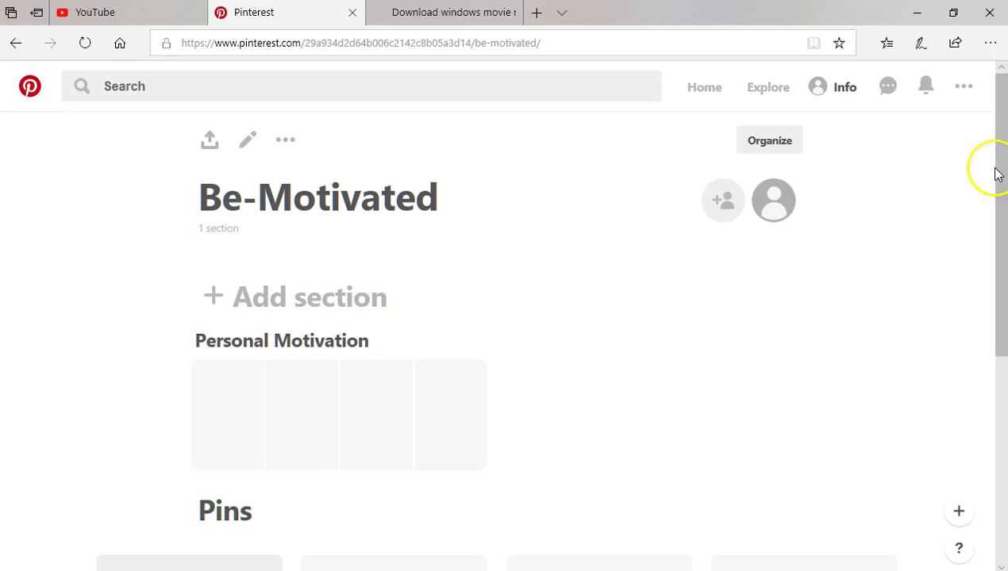
pyautogui.moveTo(476, 309)
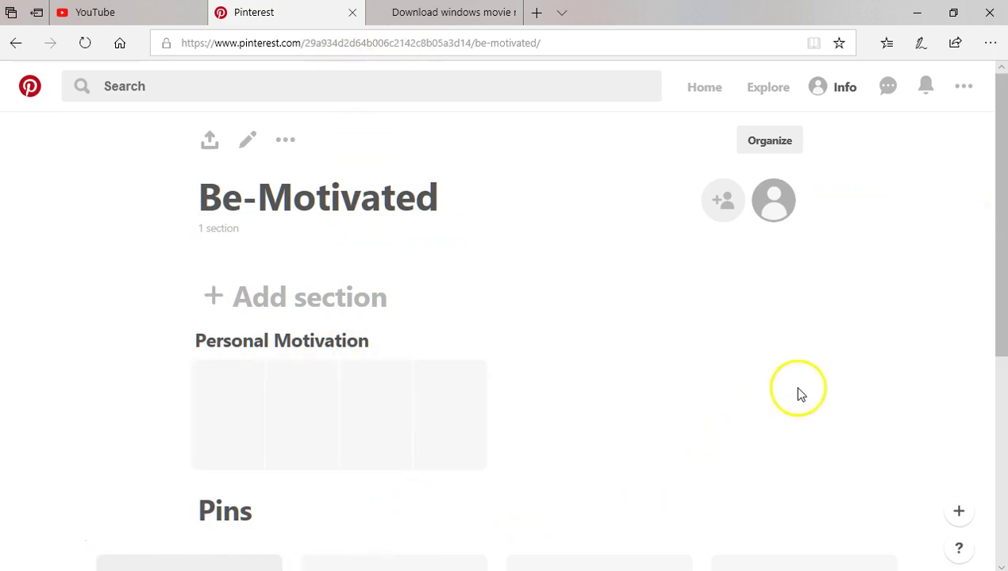
pyautogui.moveTo(775, 200)
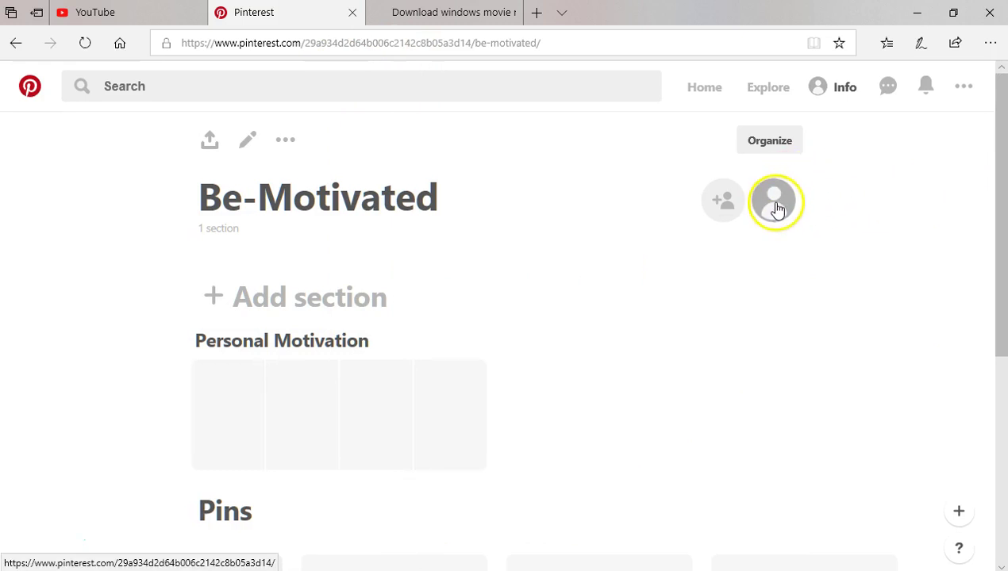
pyautogui.moveTo(776, 197)
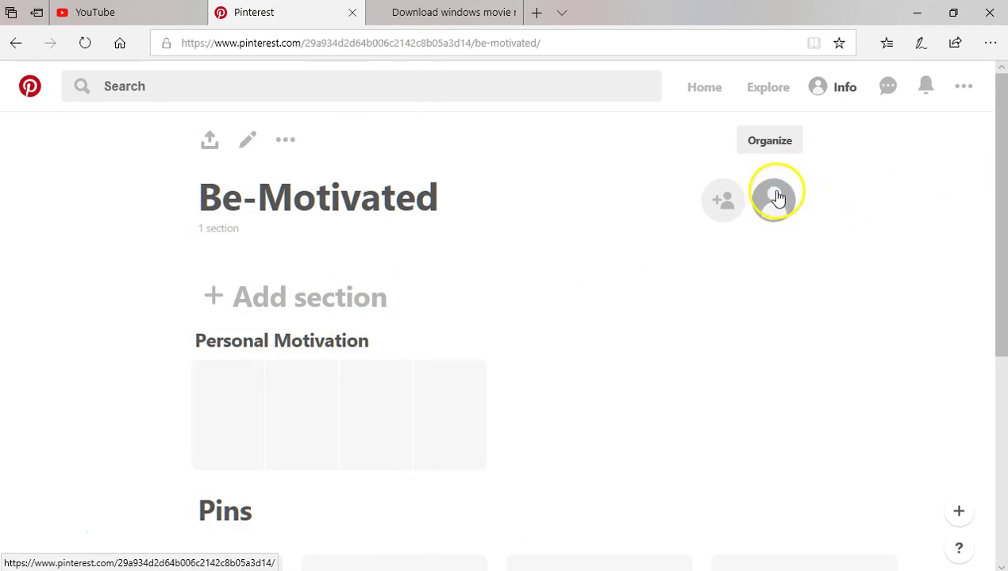